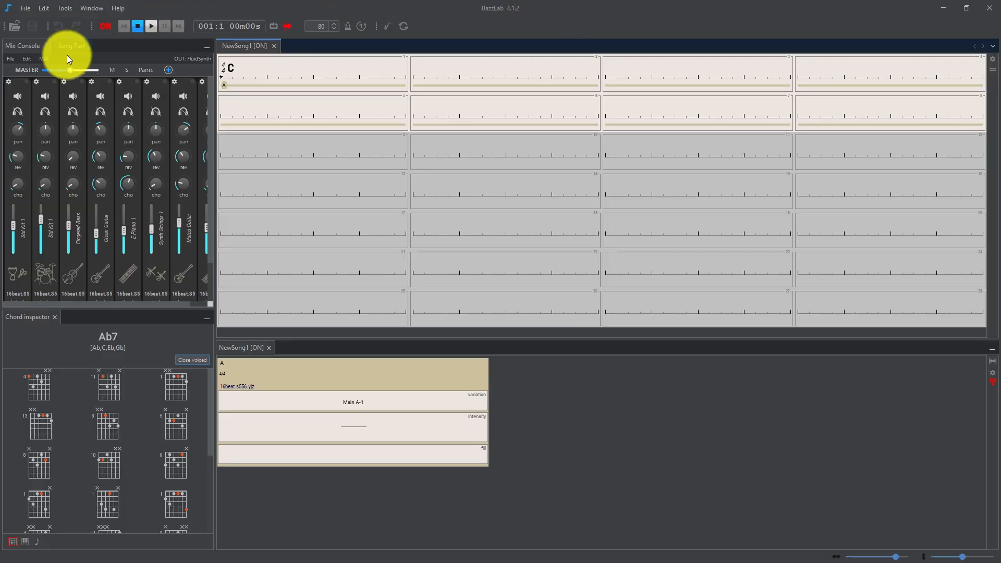
# Show the Song Part settings panel for part C instead of the Mix Console
pyautogui.click(69, 45)
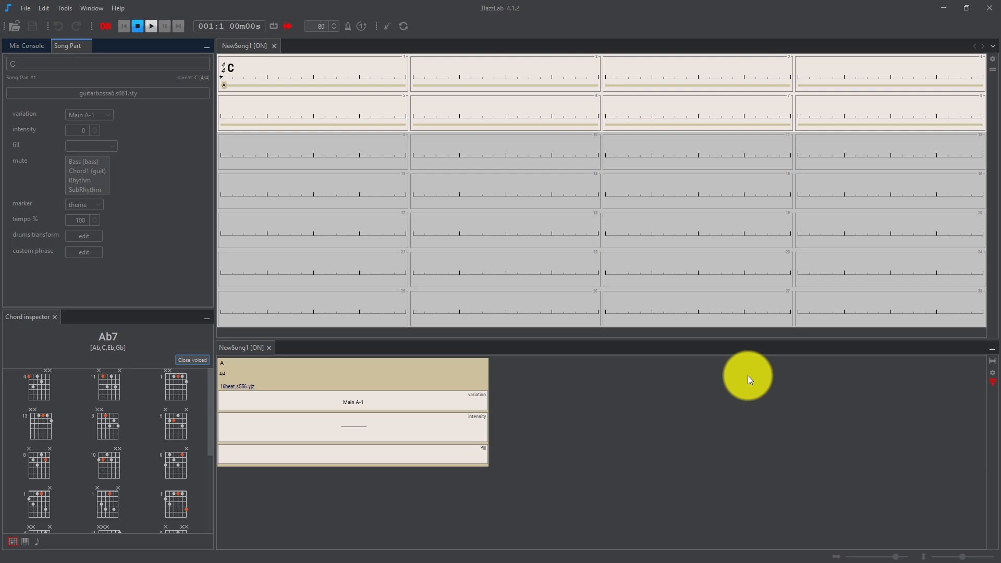
# Copy the opening C chord to beat 3 of bar 1 and change it to F
pyautogui.doubleClick(229, 68)
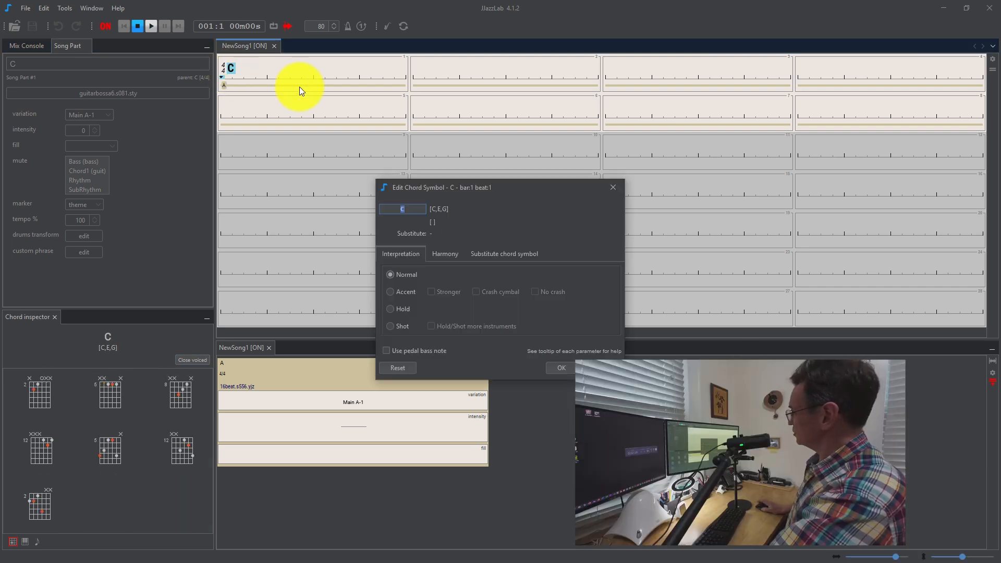
pyautogui.moveTo(475, 196)
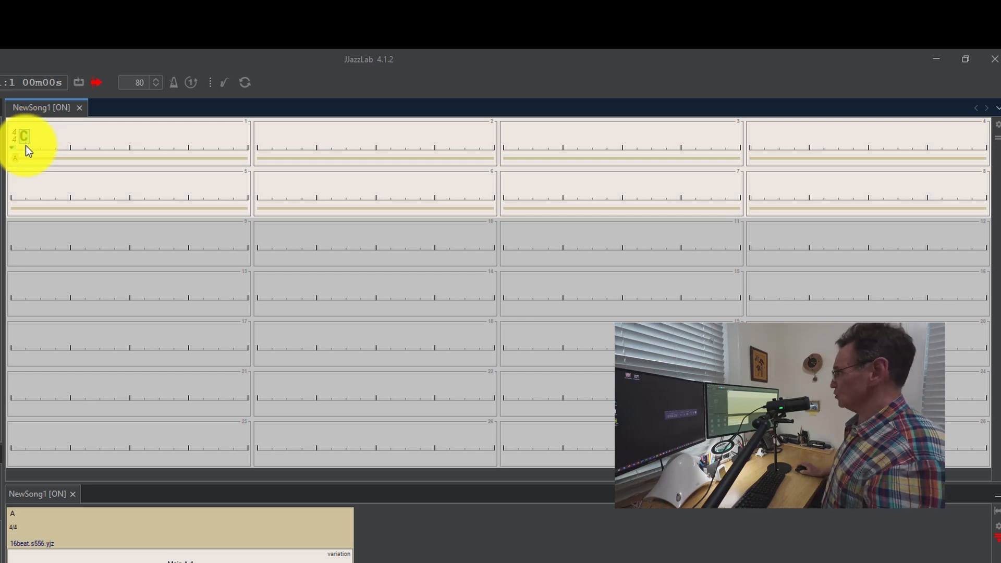
pyautogui.moveTo(23, 136); pyautogui.dragTo(128, 153)
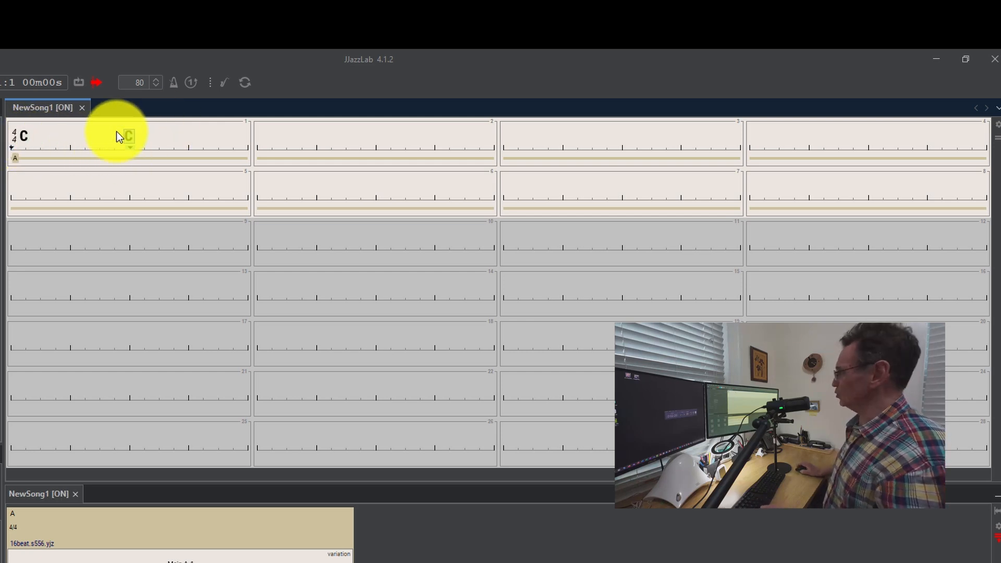
pyautogui.doubleClick(129, 137)
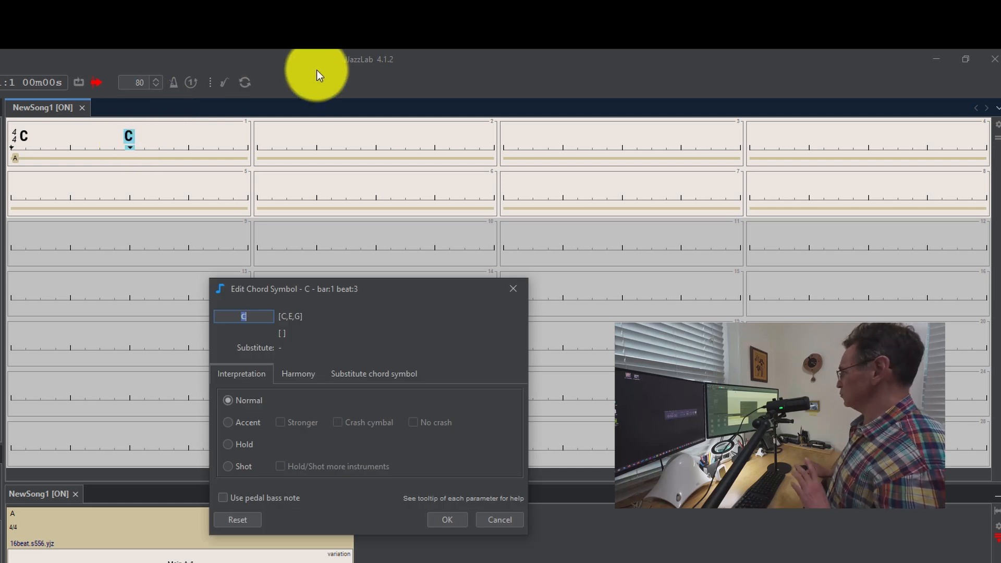
pyautogui.write('f')
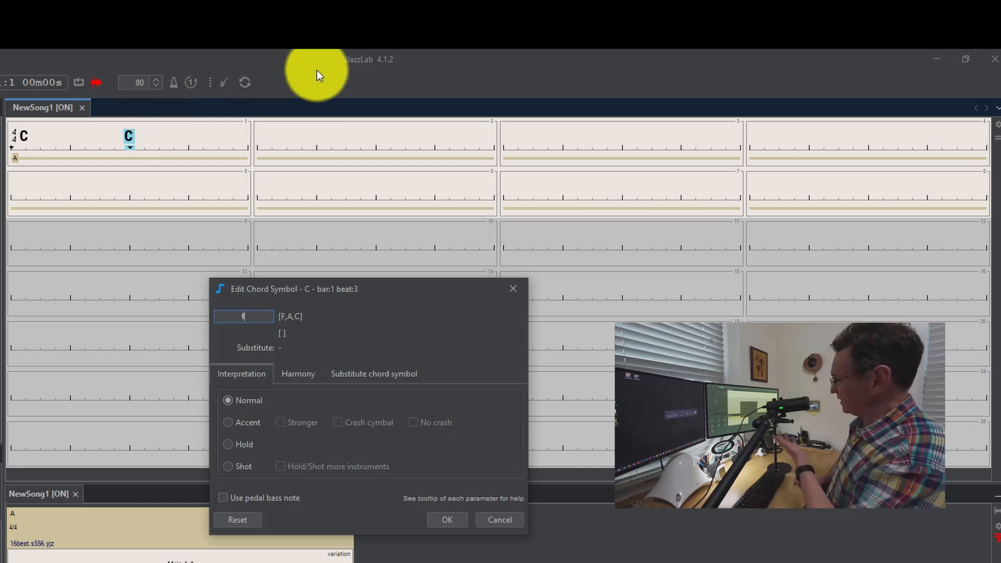
pyautogui.click(446, 520)
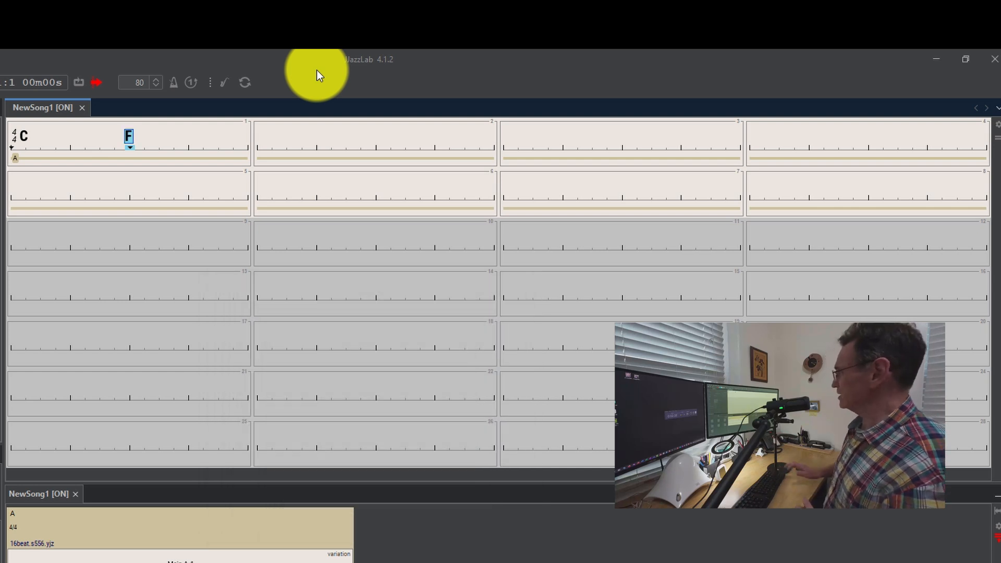
pyautogui.moveTo(315, 158)
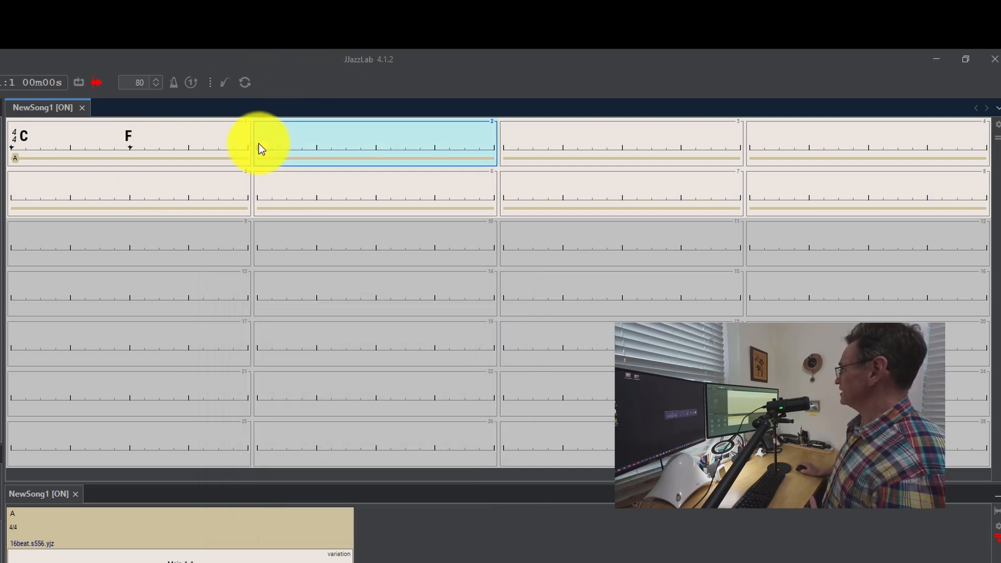
# Put a G chord into the empty bar 2
pyautogui.doubleClick(374, 140)
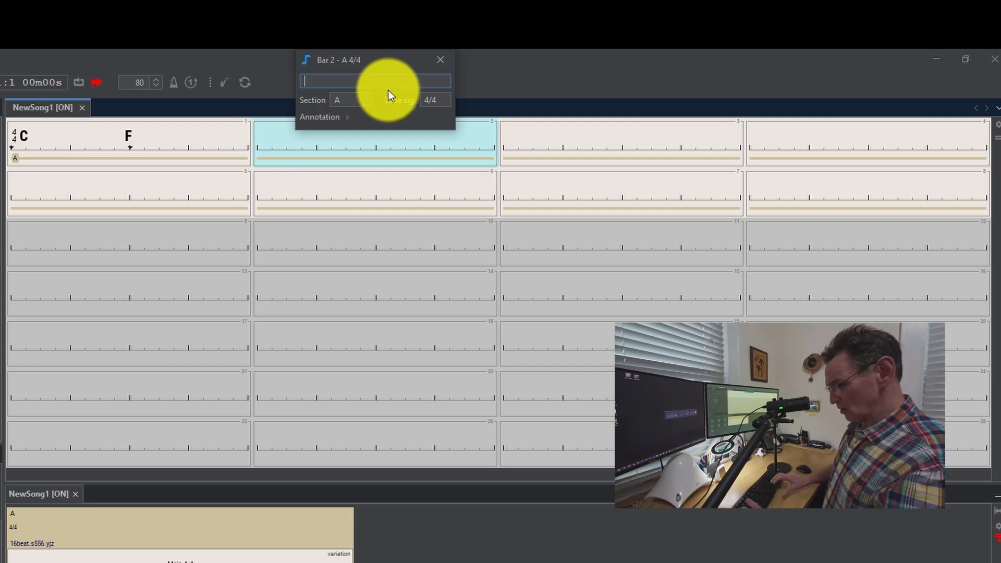
pyautogui.write('g')
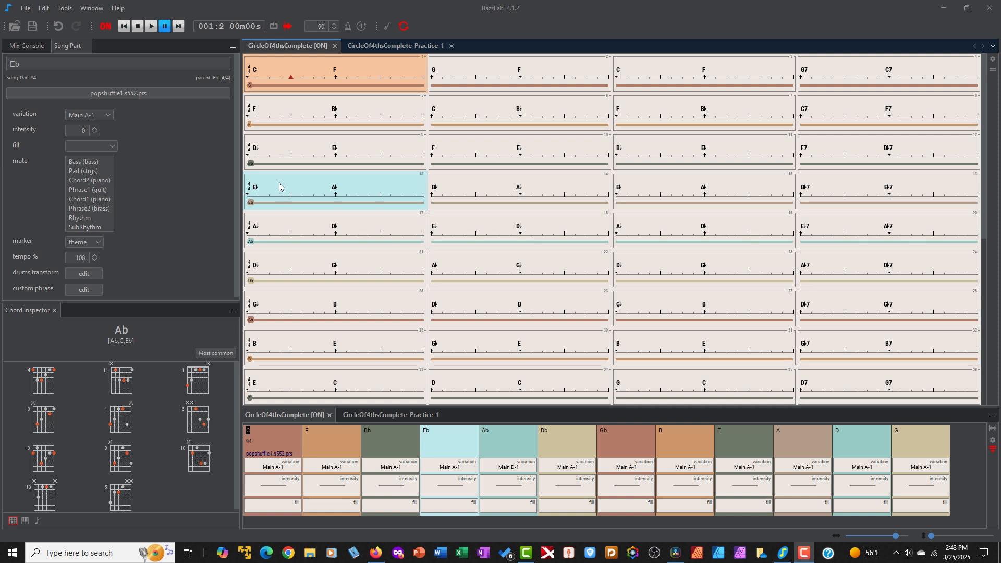
# Insert four empty bars before bar 13, ahead of the Eb section
pyautogui.rightClick(279, 186)
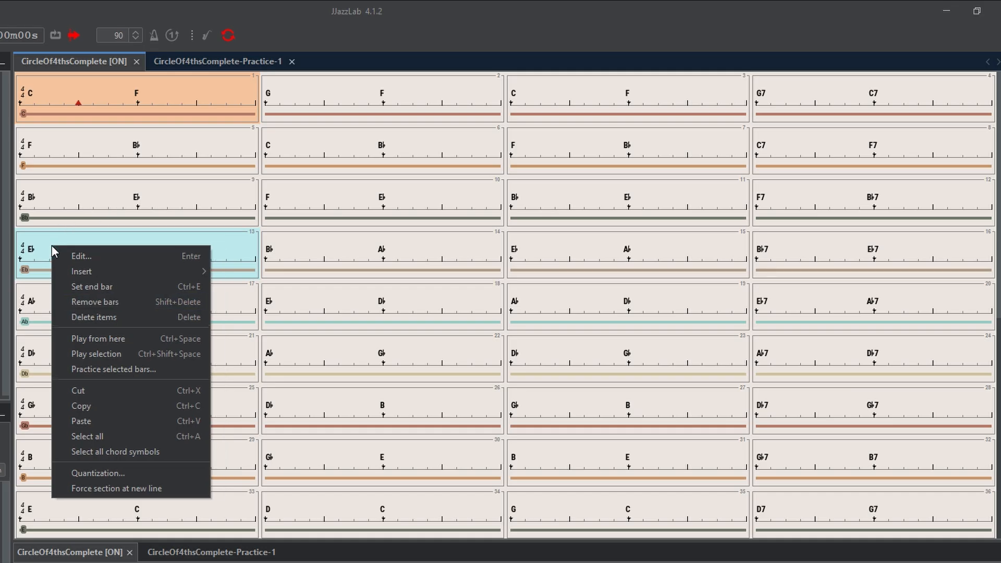
pyautogui.moveTo(83, 301)
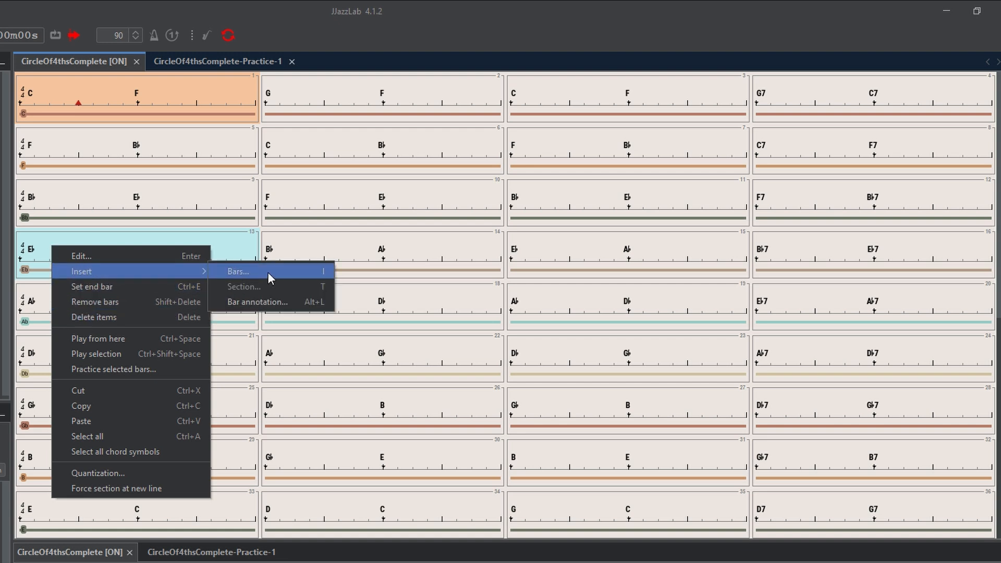
pyautogui.click(239, 271)
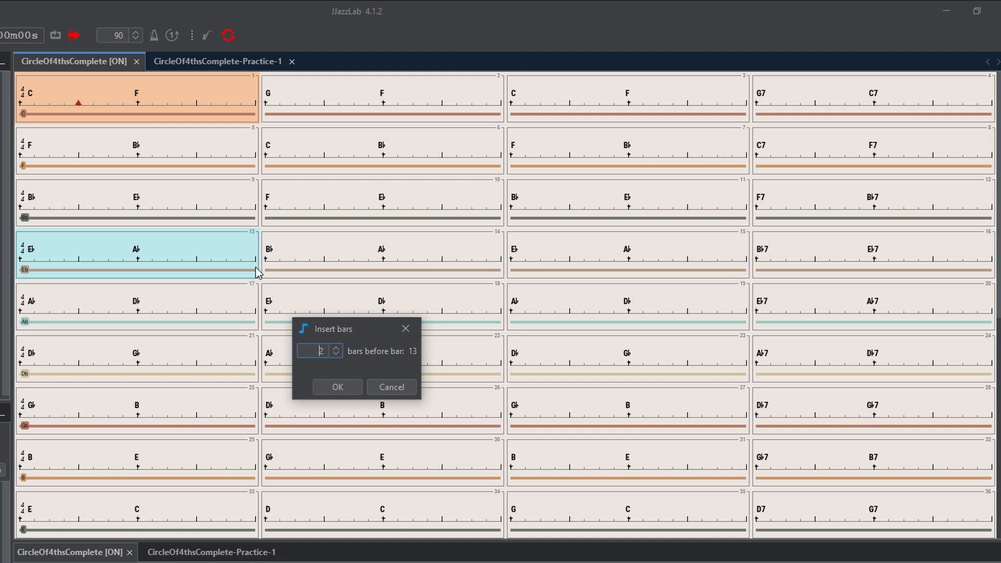
pyautogui.click(337, 387)
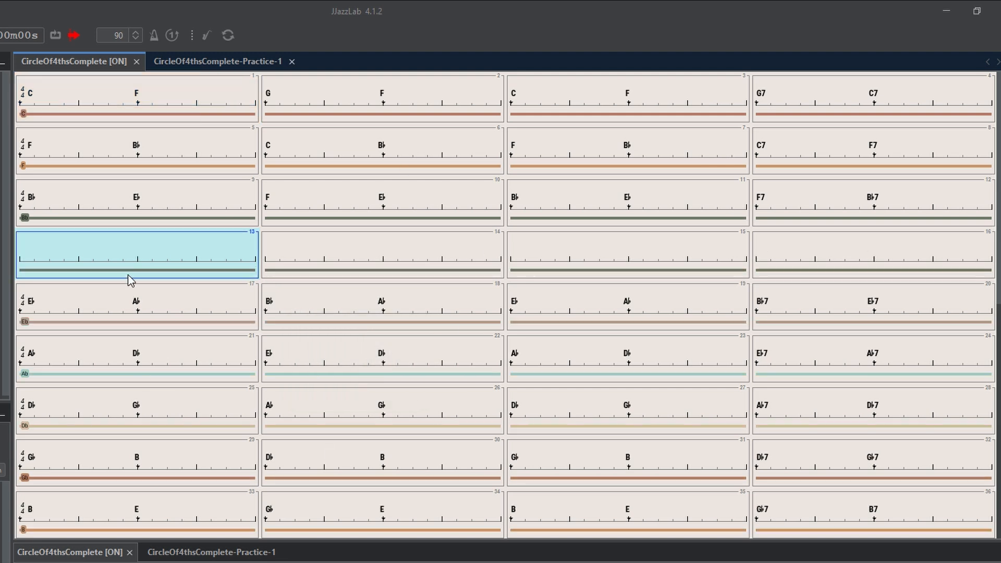
pyautogui.moveTo(125, 257)
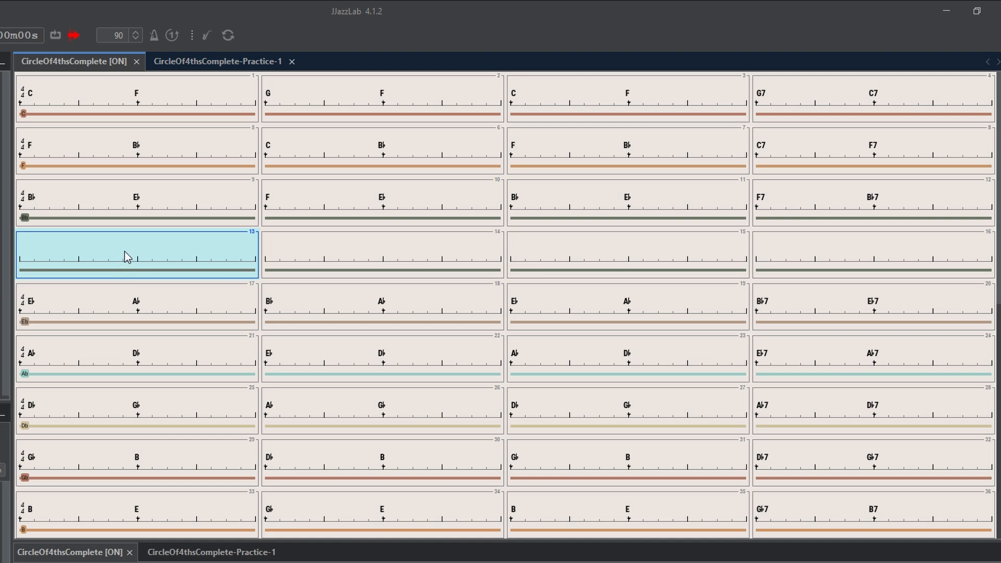
# Enter chords A B in bar 13 and A through D in bar 14
pyautogui.doubleClick(137, 253)
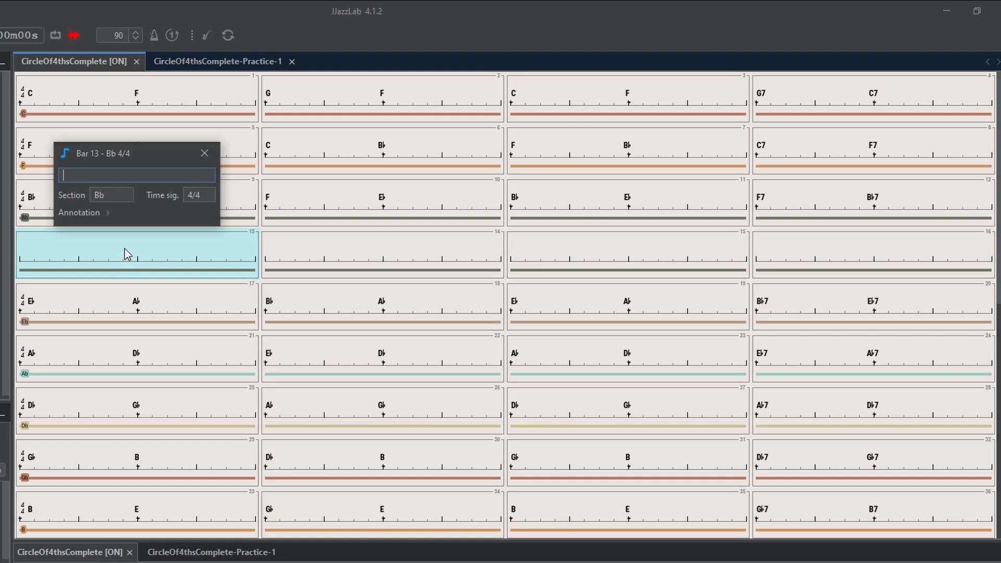
pyautogui.write('a')
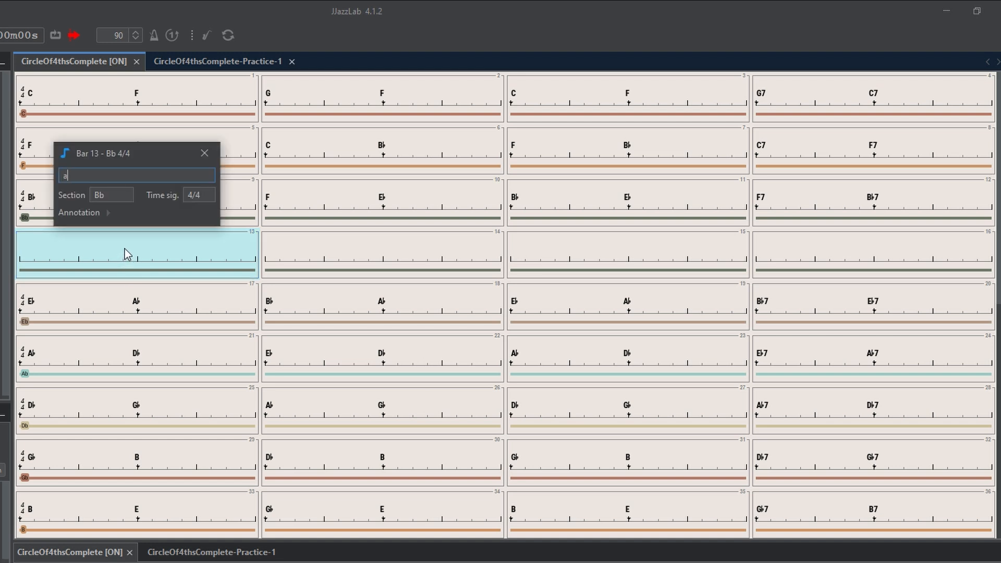
pyautogui.write('b')
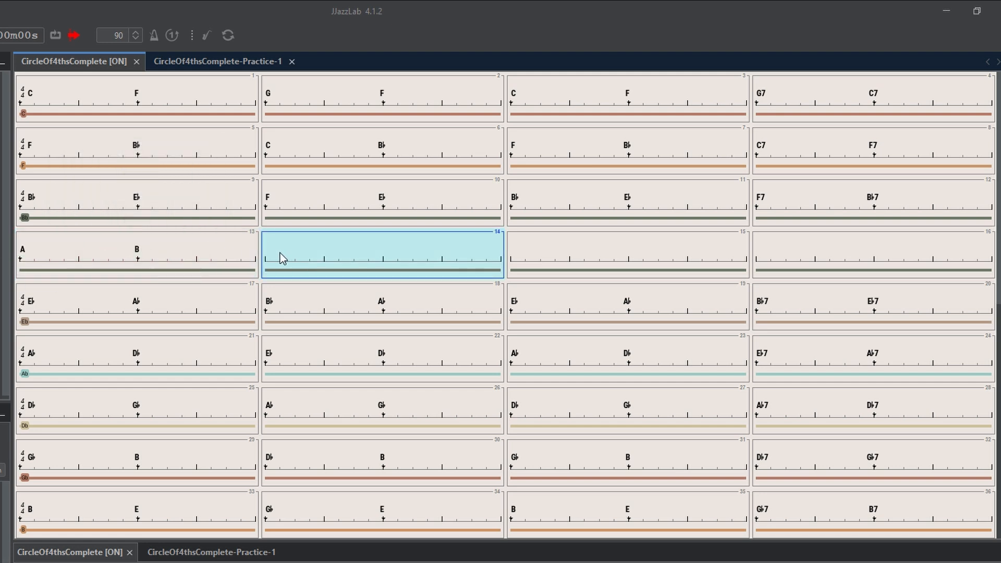
pyautogui.doubleClick(382, 254)
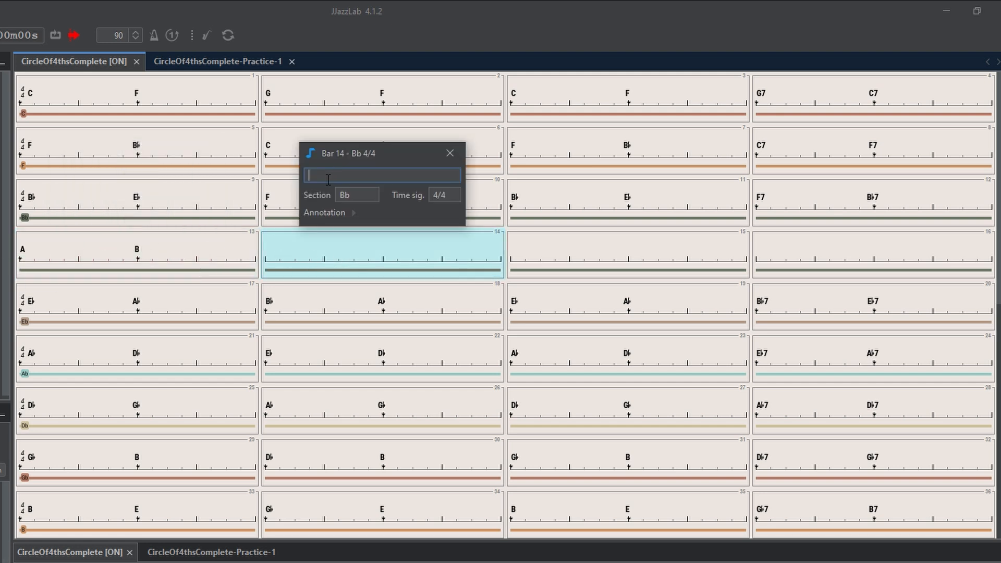
pyautogui.write('a')
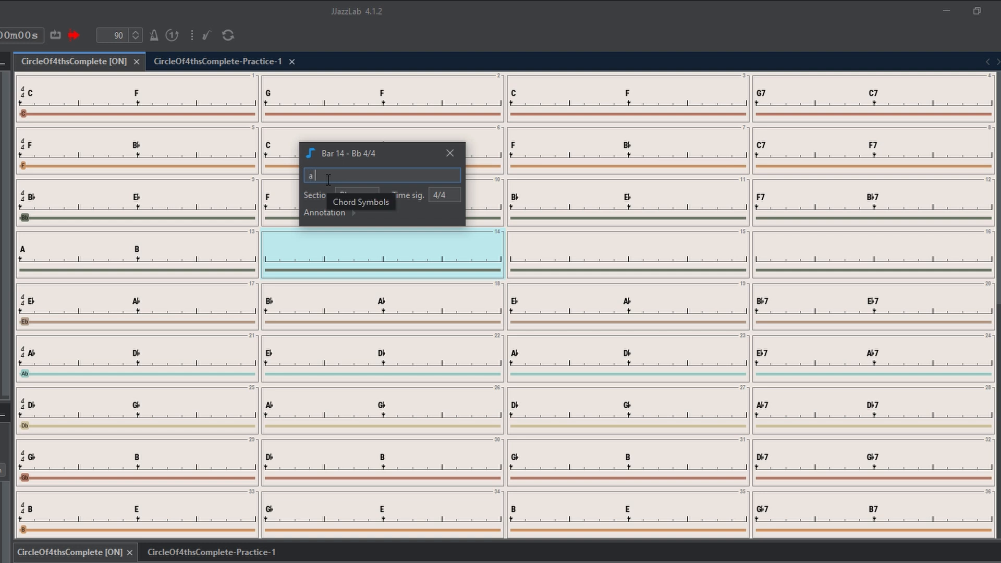
pyautogui.write('b c u')
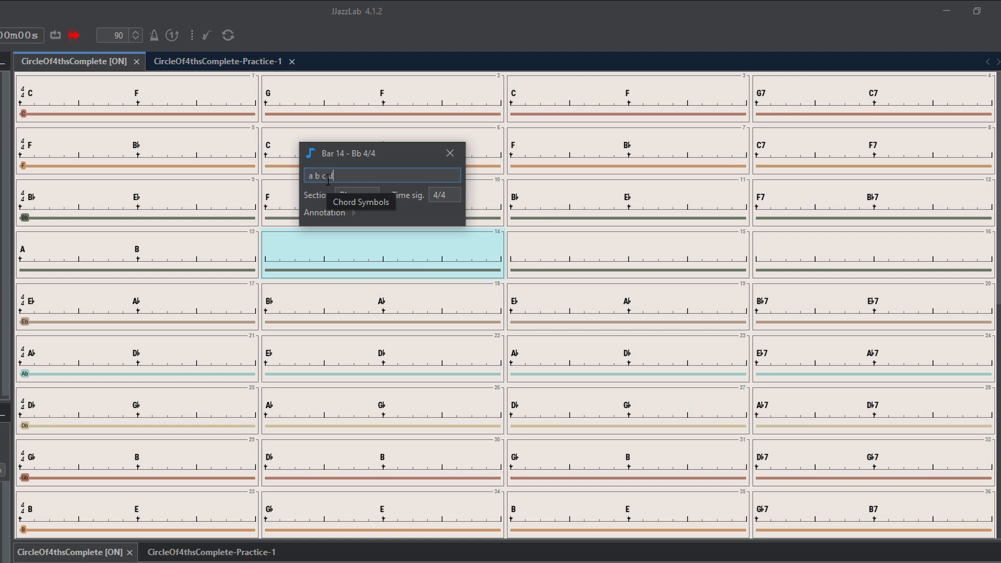
pyautogui.press('Return')
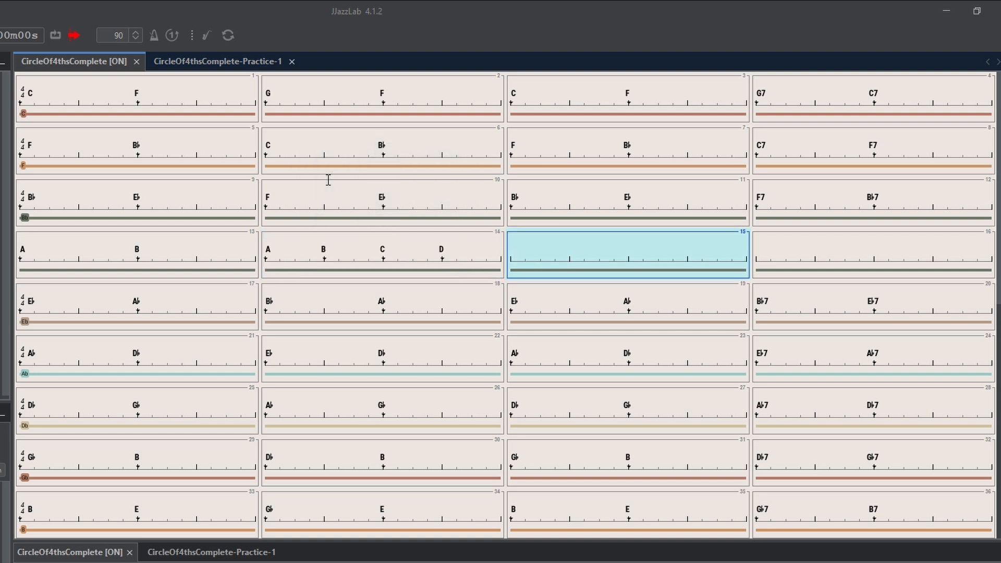
pyautogui.moveTo(581, 254)
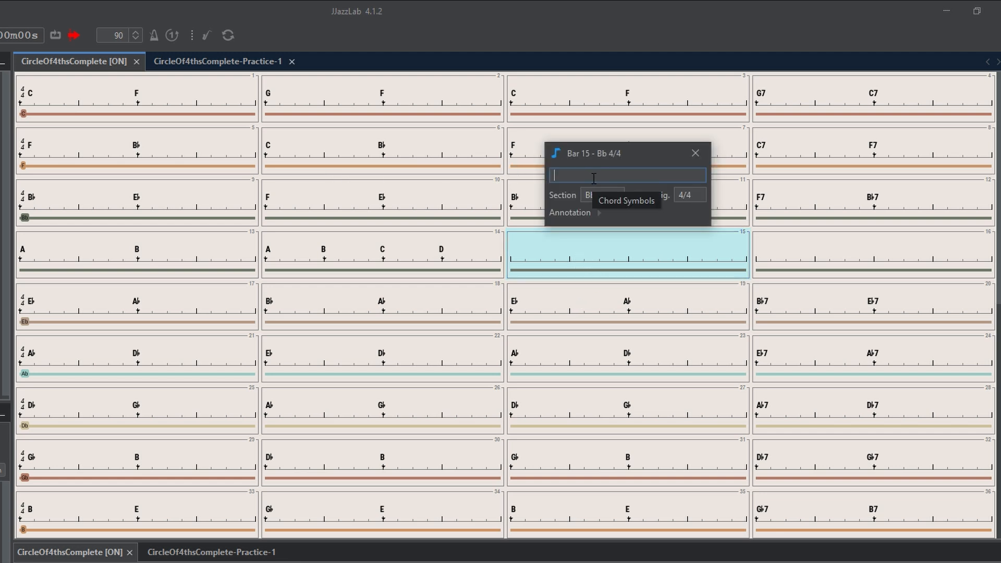
# Fill bar 15 with chords A through G, then A
pyautogui.write('a')
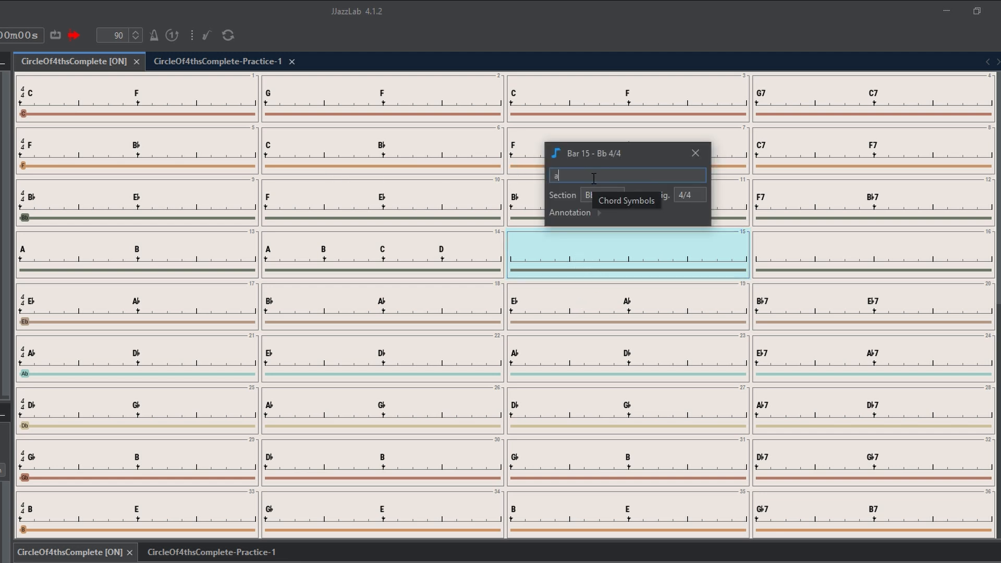
pyautogui.write('b c')
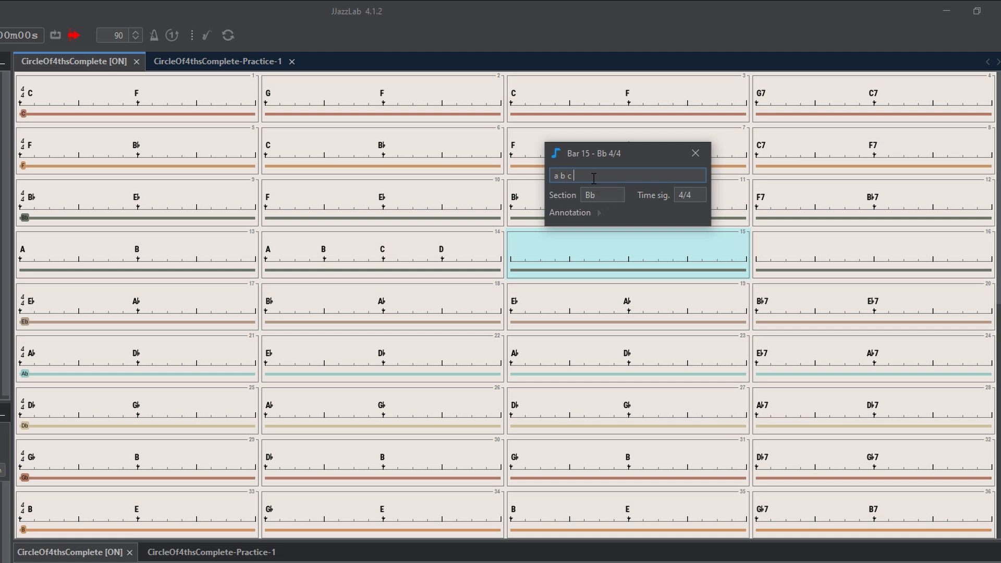
pyautogui.write('d e f g')
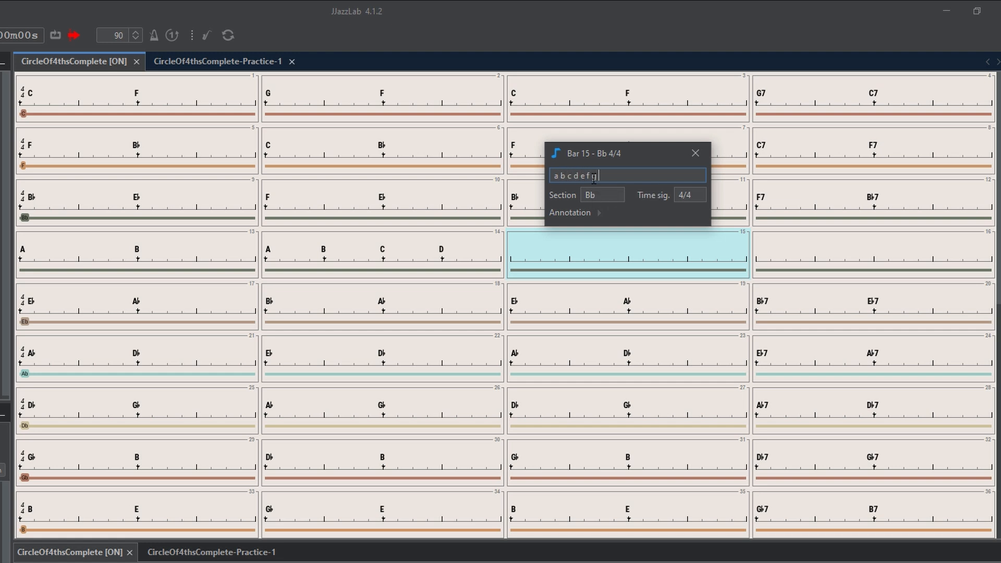
pyautogui.write('a')
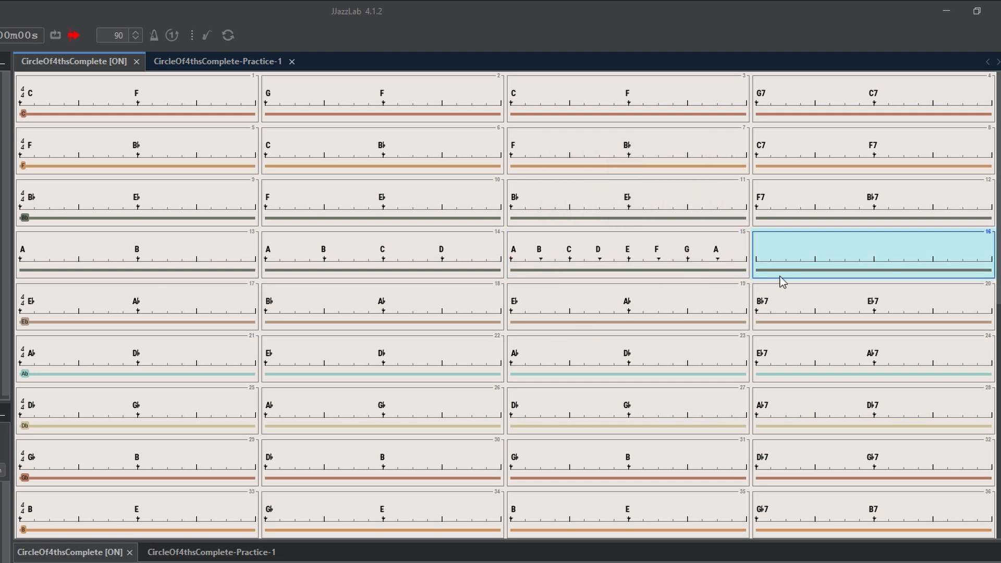
pyautogui.moveTo(57, 255)
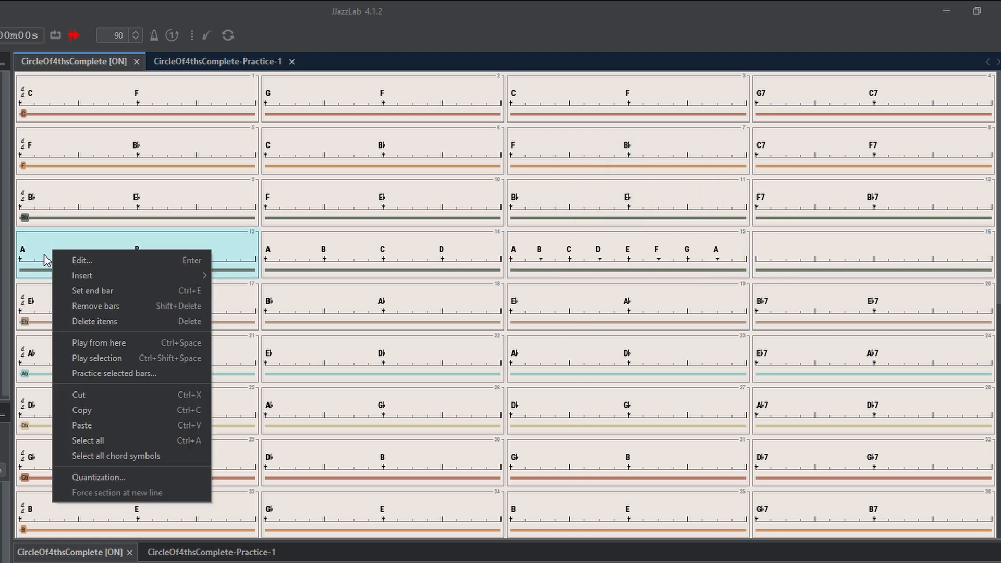
pyautogui.moveTo(64, 254)
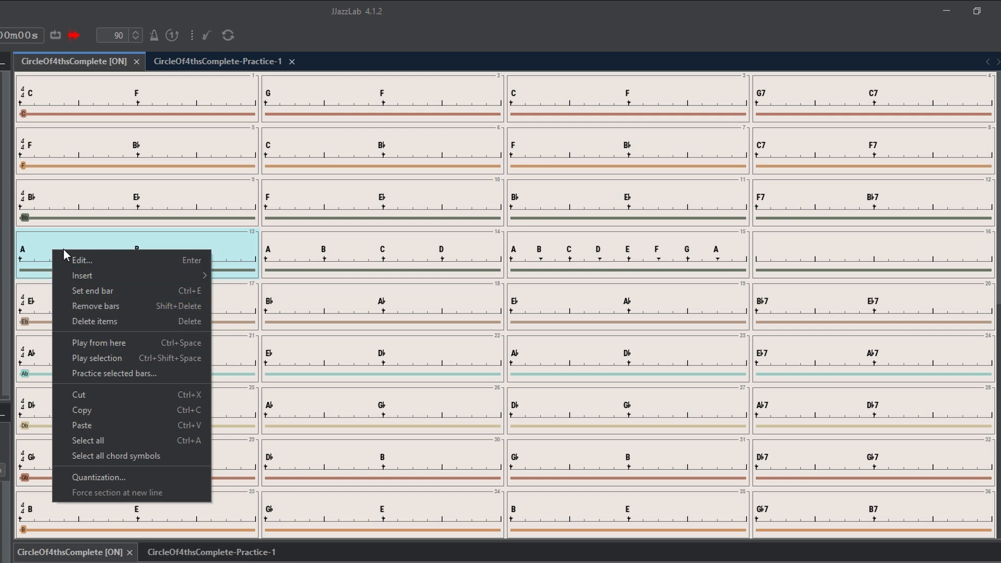
pyautogui.moveTo(103, 395)
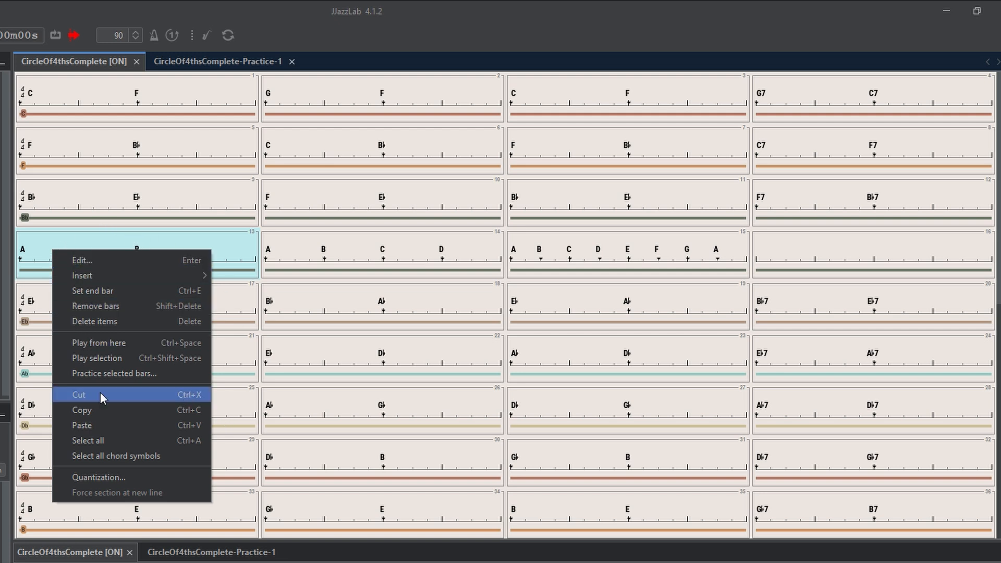
pyautogui.moveTo(99, 343)
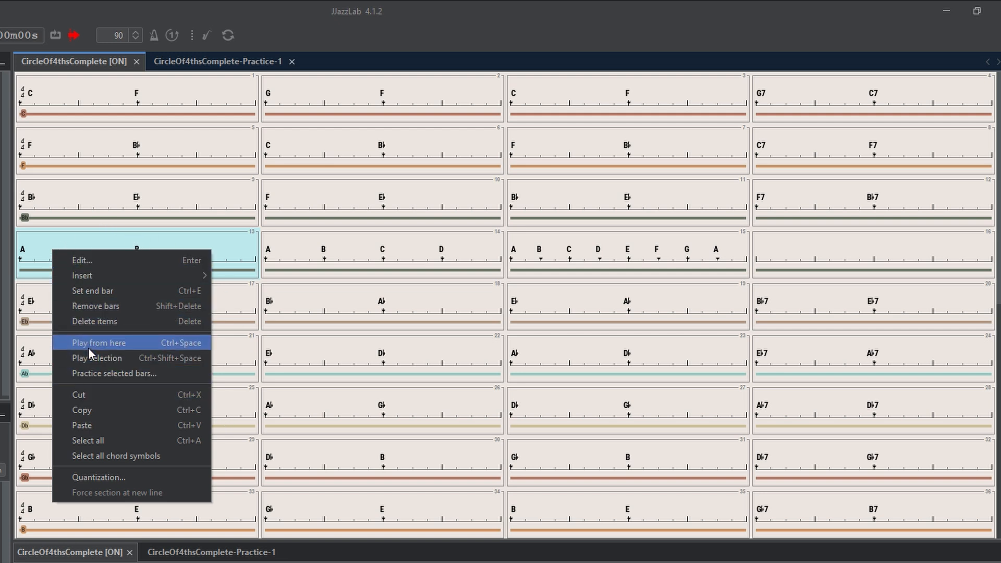
pyautogui.moveTo(106, 346)
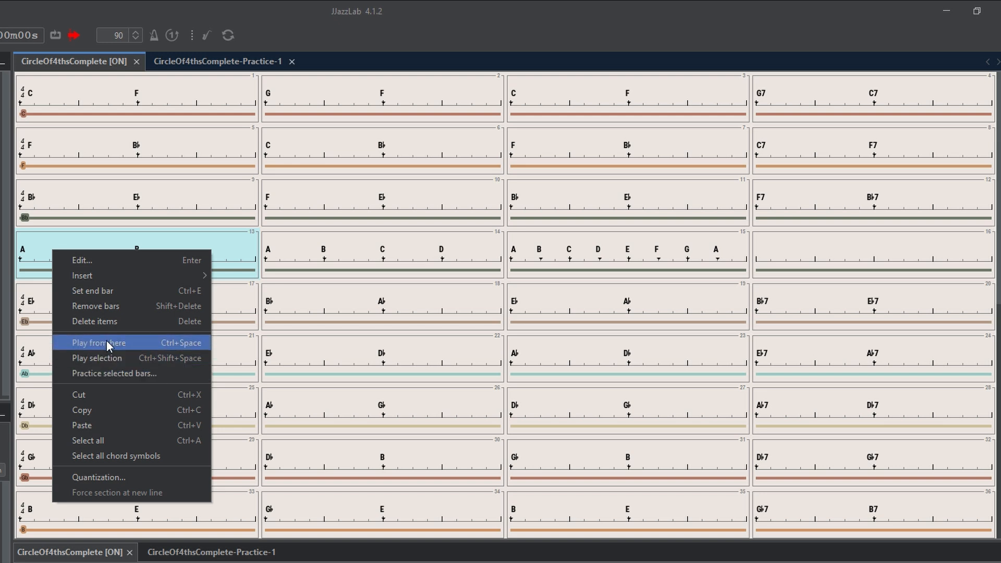
# Play CircleOf4thsComplete starting from bar 13
pyautogui.click(99, 342)
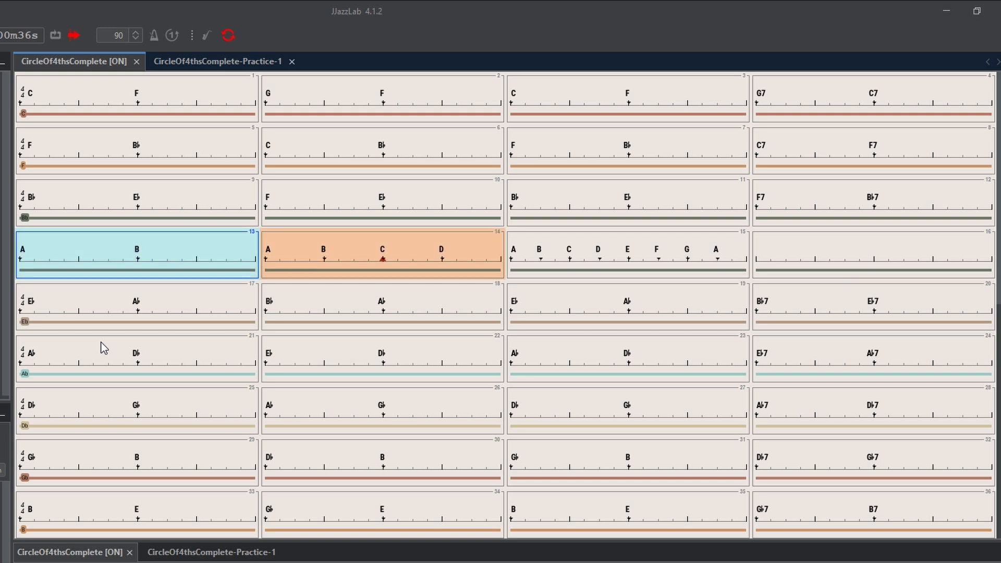
pyautogui.click(627, 252)
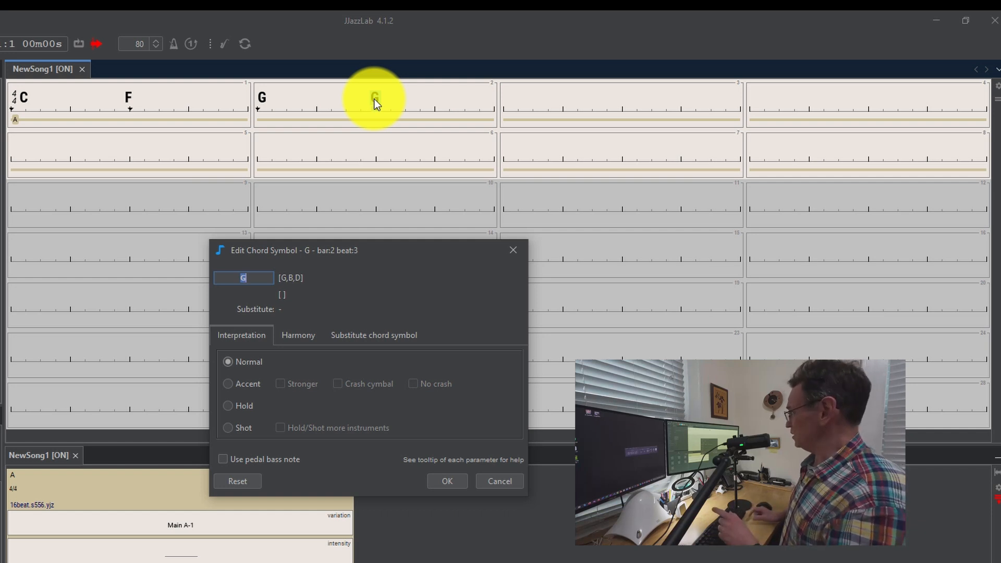
# Set bar 2's second chord to F, and enter G7 and C7 in bar 4
pyautogui.write('f')
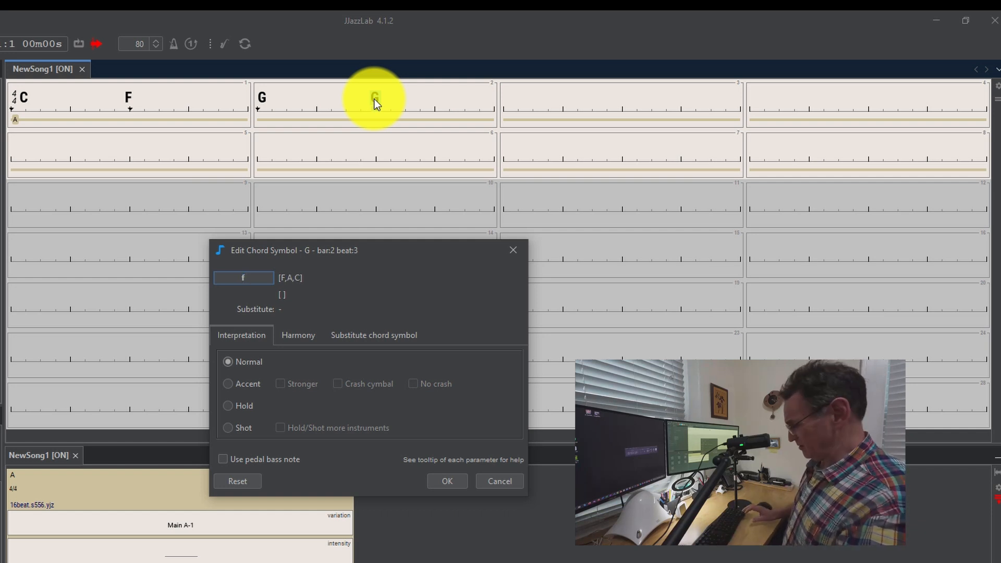
pyautogui.click(447, 481)
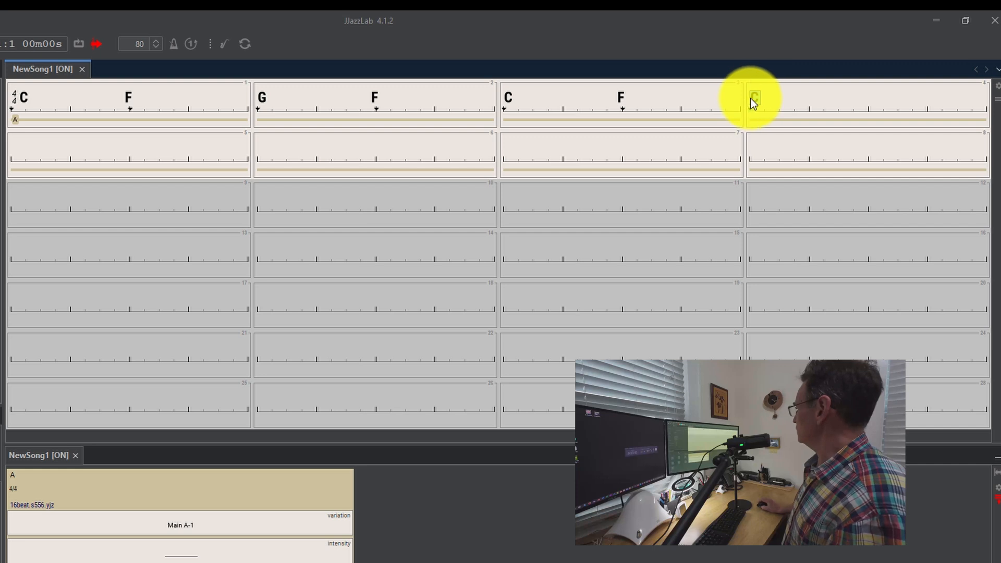
pyautogui.doubleClick(754, 97)
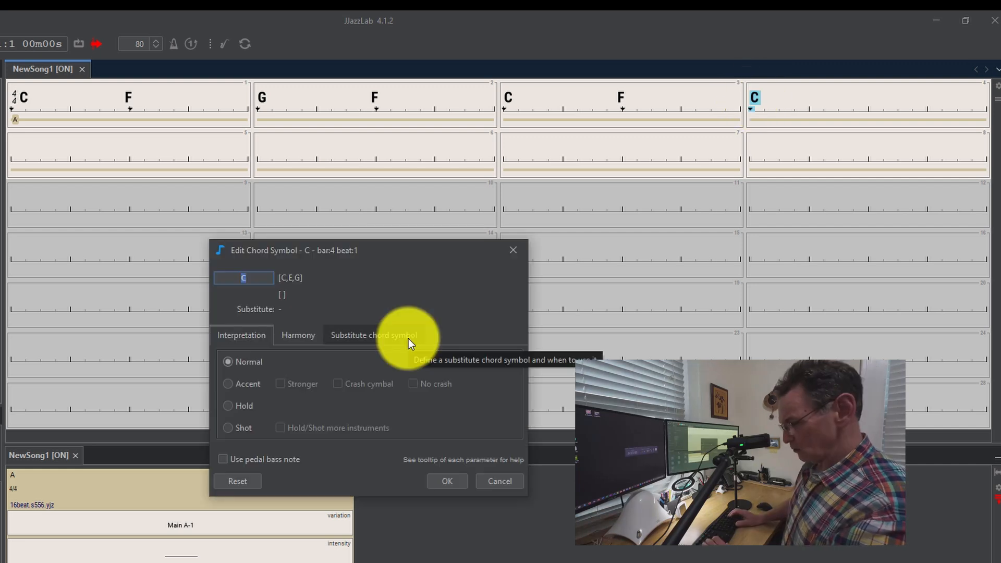
pyautogui.write('g')
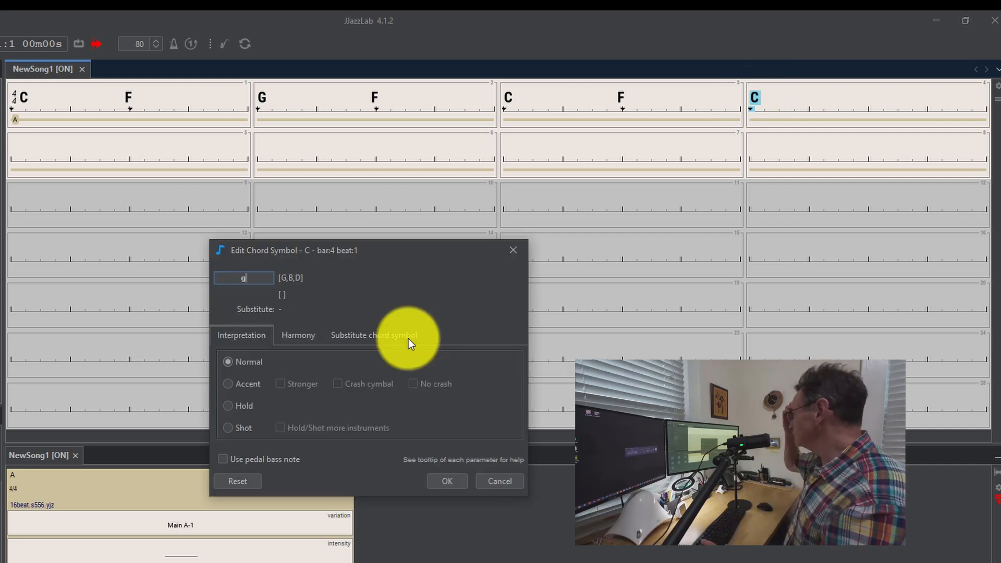
pyautogui.write('7')
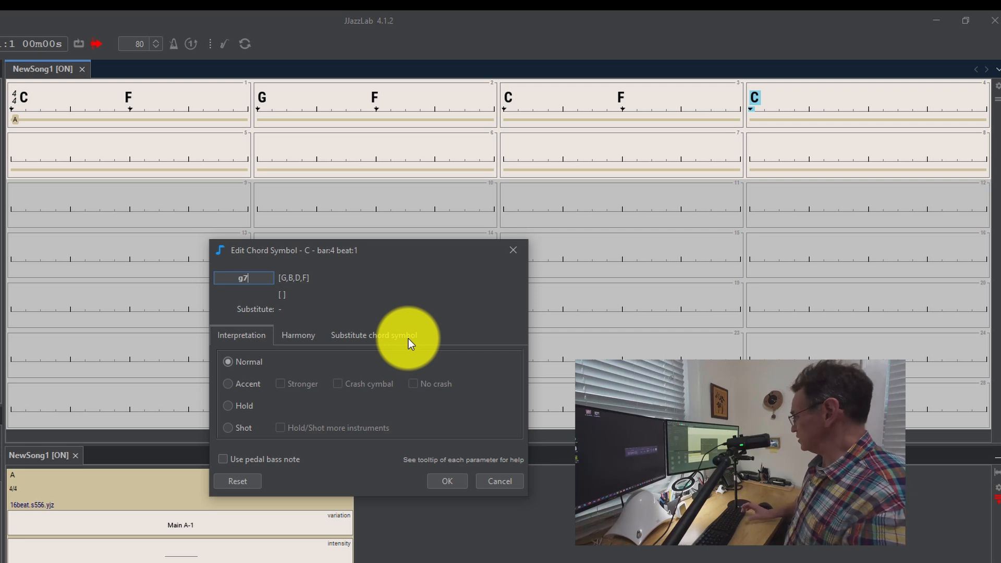
pyautogui.click(446, 481)
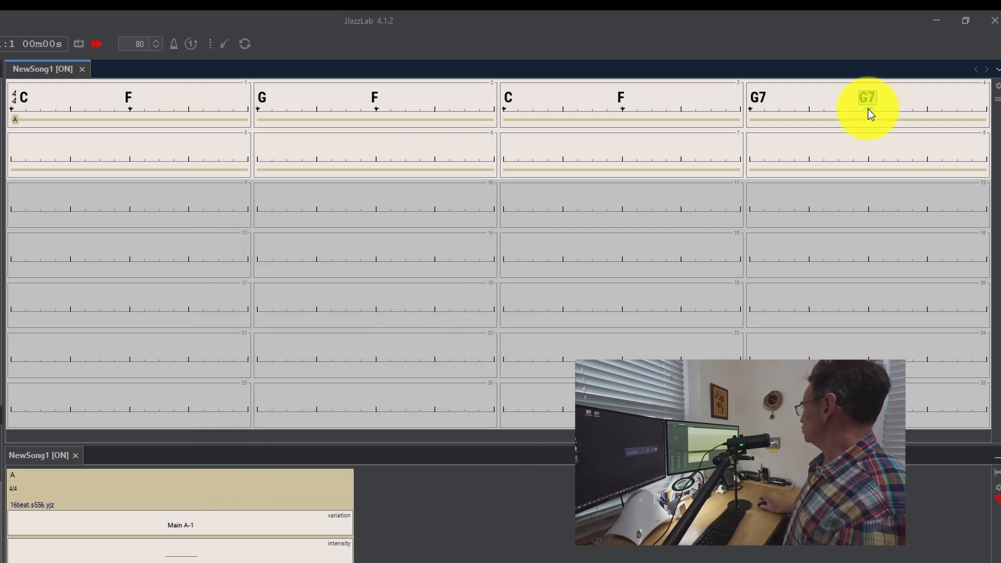
pyautogui.doubleClick(868, 98)
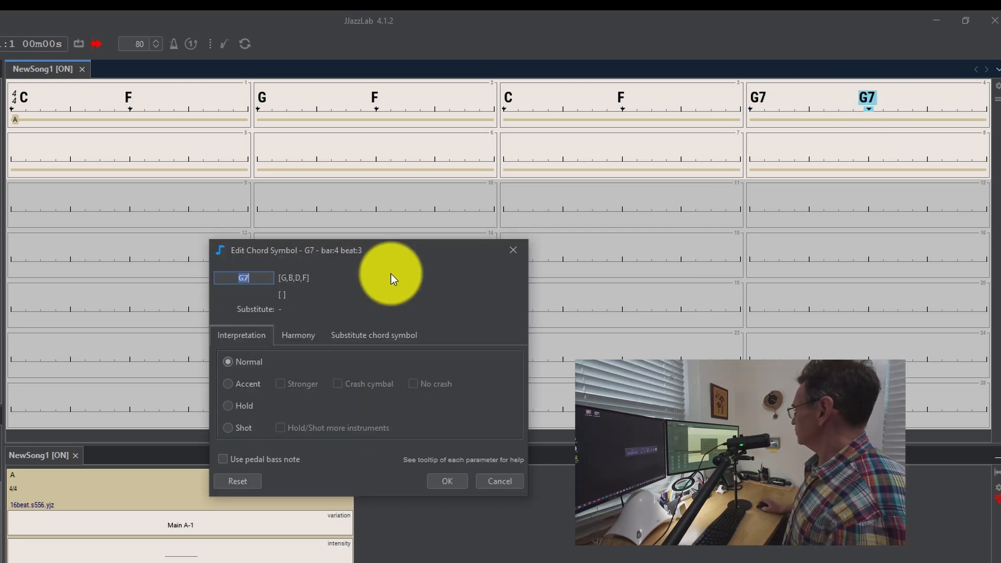
pyautogui.write('c')
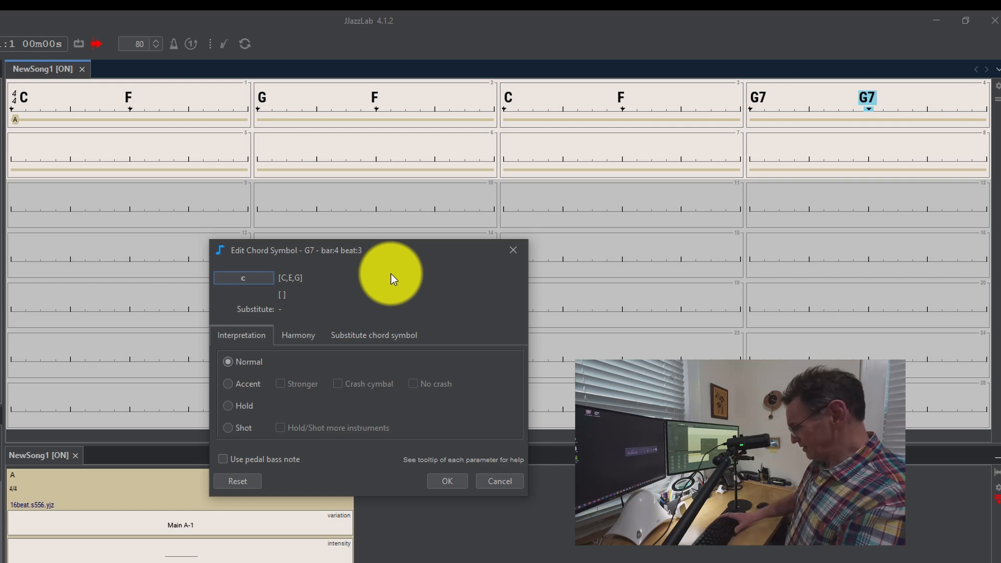
pyautogui.write('7')
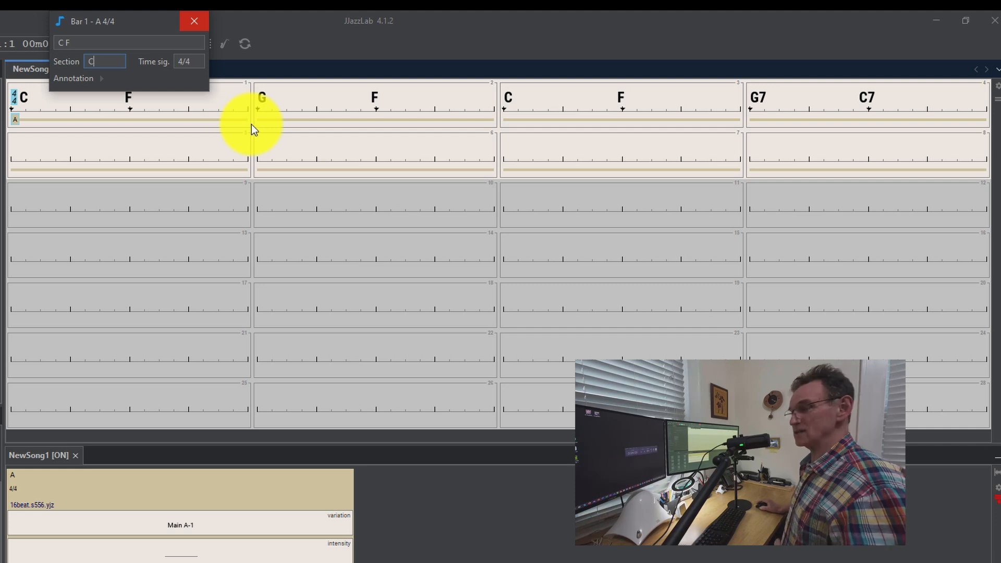
pyautogui.moveTo(131, 89)
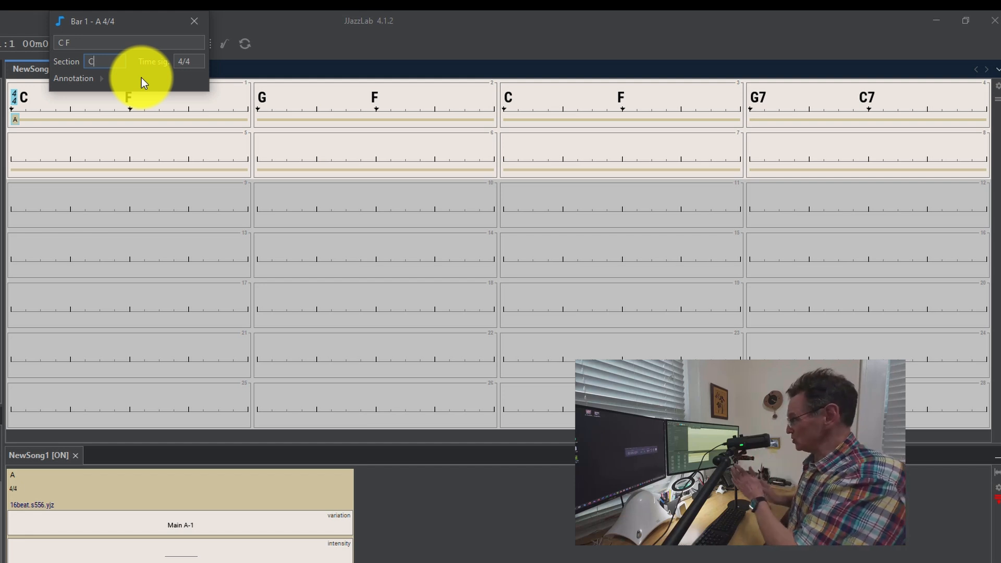
pyautogui.moveTo(191, 489)
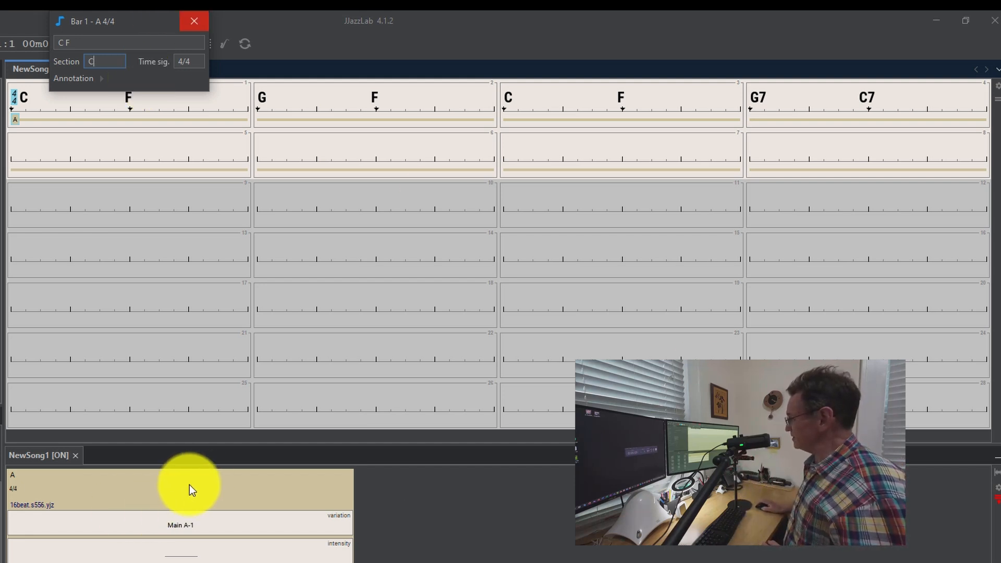
pyautogui.moveTo(482, 496)
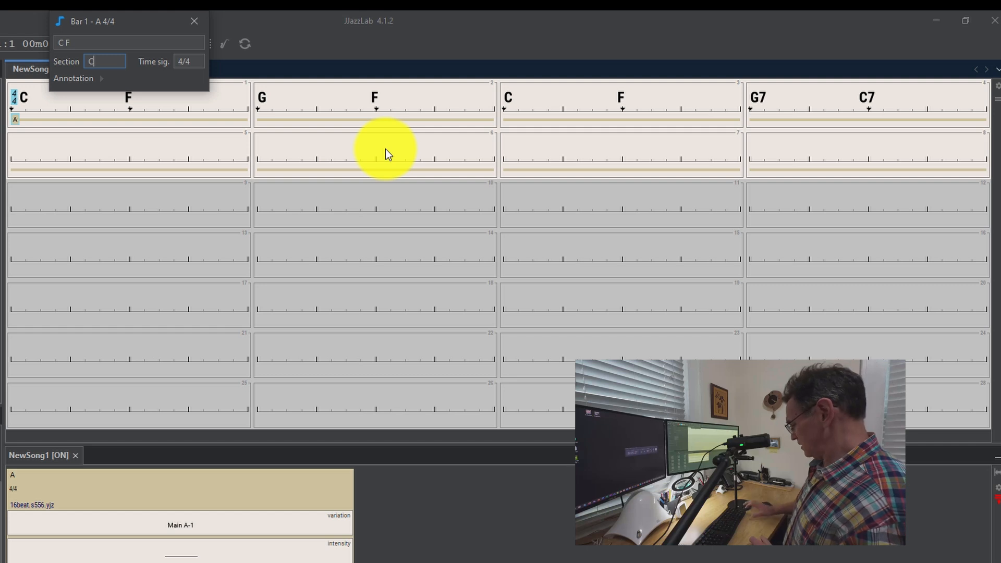
# Confirm C as the new name of bar 1's section
pyautogui.press('Return')
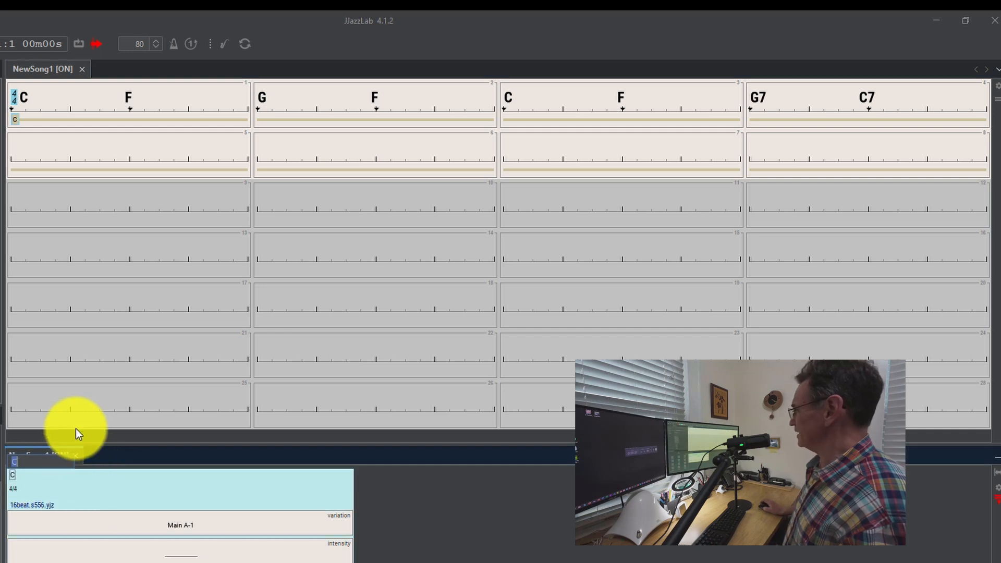
# Bring up bar 4's actions to make it the song's end bar
pyautogui.click(867, 106)
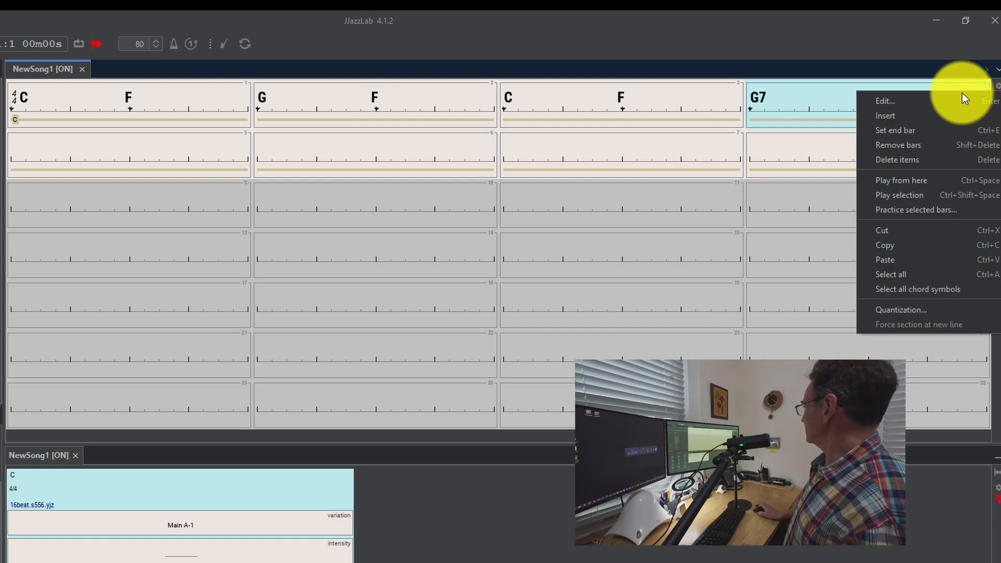
pyautogui.moveTo(901, 131)
pyautogui.write(' C7')
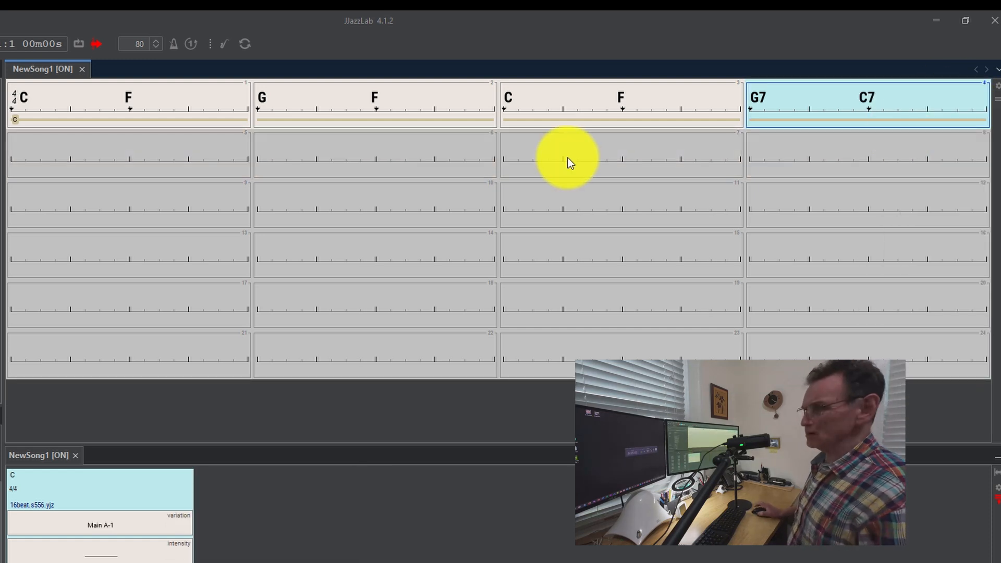
# Copy bars 1–4 and paste them at bar 5 as section C-1
pyautogui.click(128, 103)
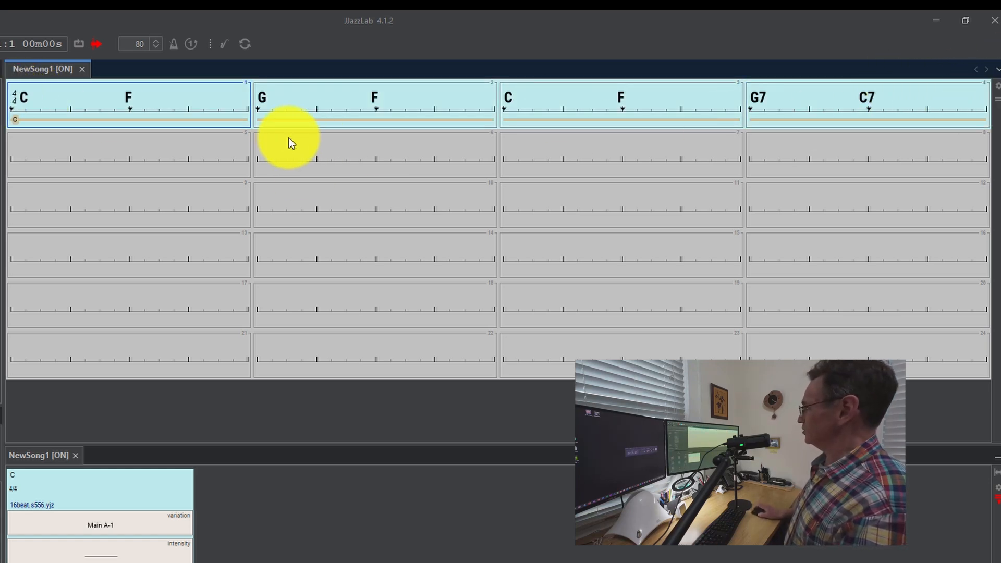
pyautogui.moveTo(60, 102)
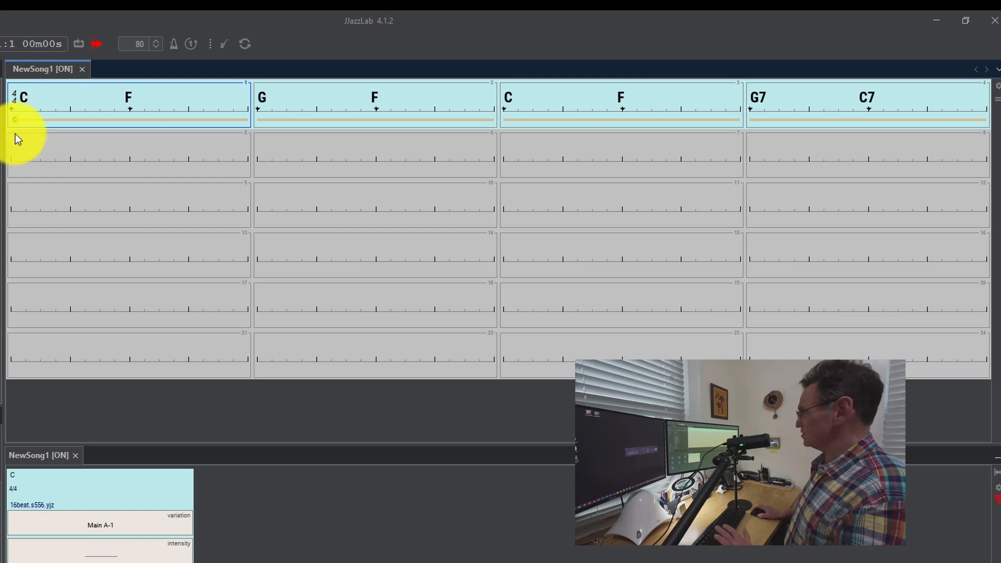
pyautogui.click(128, 154)
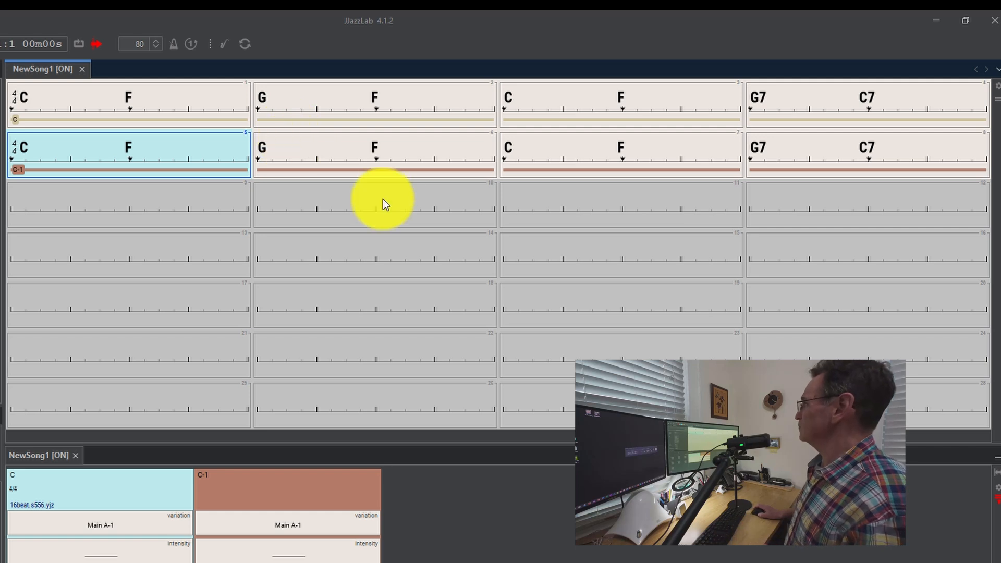
pyautogui.moveTo(38, 239)
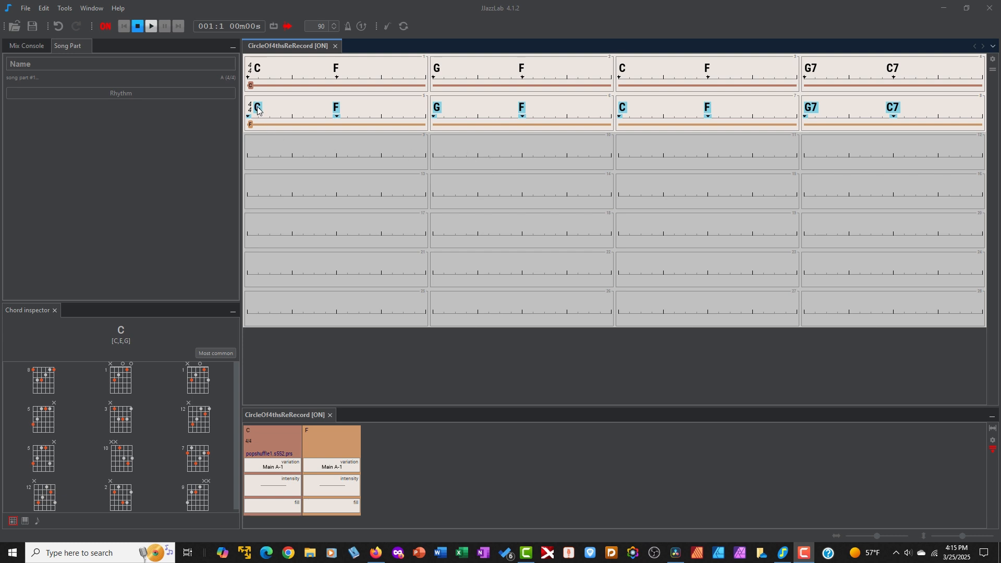
pyautogui.moveTo(913, 116)
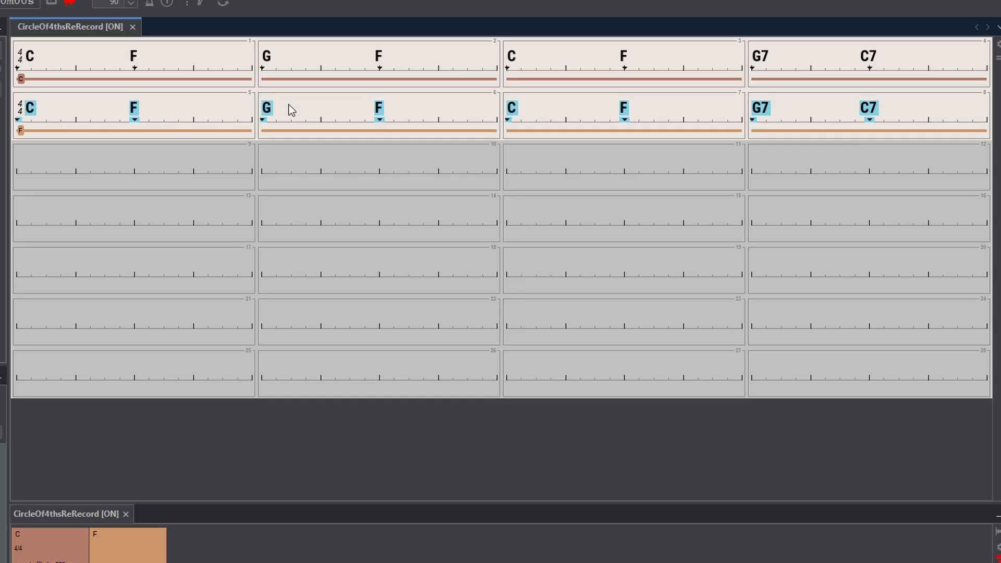
pyautogui.moveTo(38, 120)
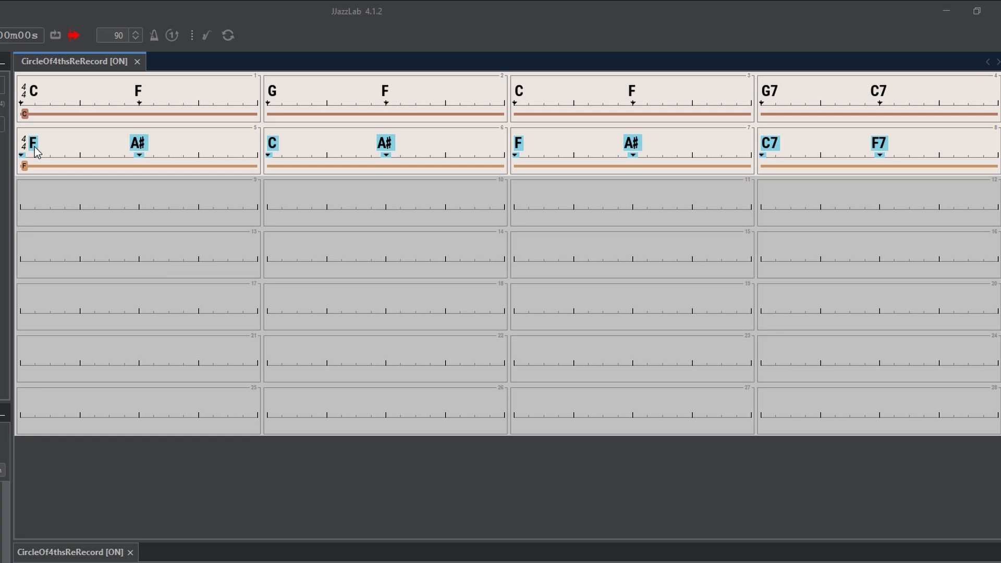
pyautogui.moveTo(407, 145)
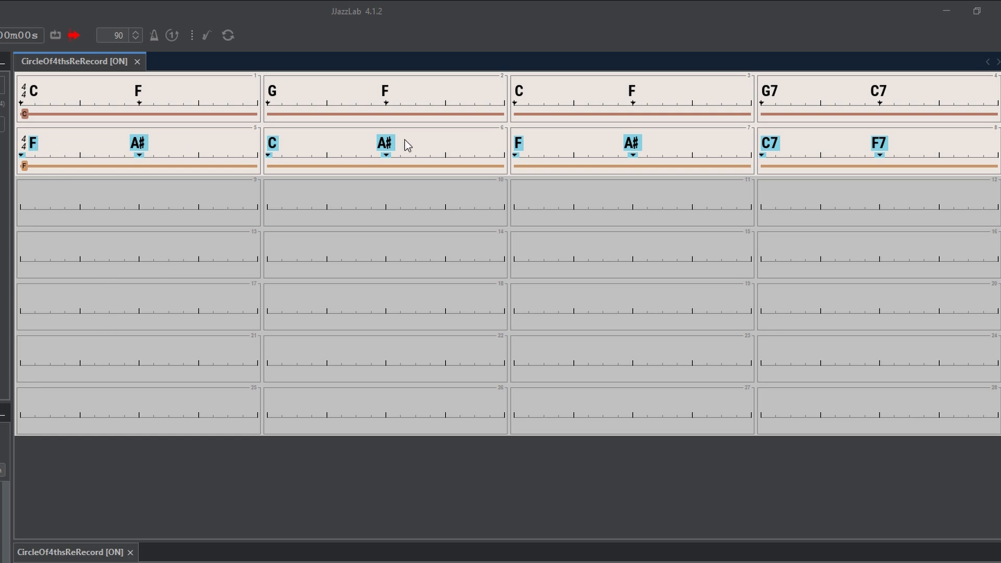
pyautogui.moveTo(880, 163)
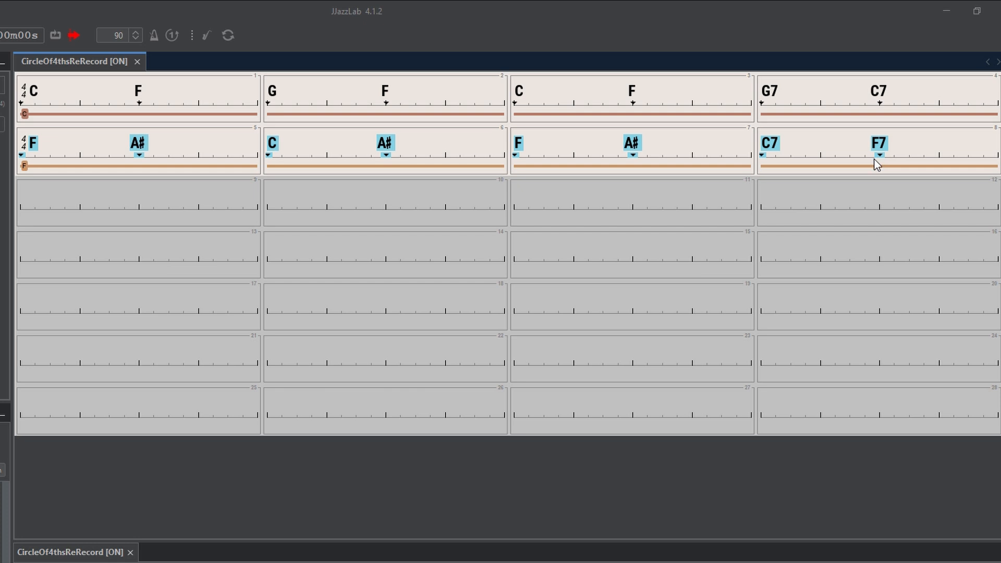
pyautogui.moveTo(117, 191)
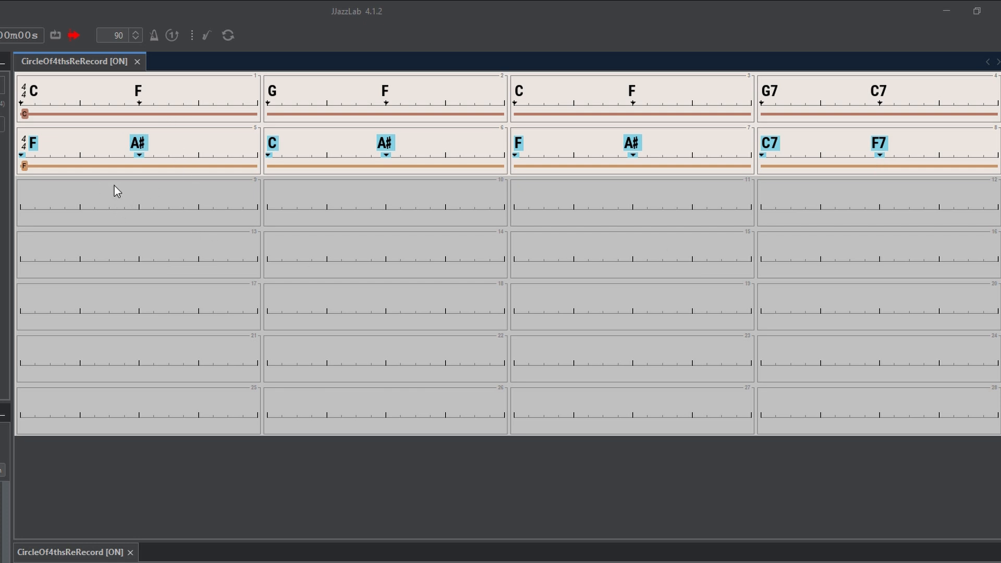
pyautogui.moveTo(139, 160)
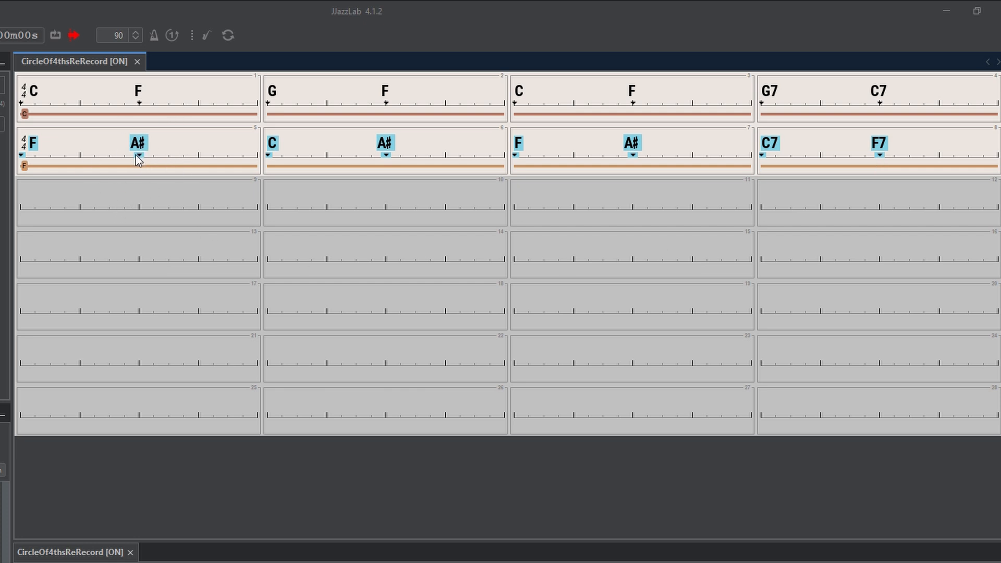
pyautogui.moveTo(144, 159)
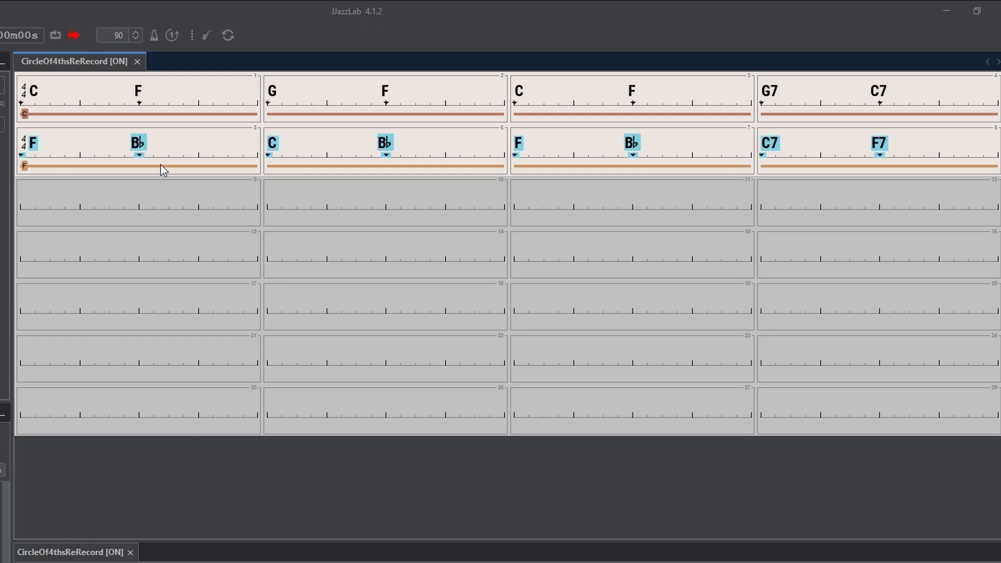
pyautogui.moveTo(151, 164)
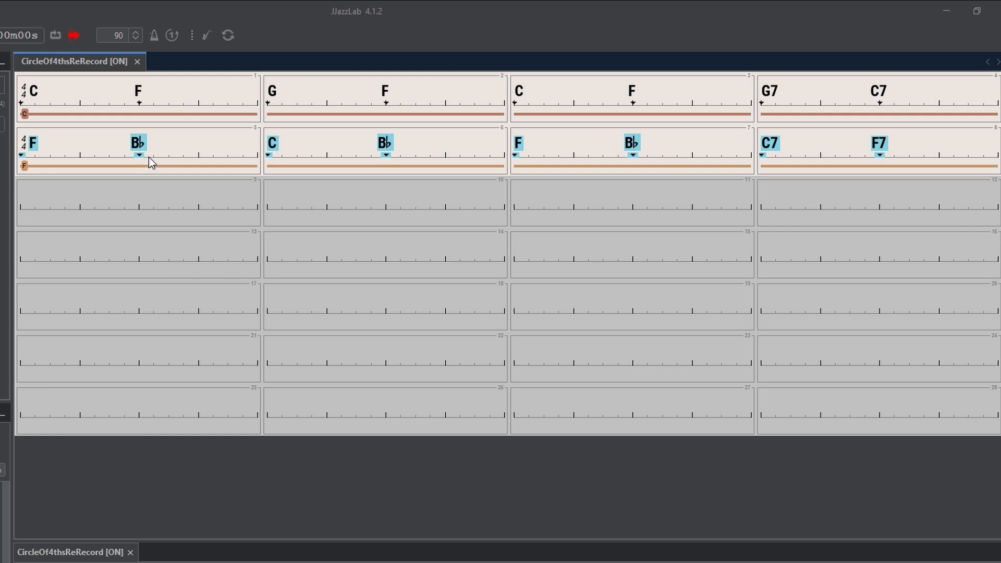
pyautogui.moveTo(560, 114)
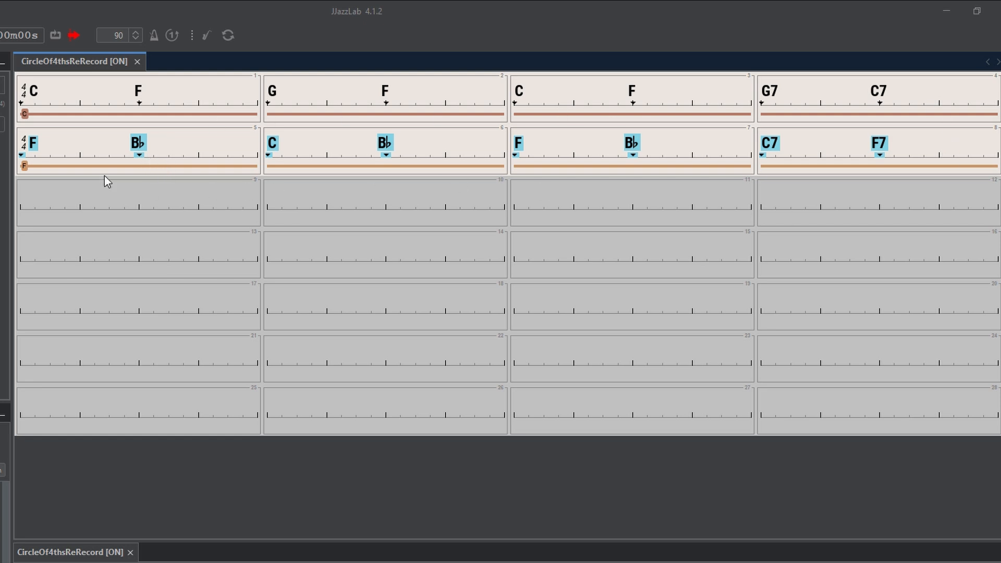
# Select bars 1–8 of the chord leadsheet for copying
pyautogui.click(137, 98)
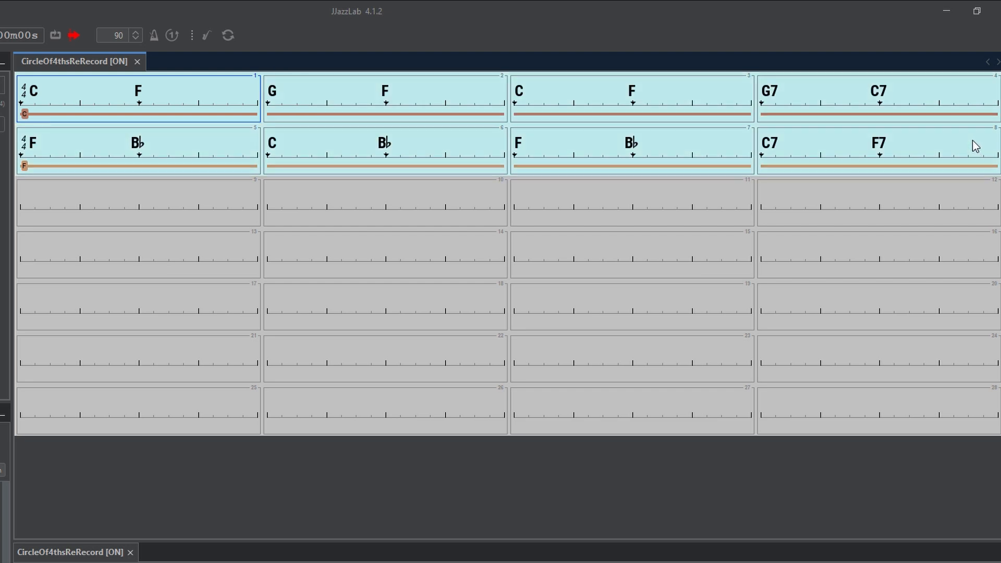
pyautogui.moveTo(876, 142)
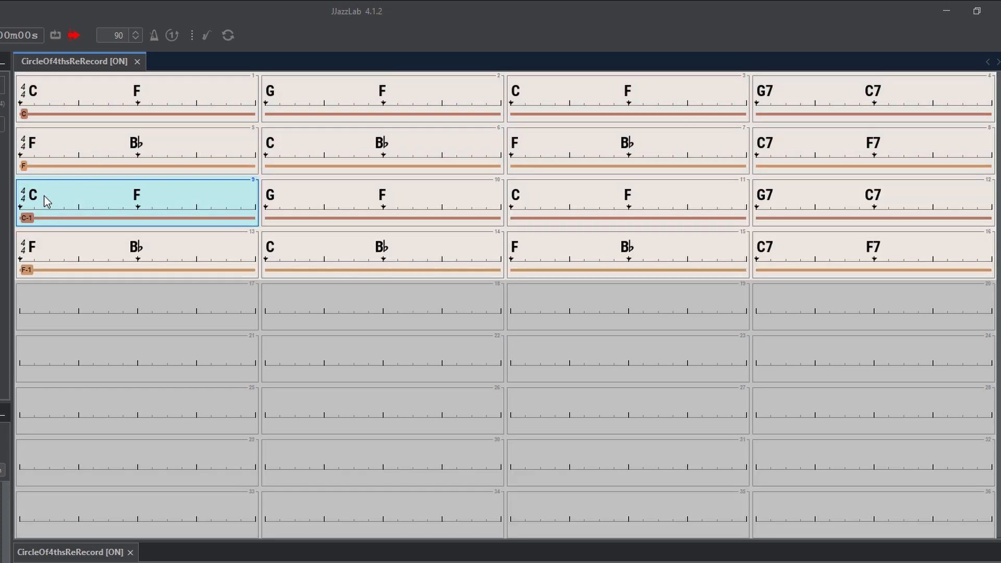
pyautogui.moveTo(105, 210)
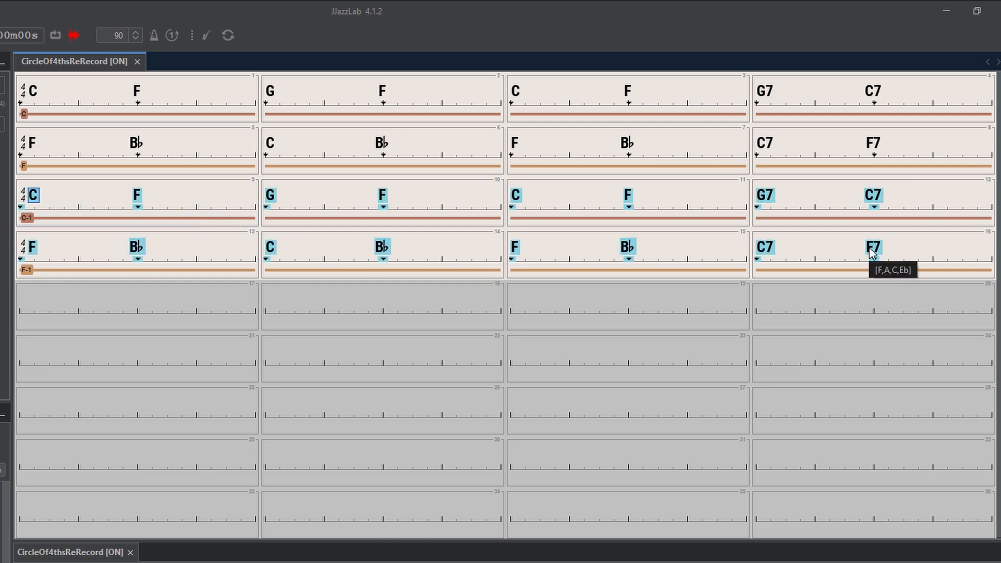
pyautogui.moveTo(569, 234)
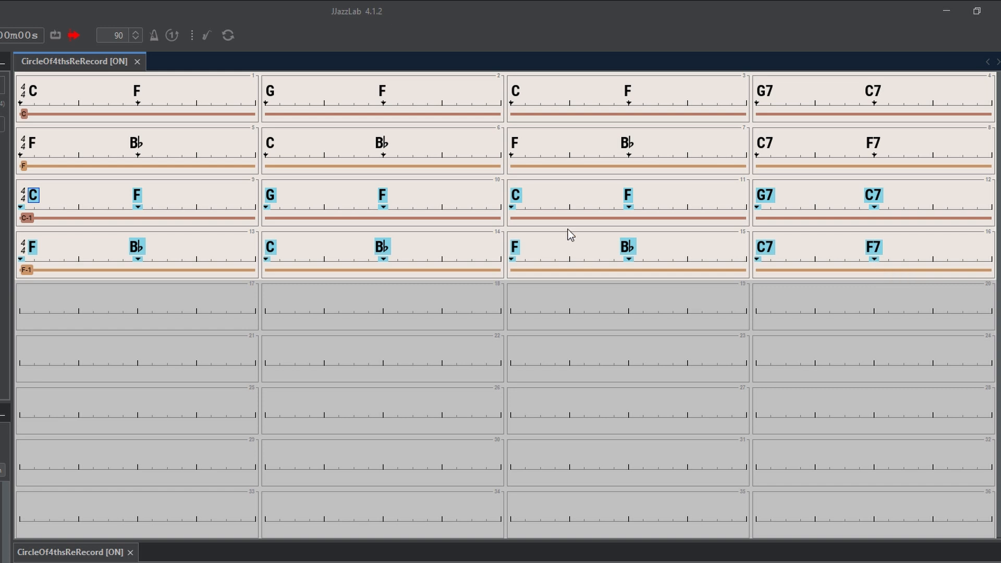
pyautogui.moveTo(60, 179)
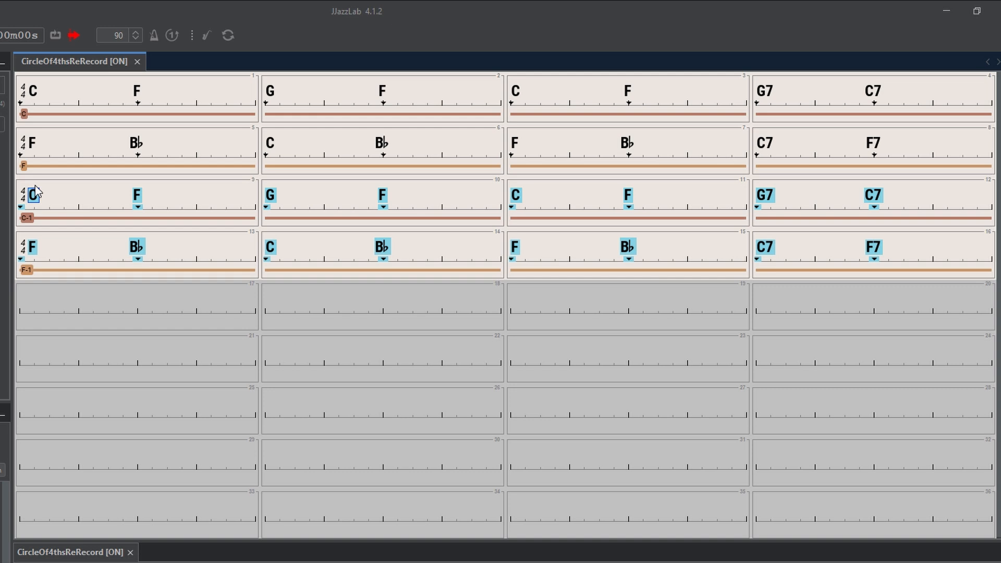
pyautogui.moveTo(219, 124)
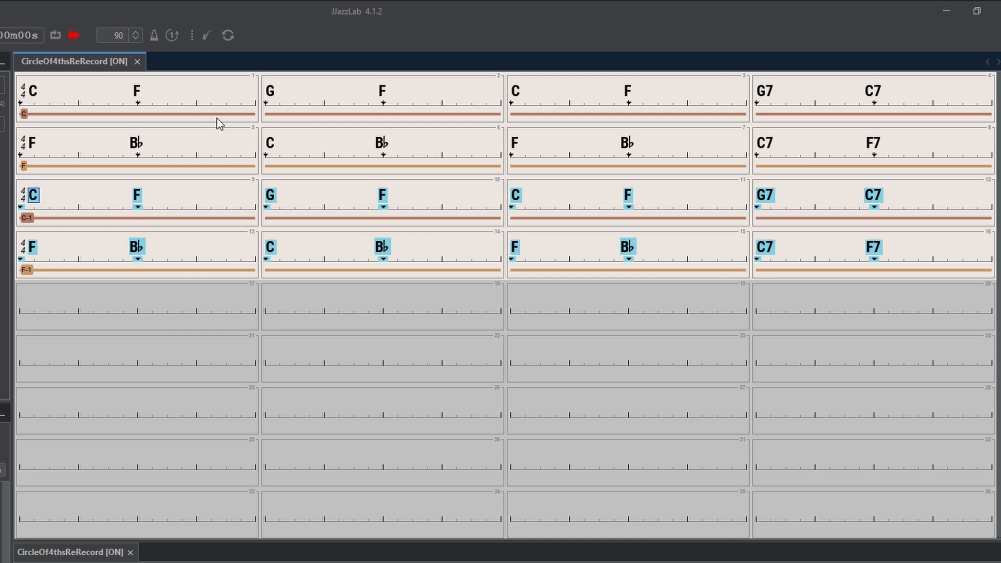
pyautogui.moveTo(267, 89)
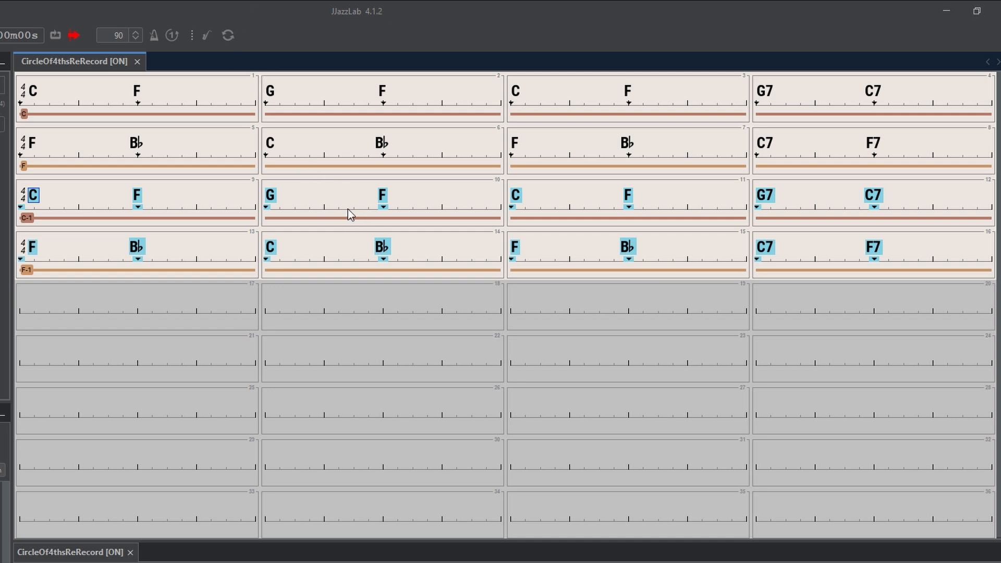
pyautogui.moveTo(377, 186)
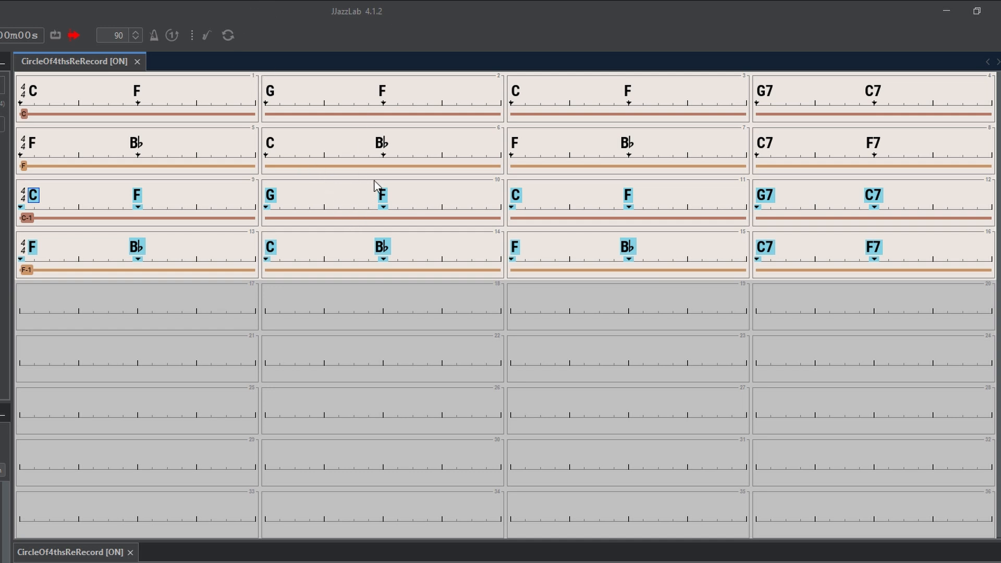
pyautogui.moveTo(34, 197)
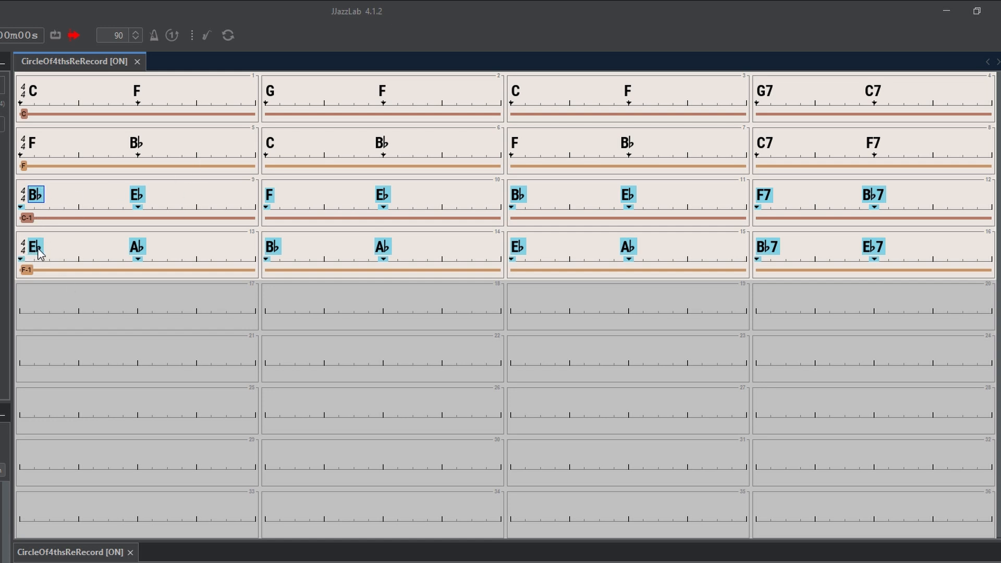
# Deselect the transposed chords and rename the bar 13 section to Eb
pyautogui.click(136, 307)
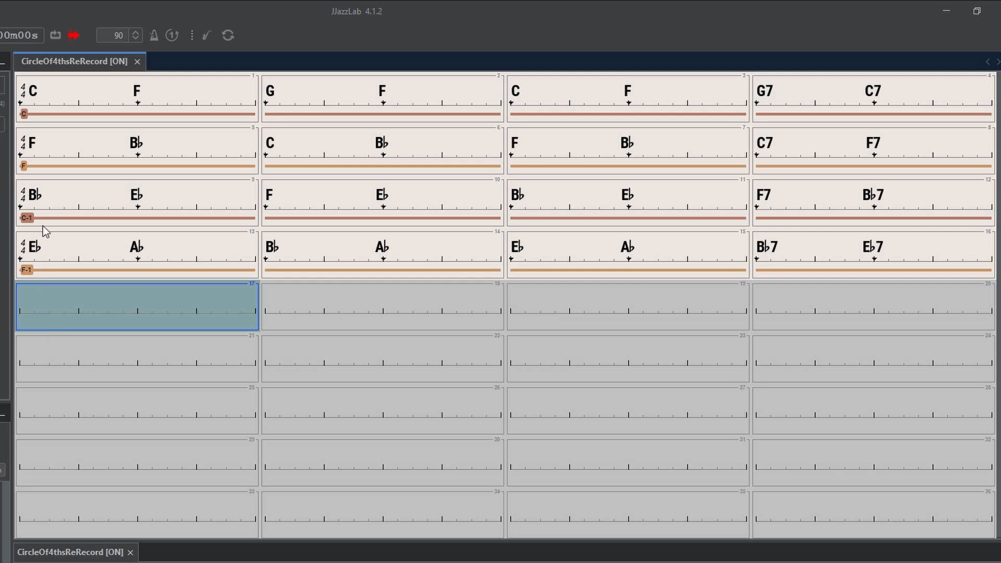
pyautogui.moveTo(54, 210)
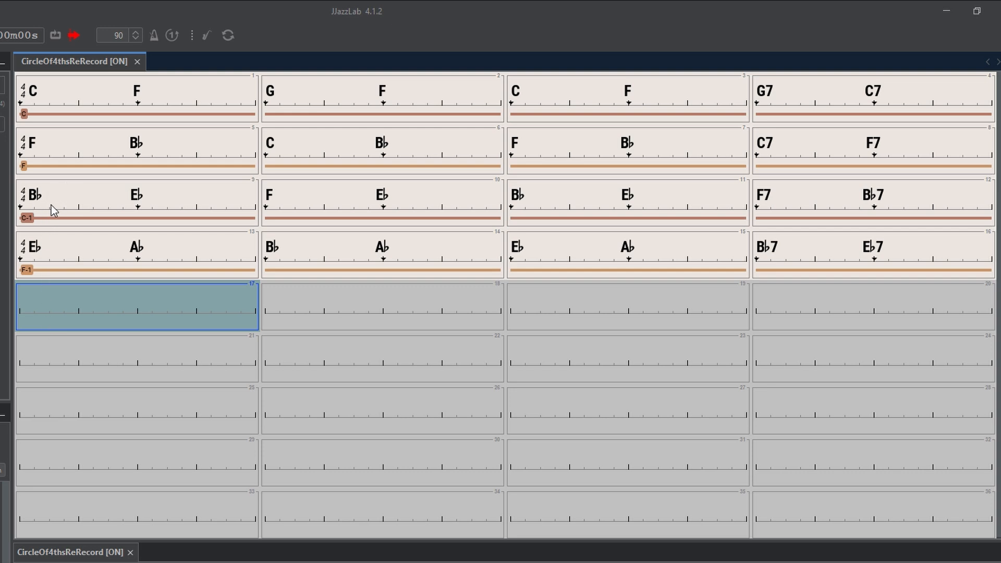
pyautogui.moveTo(54, 202)
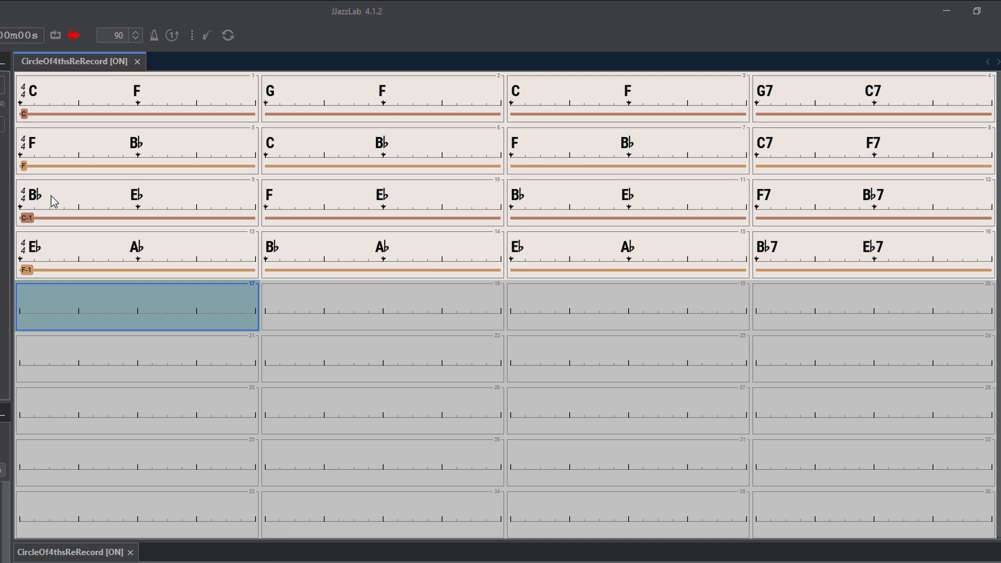
pyautogui.moveTo(60, 197)
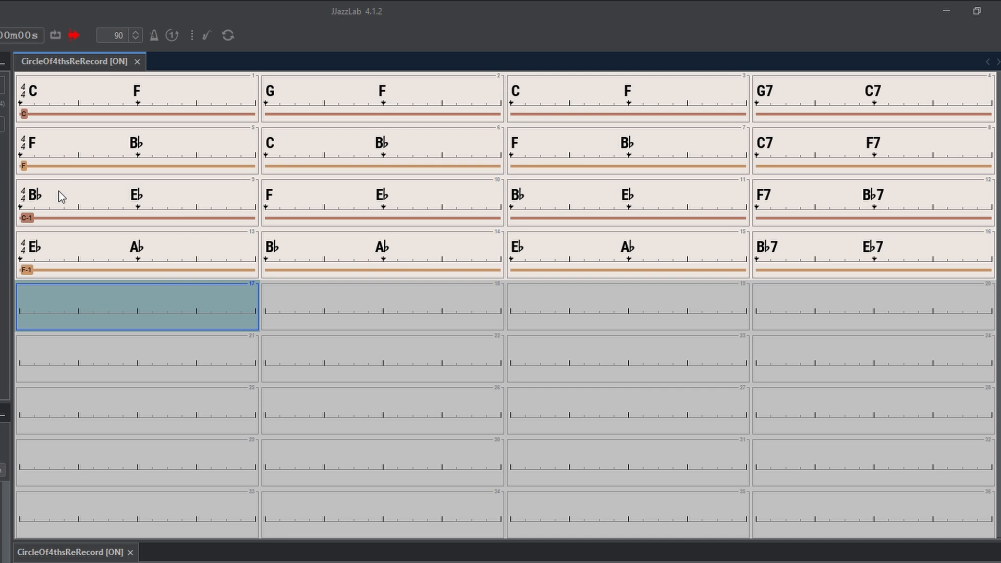
pyautogui.click(27, 268)
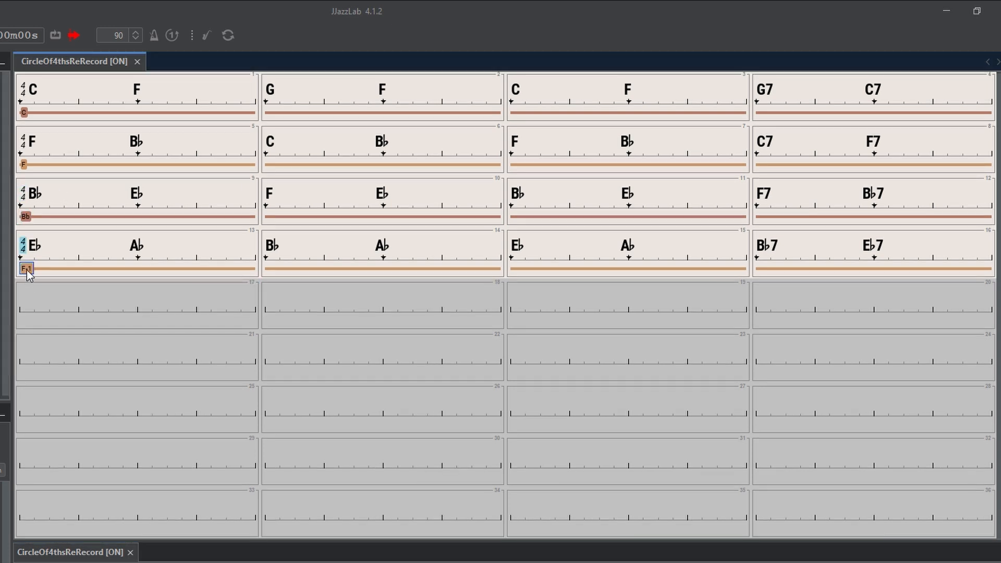
pyautogui.doubleClick(26, 267)
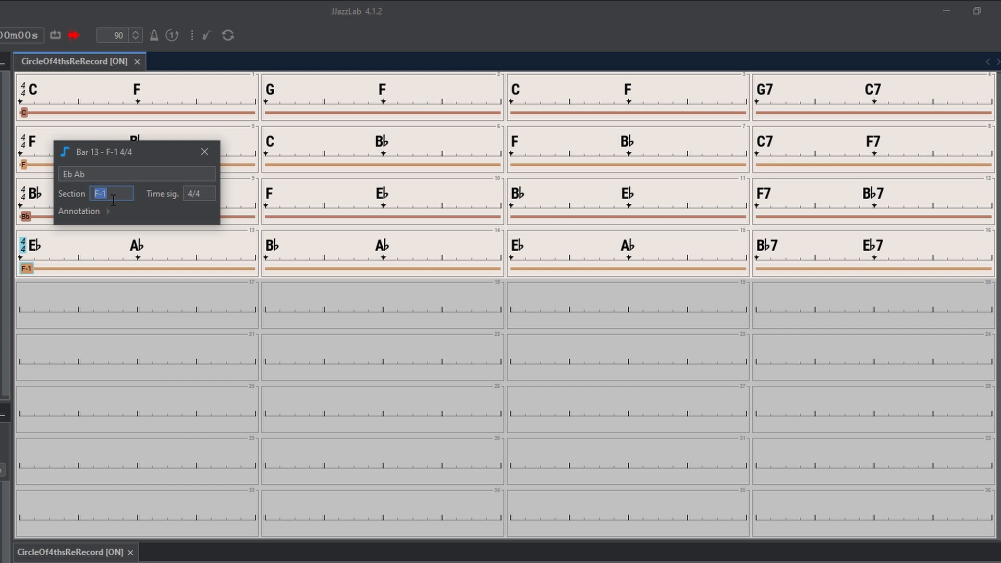
pyautogui.write('E')
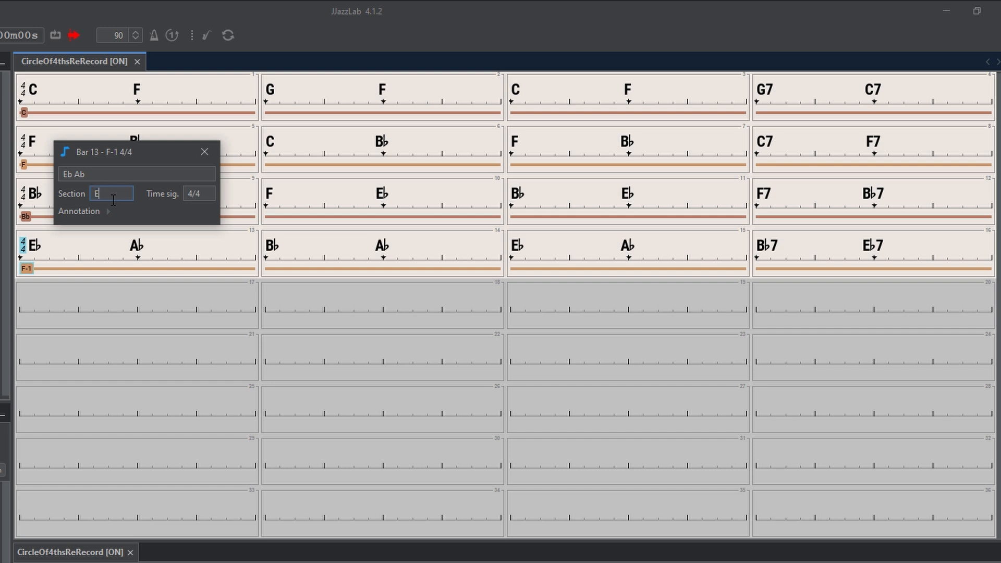
pyautogui.write('b')
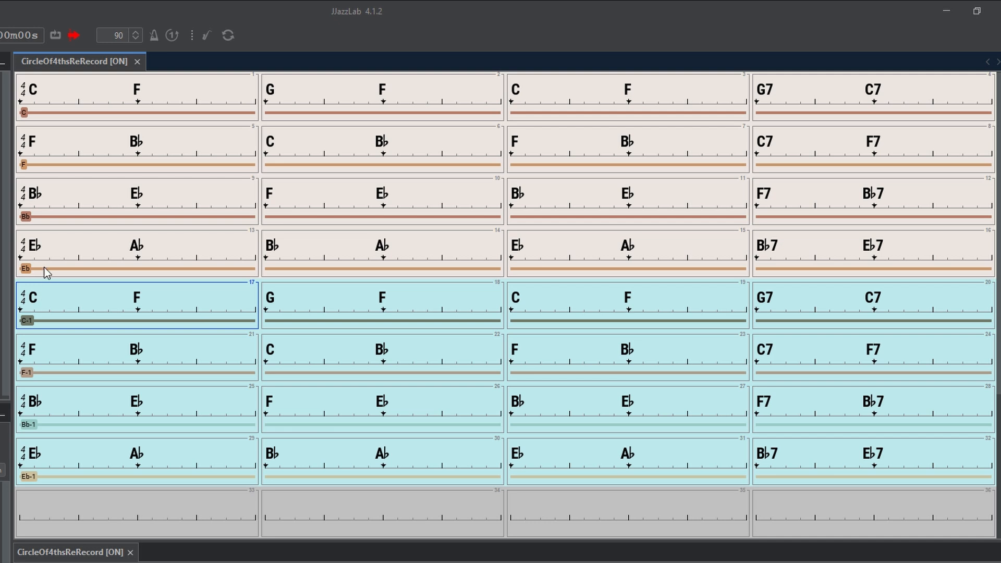
pyautogui.moveTo(30, 313)
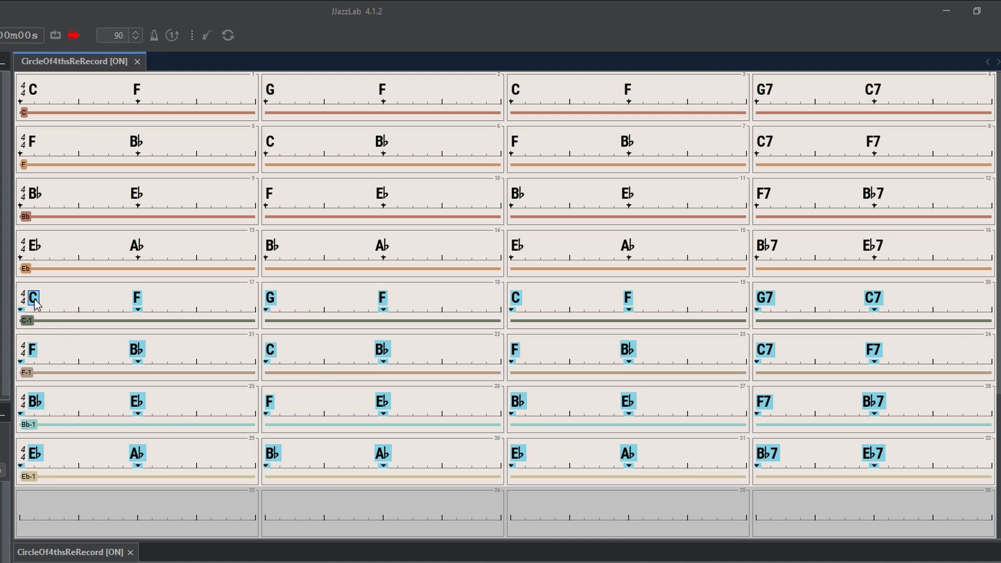
pyautogui.moveTo(32, 297)
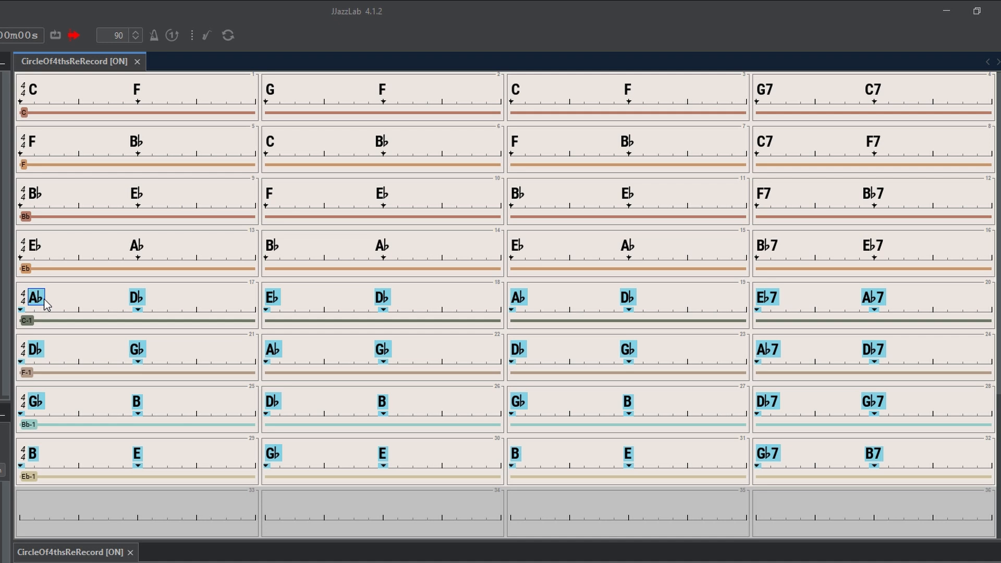
pyautogui.moveTo(35, 296)
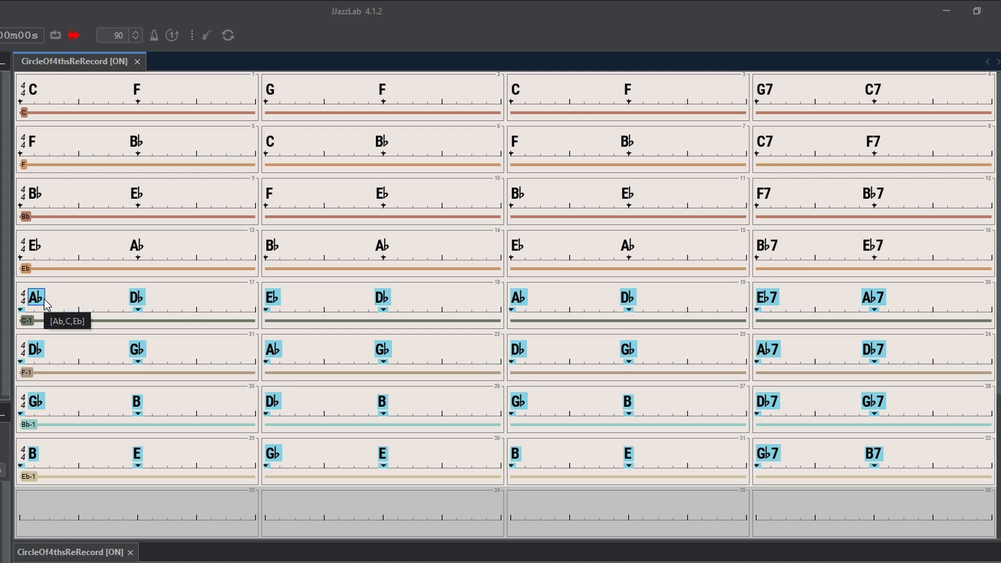
pyautogui.moveTo(658, 329)
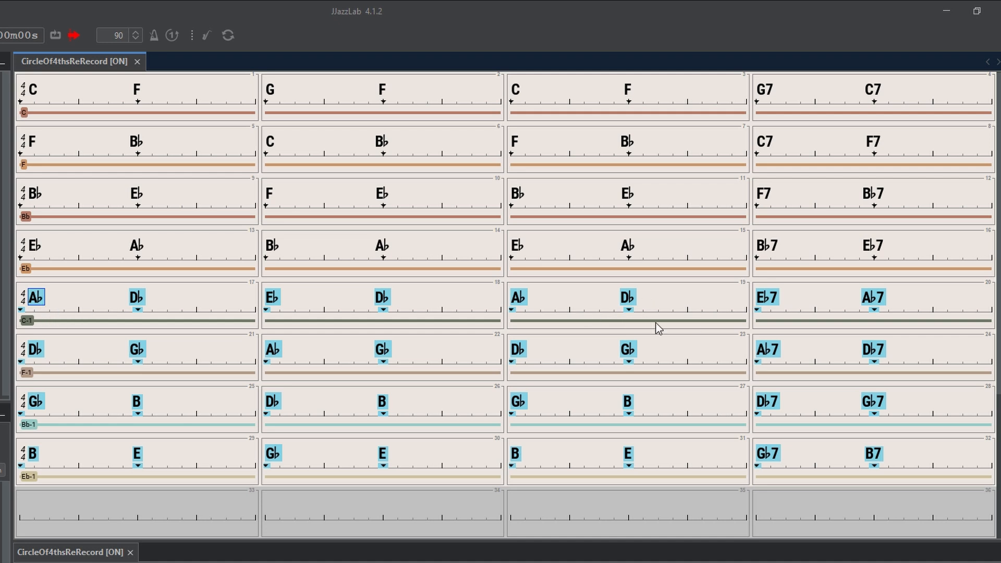
pyautogui.moveTo(217, 342)
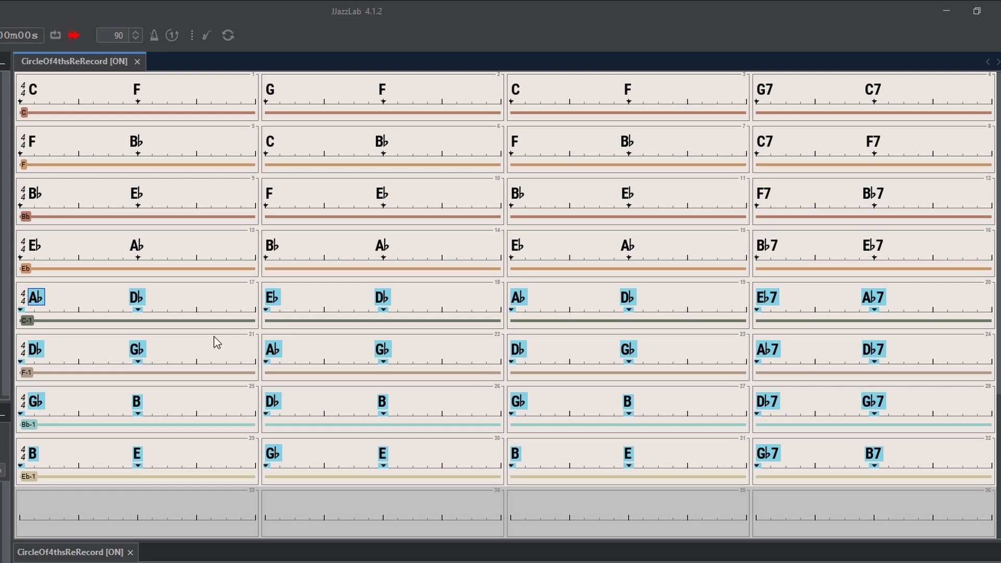
pyautogui.moveTo(57, 427)
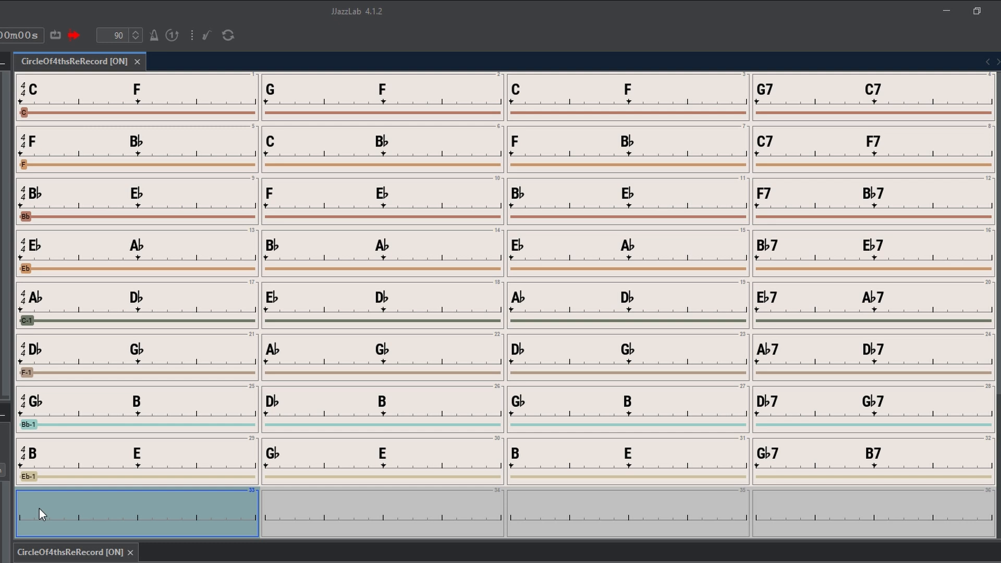
# Scroll down the leadsheet toward bars 33–48
pyautogui.scroll(-3)
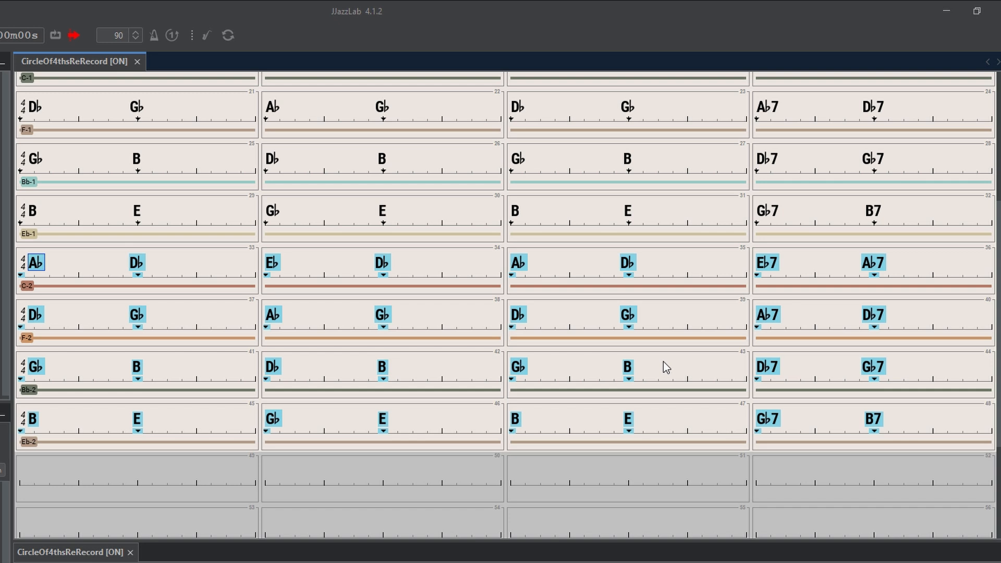
pyautogui.moveTo(38, 261)
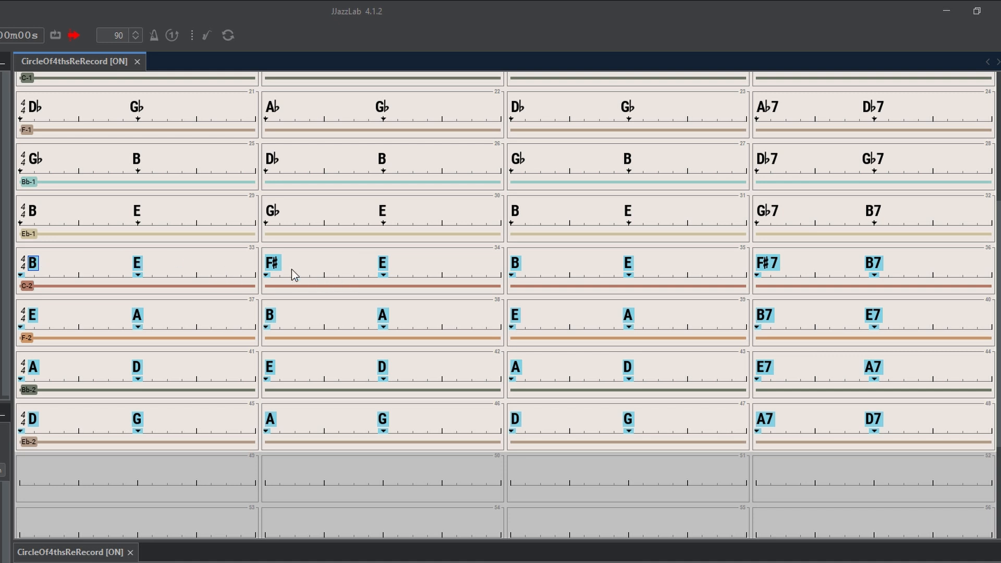
pyautogui.moveTo(273, 262)
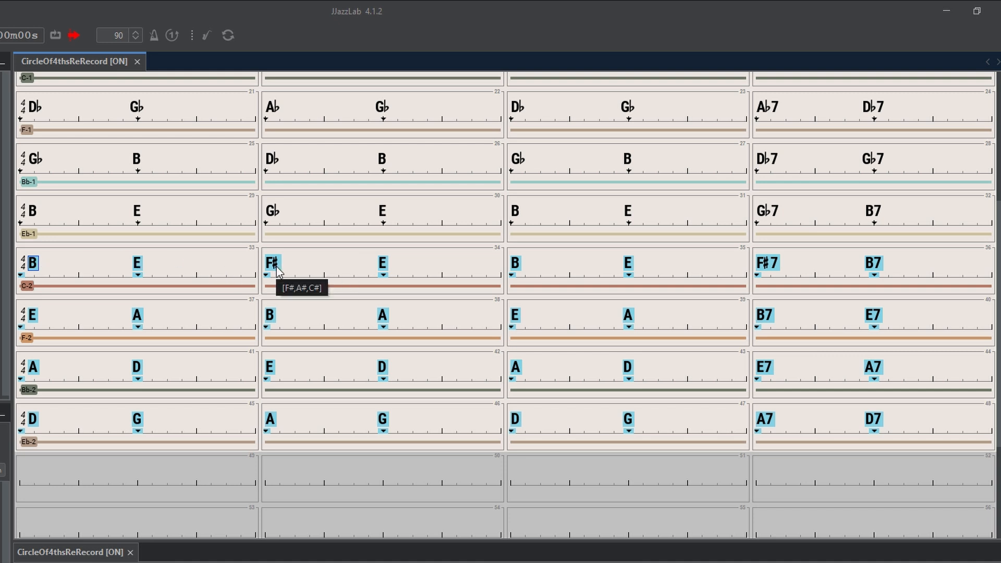
pyautogui.moveTo(290, 269)
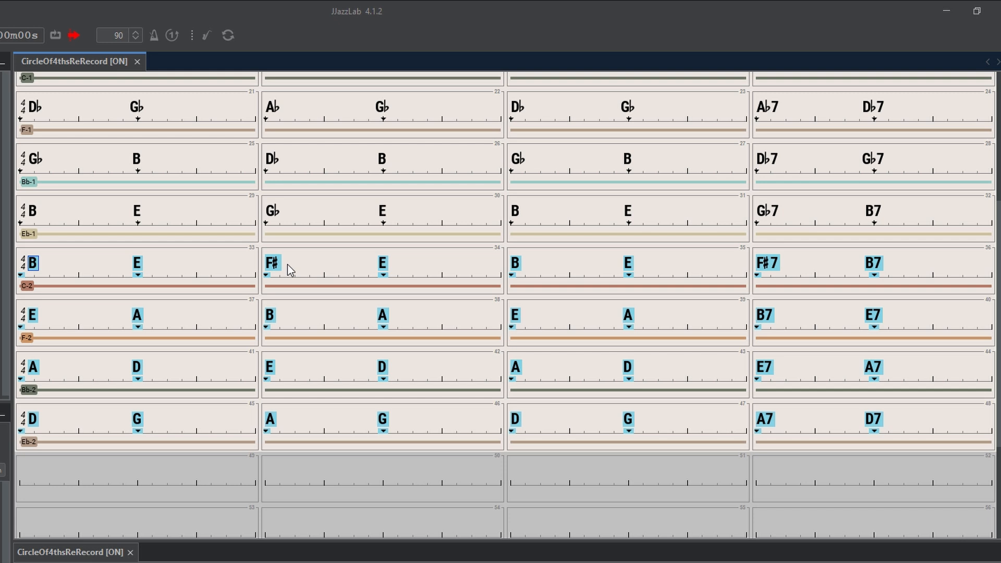
pyautogui.moveTo(44, 273)
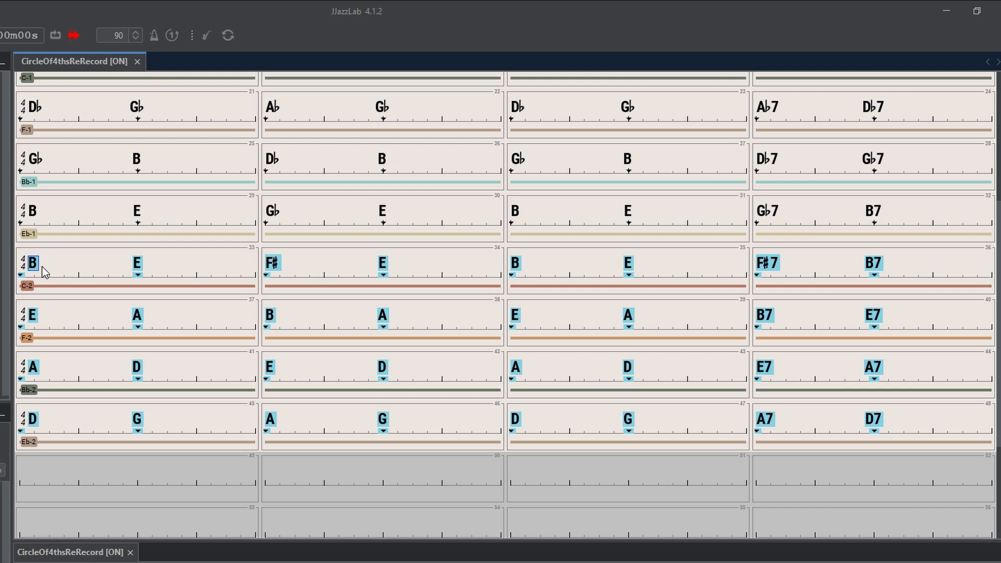
pyautogui.moveTo(43, 213)
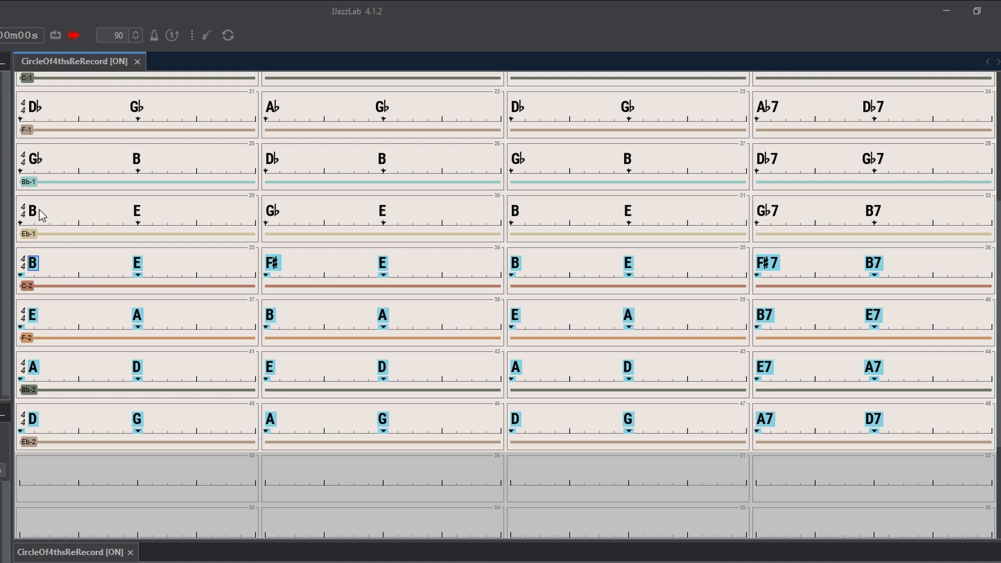
pyautogui.moveTo(59, 217)
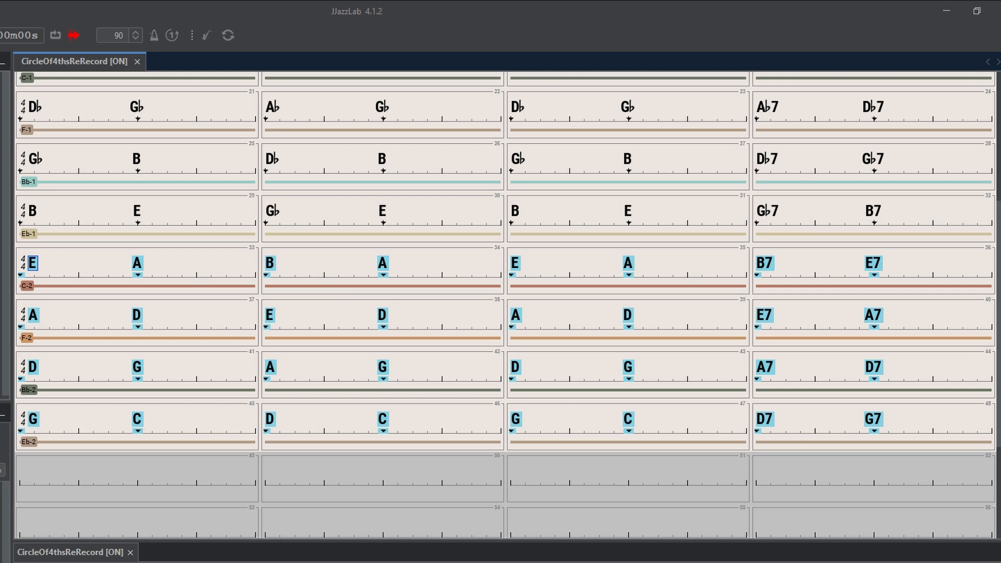
pyautogui.moveTo(38, 430)
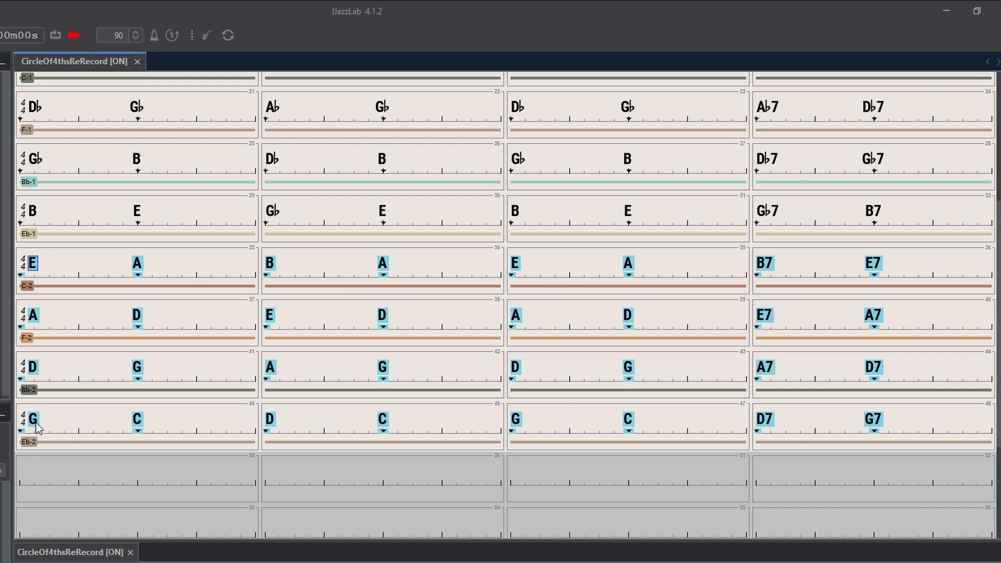
pyautogui.moveTo(32, 297)
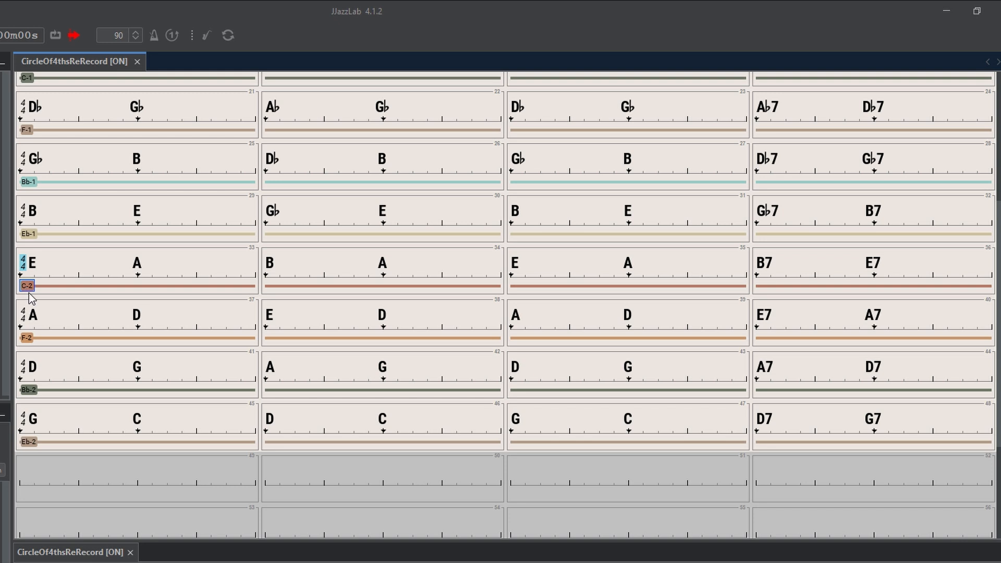
# Bring up NewSong1 and select its F song part in the song structure editor
pyautogui.doubleClick(27, 285)
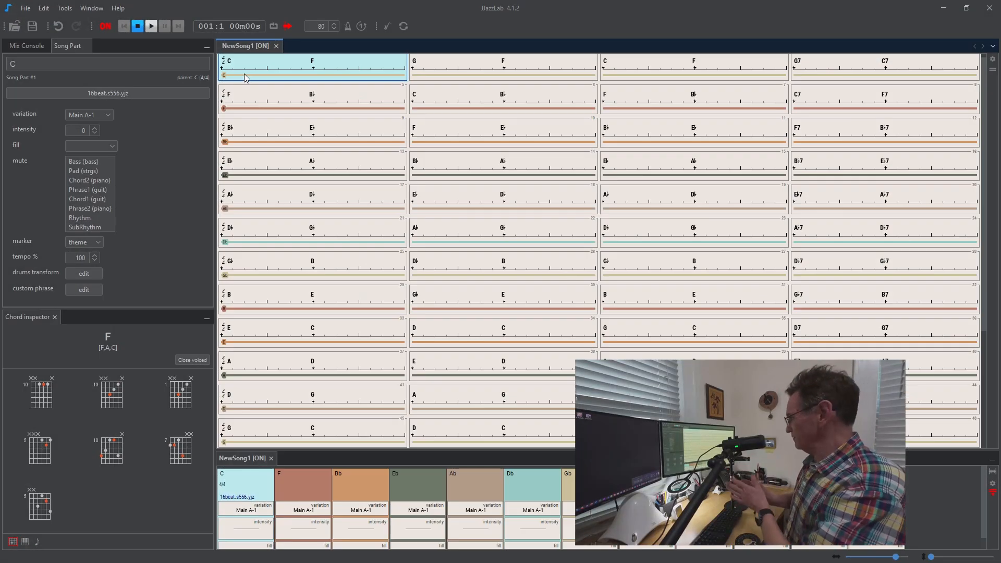
pyautogui.moveTo(262, 474)
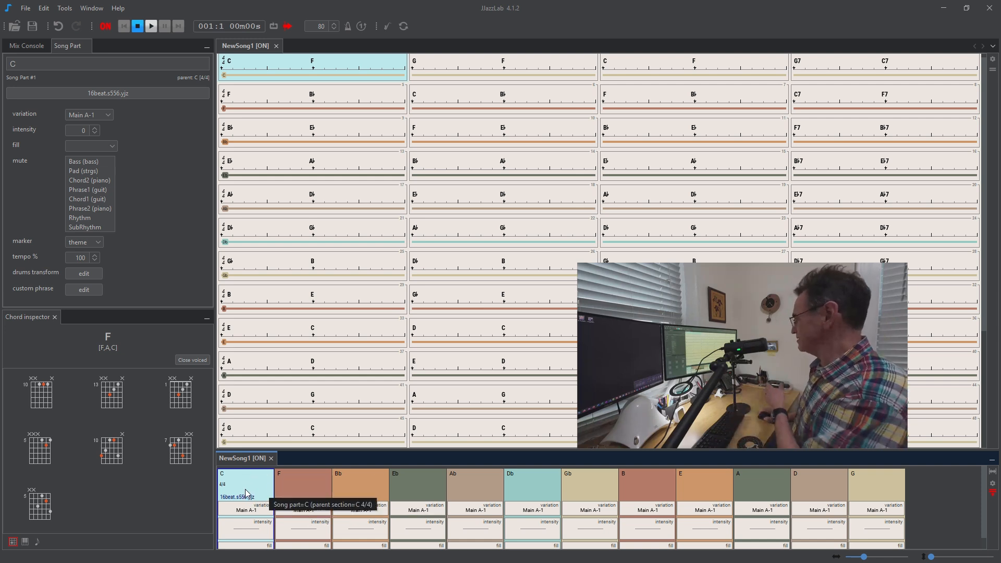
pyautogui.moveTo(233, 491)
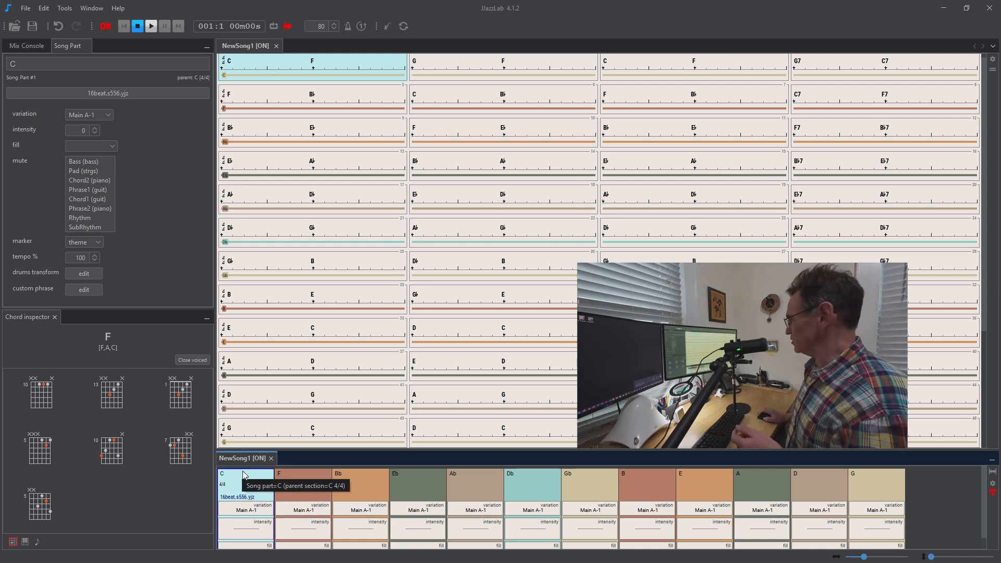
pyautogui.moveTo(267, 480)
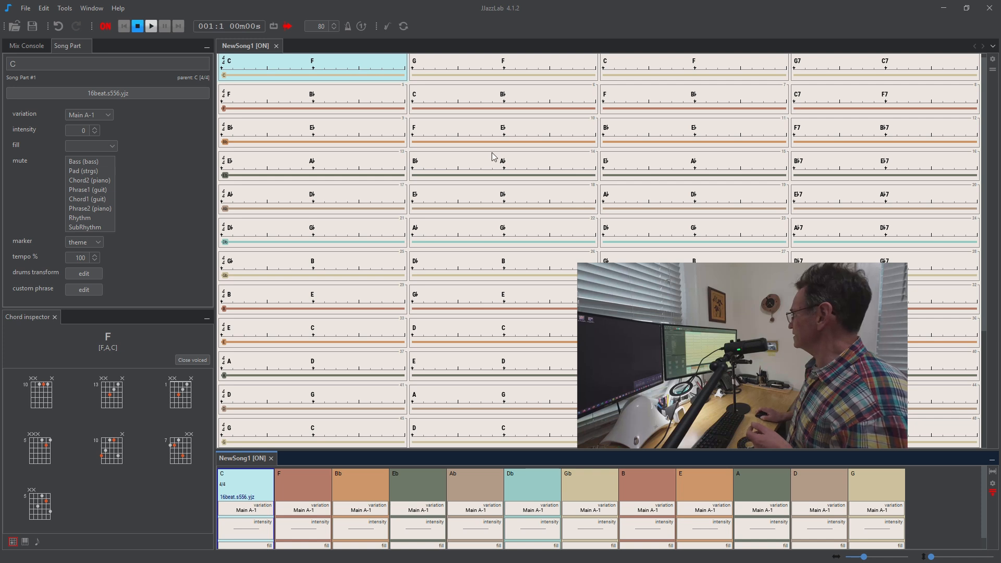
pyautogui.click(303, 488)
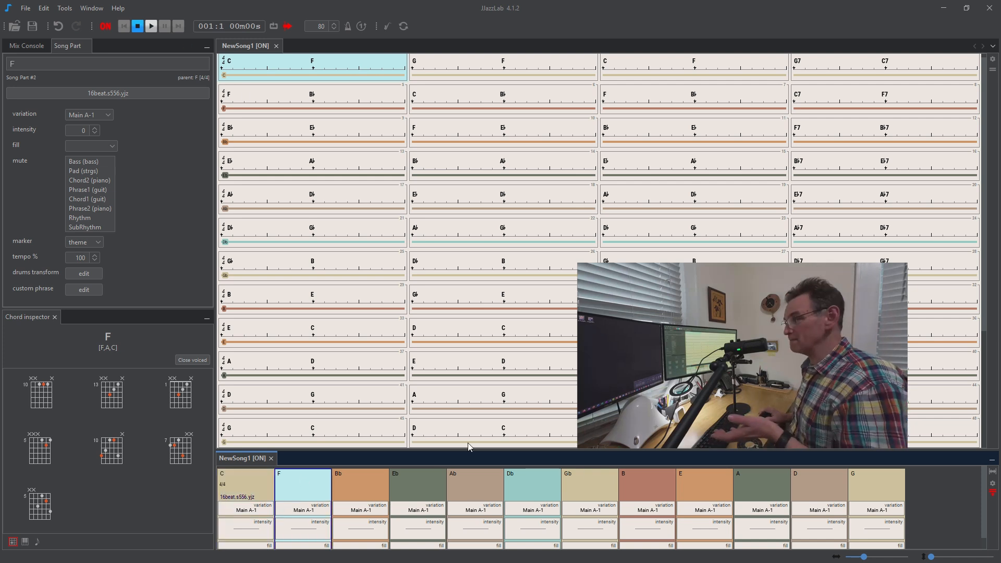
pyautogui.moveTo(305, 153)
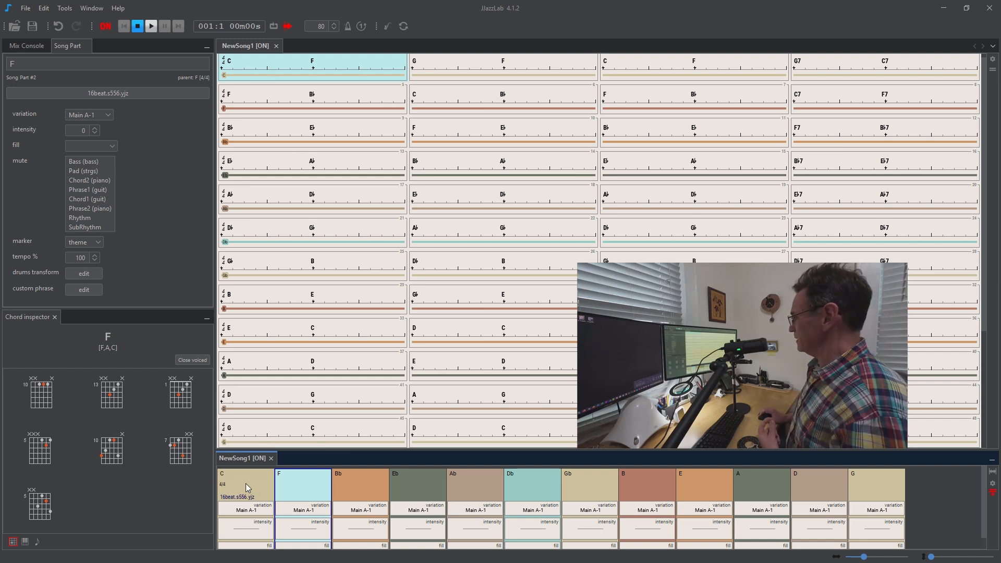
# Duplicate the C song part with a copy count of 2
pyautogui.rightClick(241, 489)
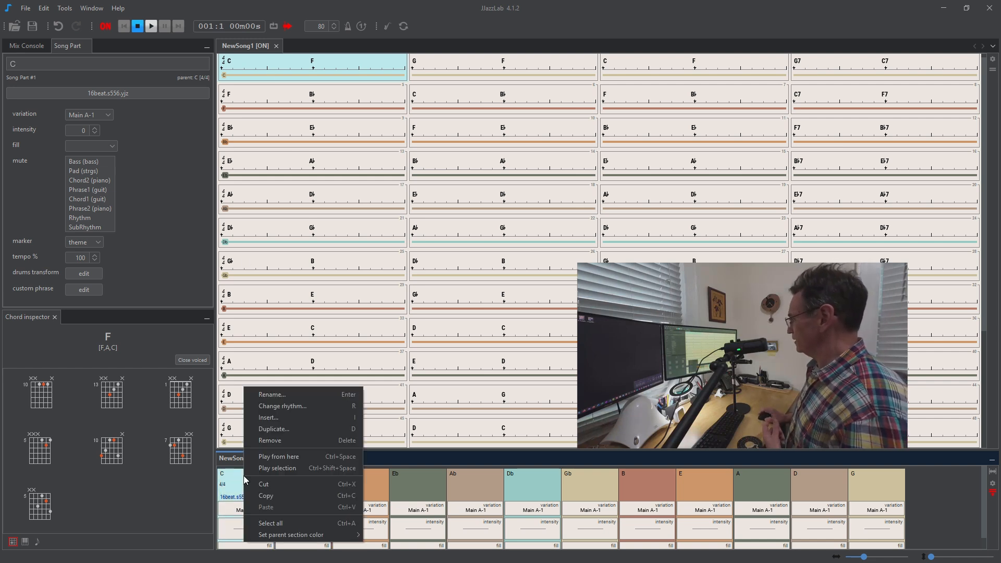
pyautogui.moveTo(246, 480)
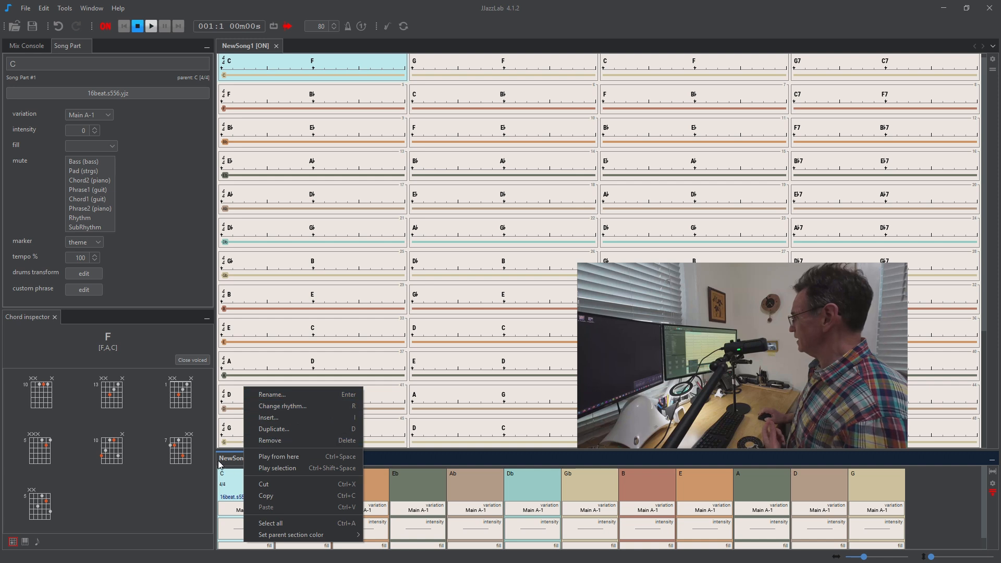
pyautogui.click(274, 429)
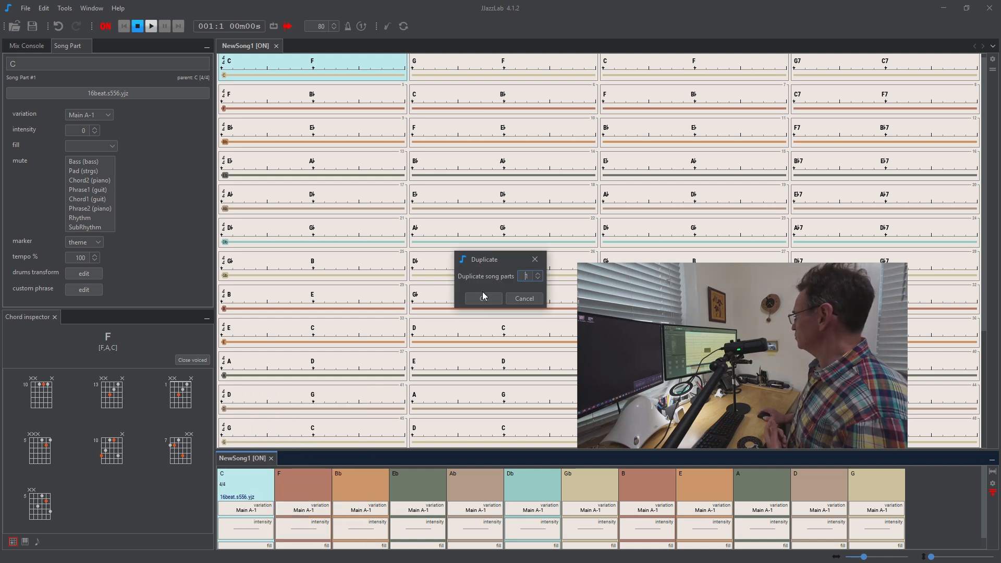
pyautogui.moveTo(483, 299)
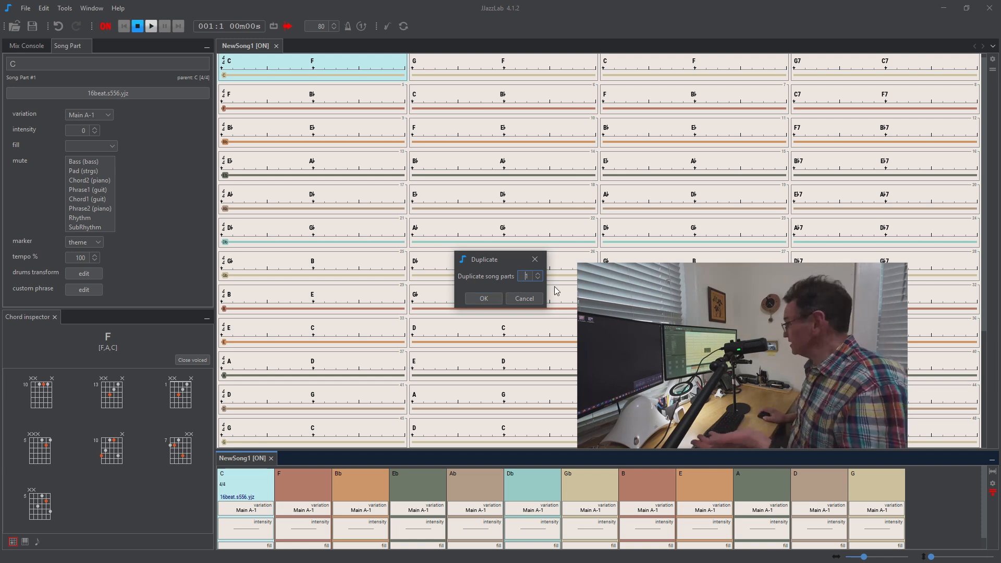
pyautogui.click(537, 273)
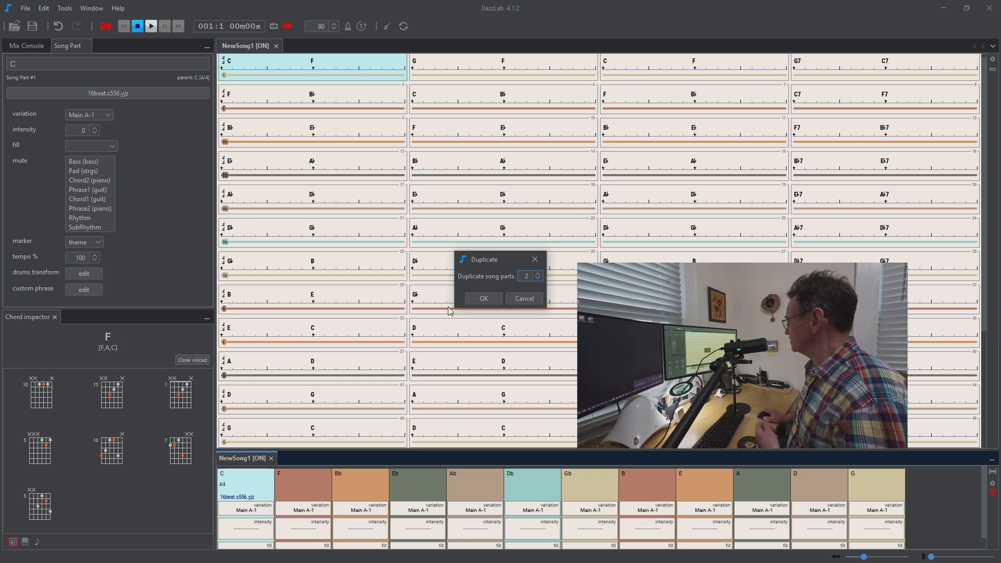
pyautogui.click(483, 298)
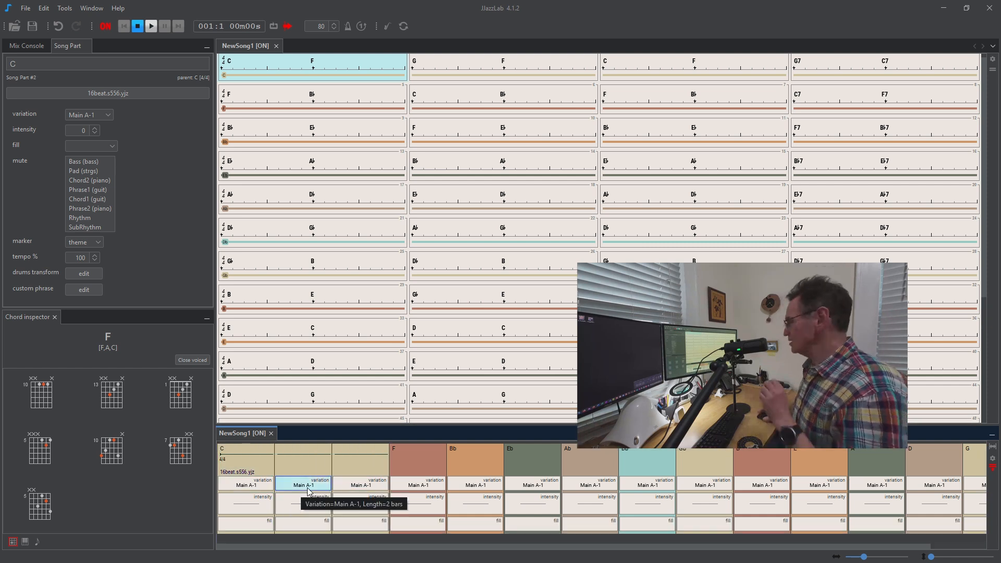
pyautogui.moveTo(273, 461)
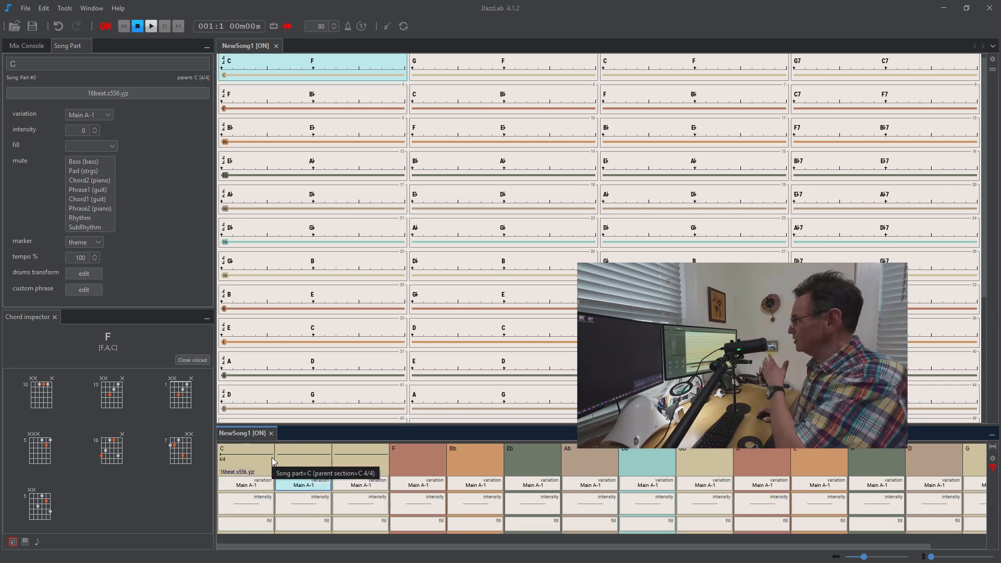
pyautogui.moveTo(316, 501)
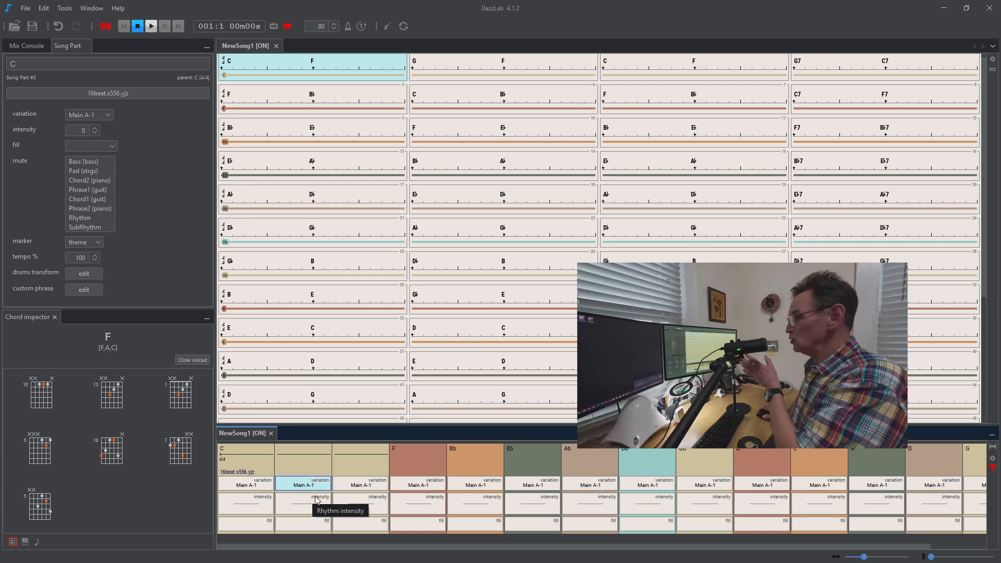
pyautogui.moveTo(303, 484)
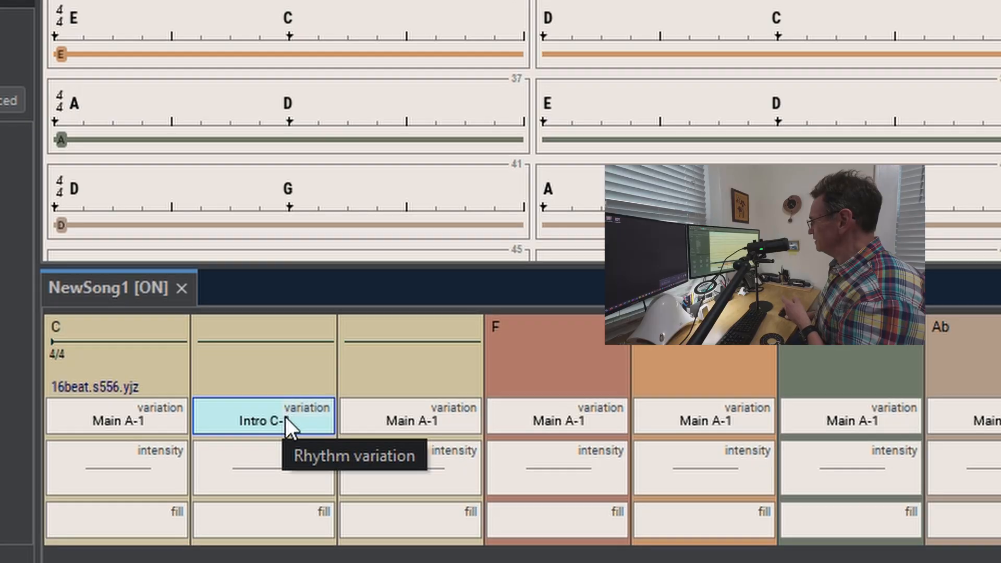
# Set song part 2's variation to Main A-2 and part 3's to Main B-1
pyautogui.click(264, 421)
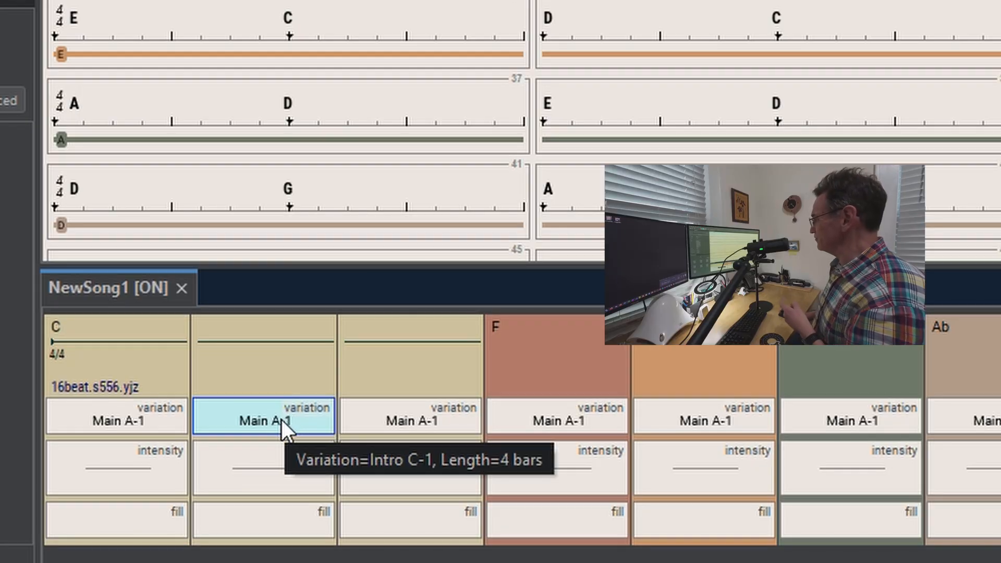
pyautogui.moveTo(128, 435)
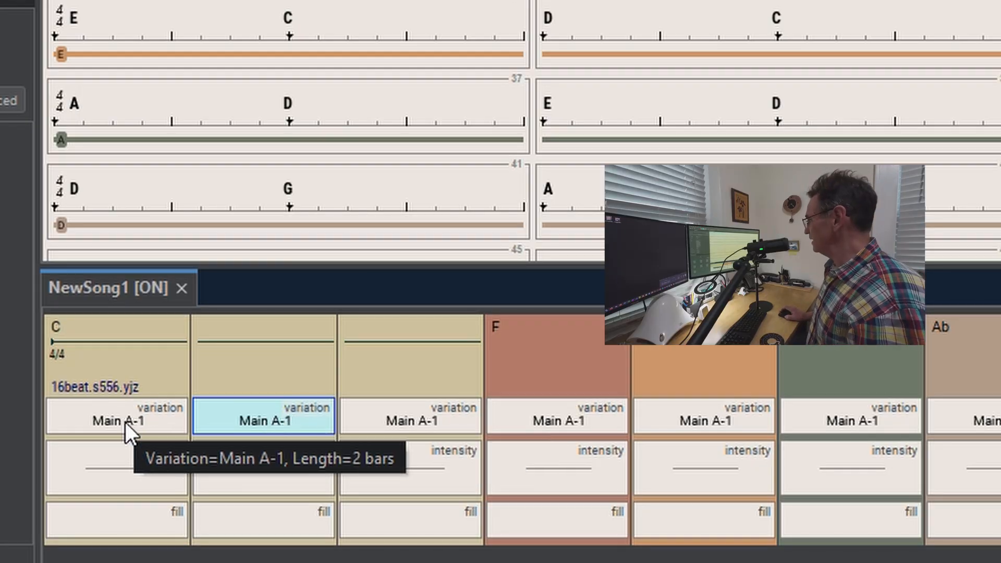
pyautogui.moveTo(289, 125)
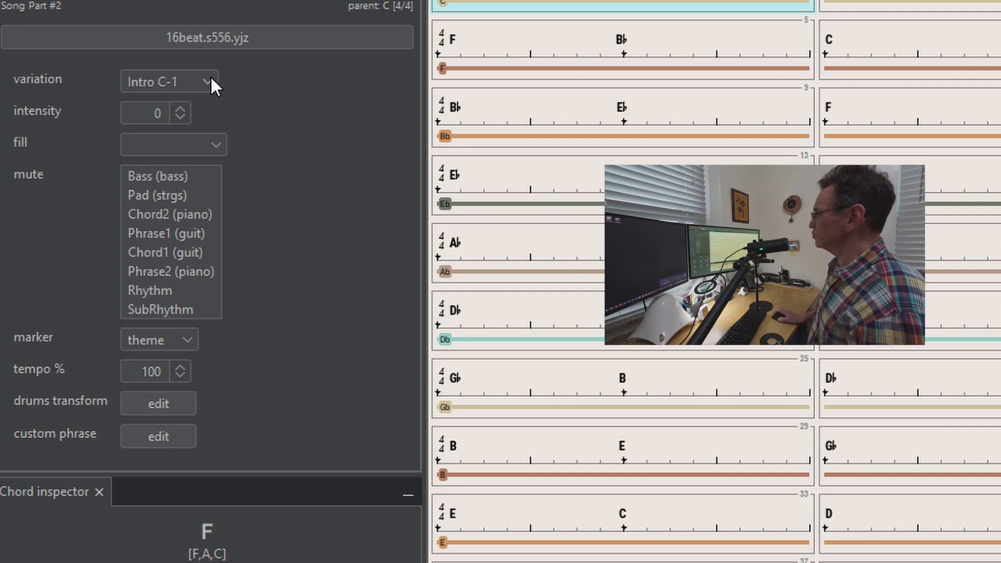
pyautogui.click(168, 82)
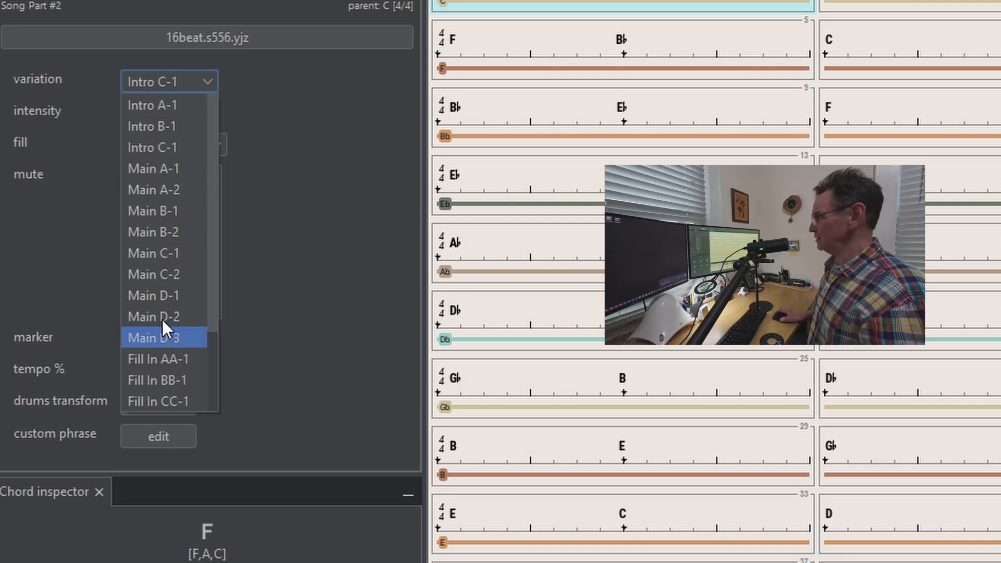
pyautogui.click(151, 125)
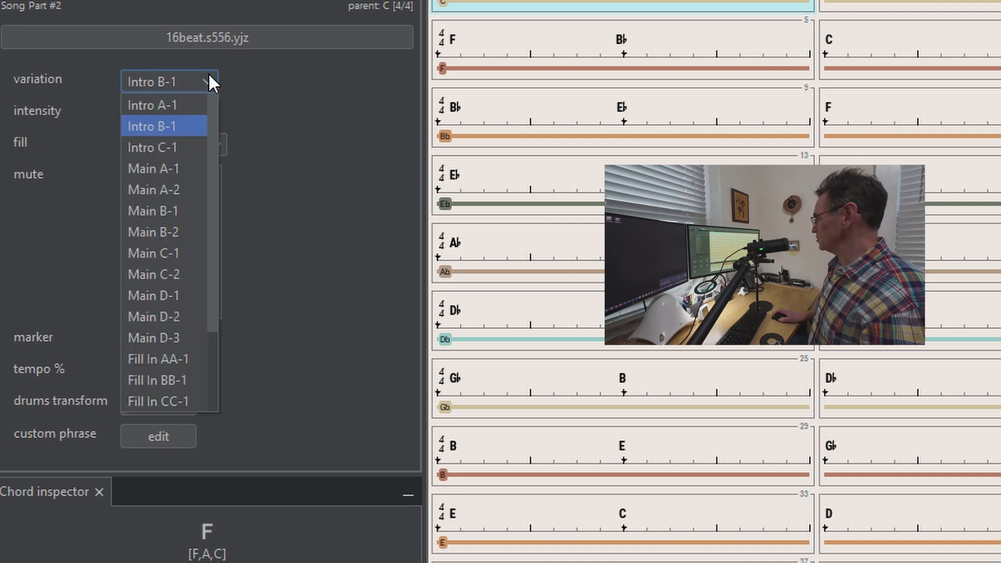
pyautogui.moveTo(164, 188)
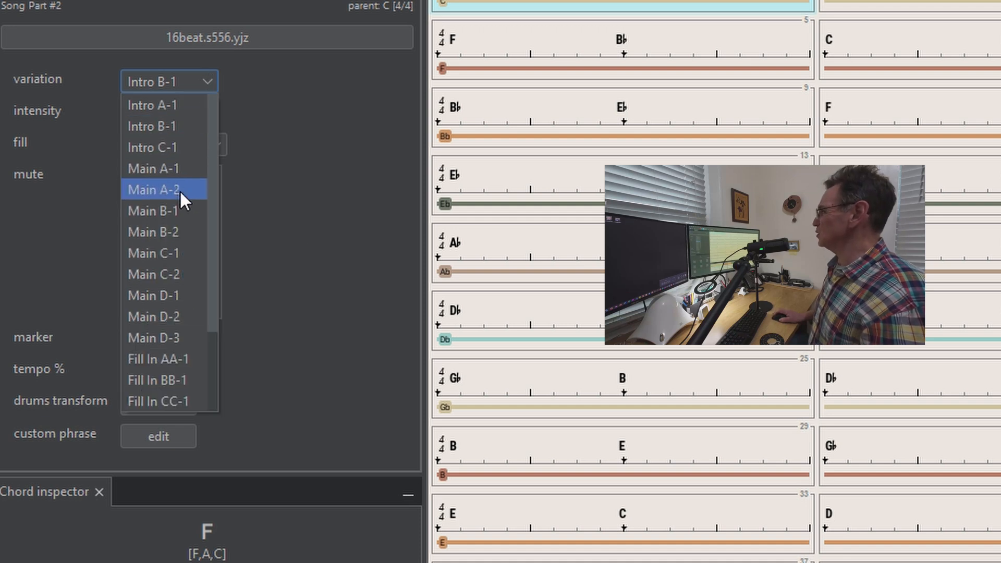
pyautogui.click(153, 189)
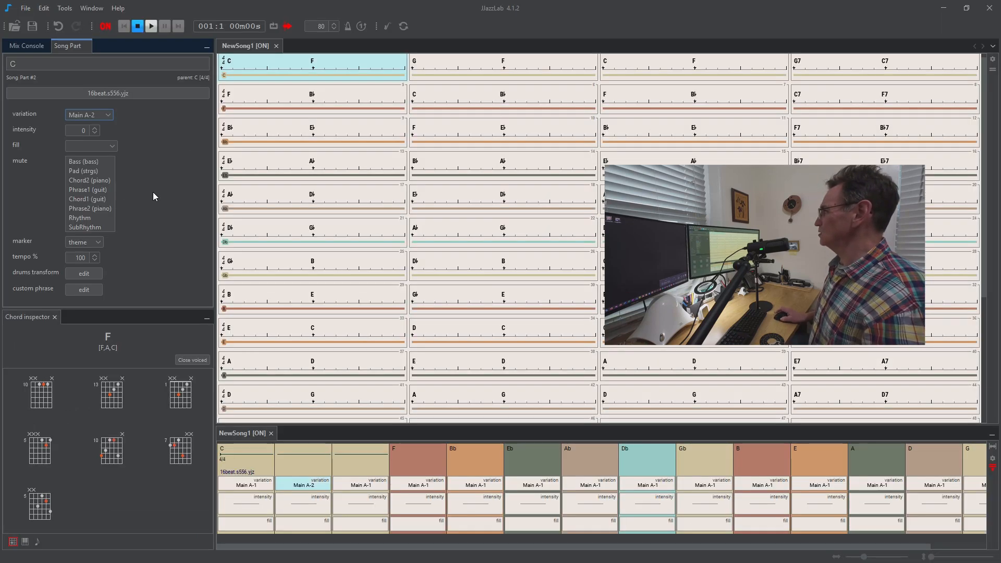
pyautogui.moveTo(339, 461)
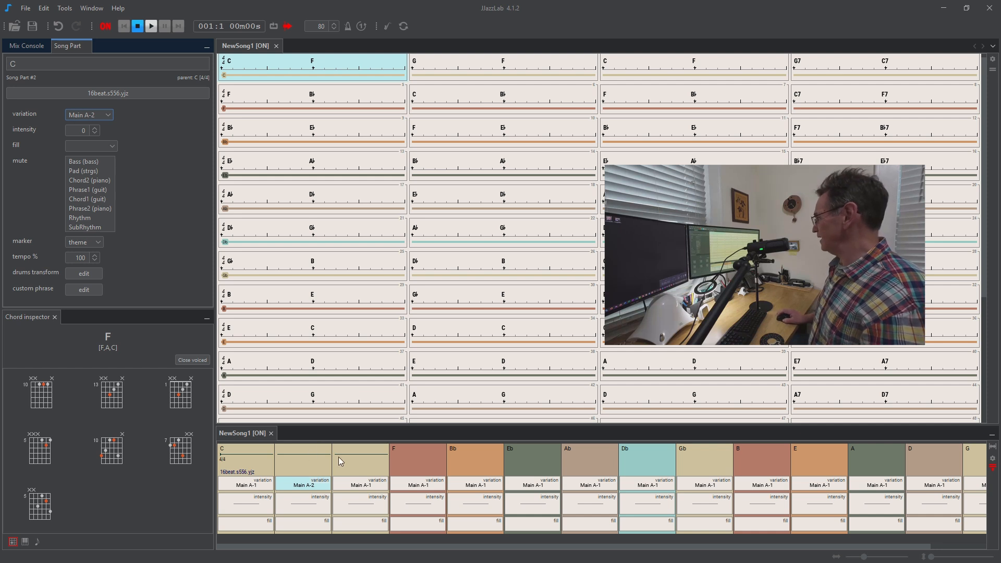
pyautogui.moveTo(365, 488)
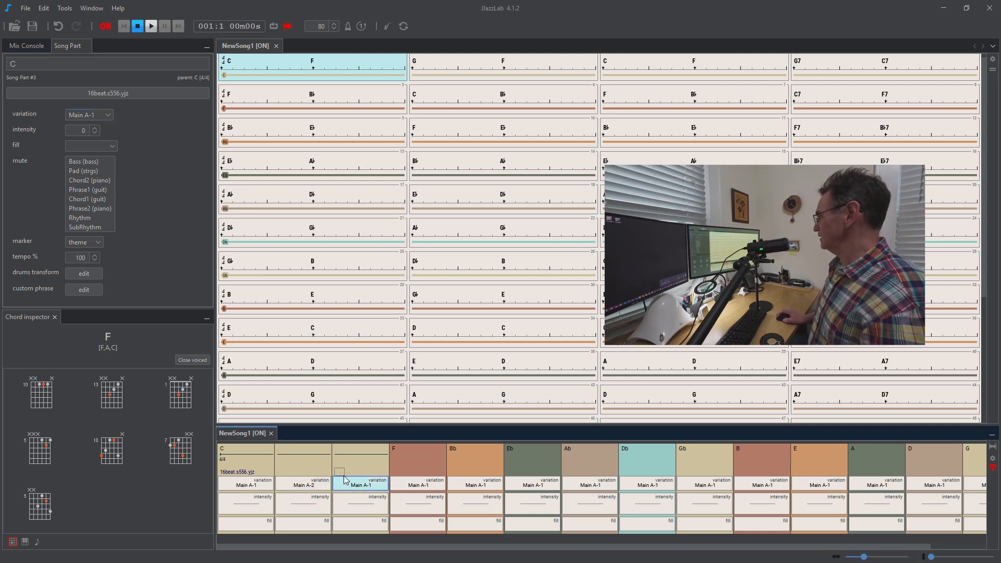
pyautogui.moveTo(366, 487)
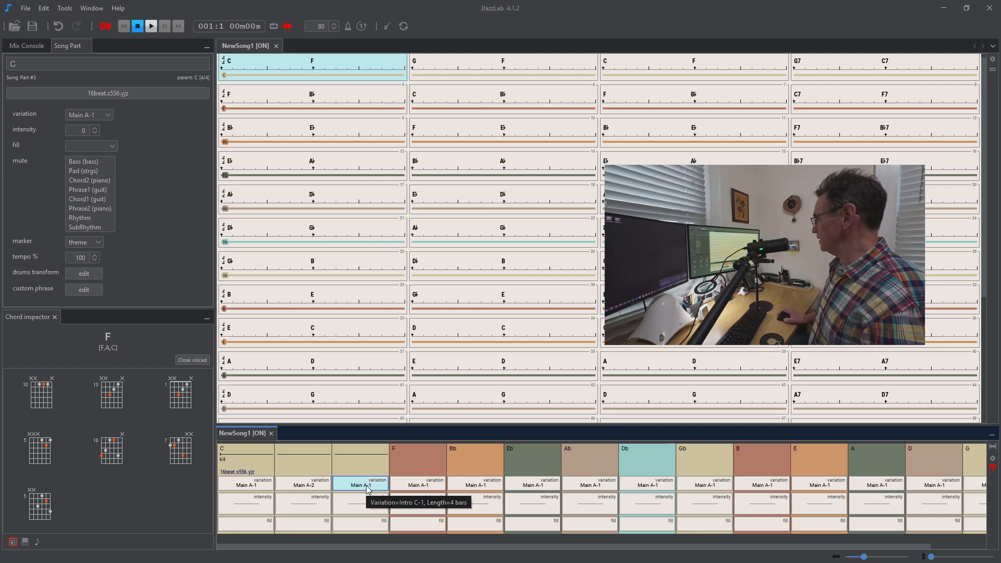
pyautogui.click(88, 114)
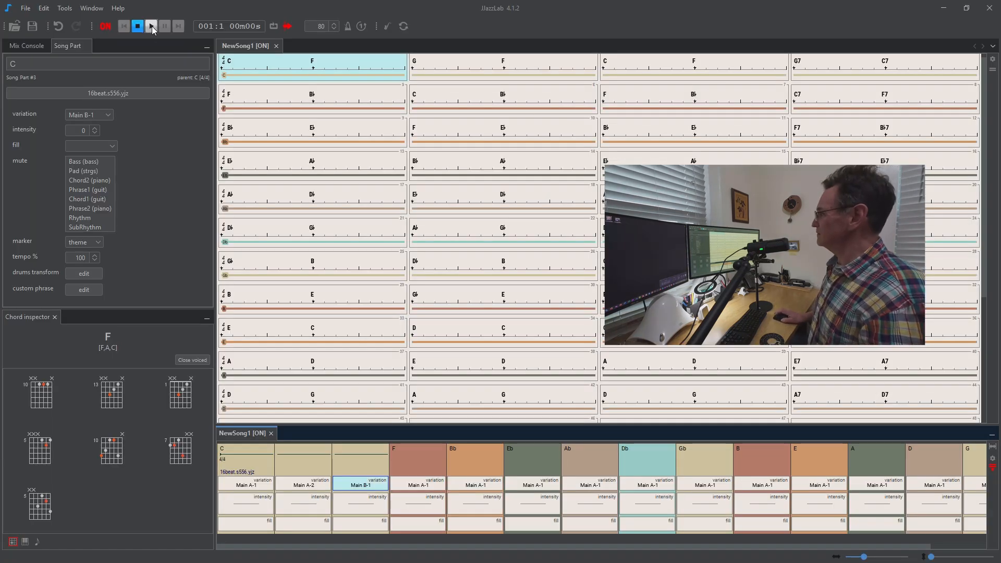
pyautogui.click(150, 26)
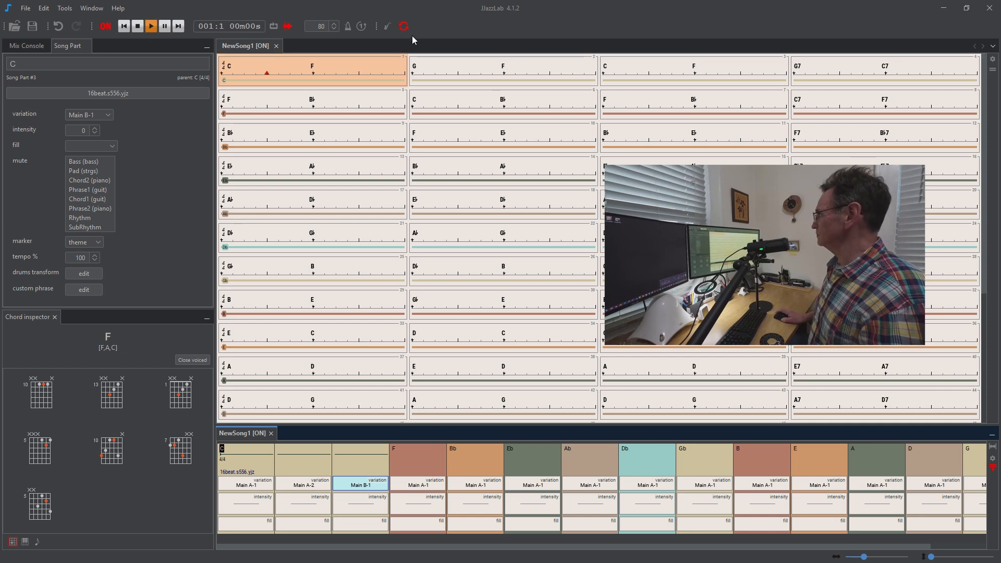
pyautogui.click(151, 26)
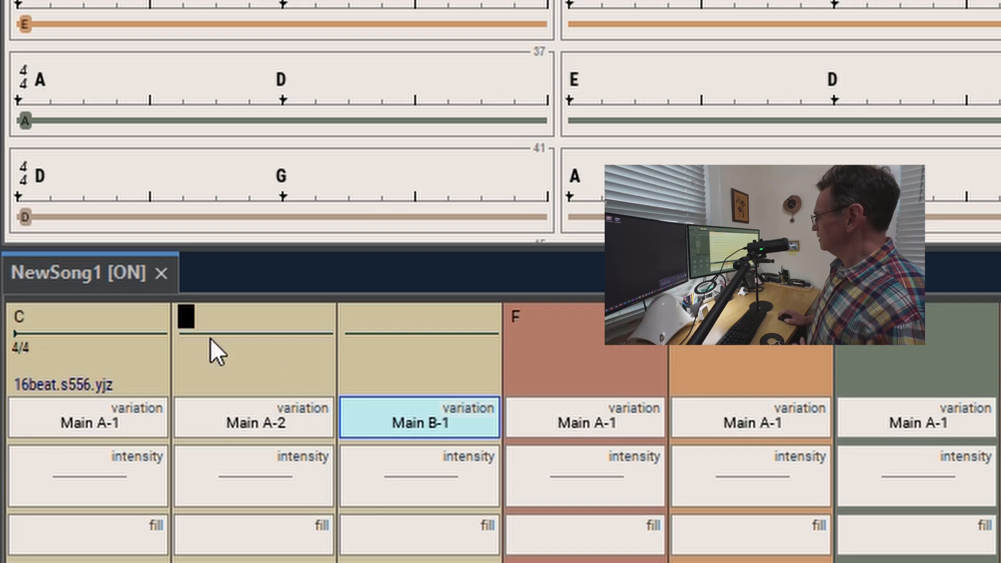
pyautogui.moveTo(191, 333)
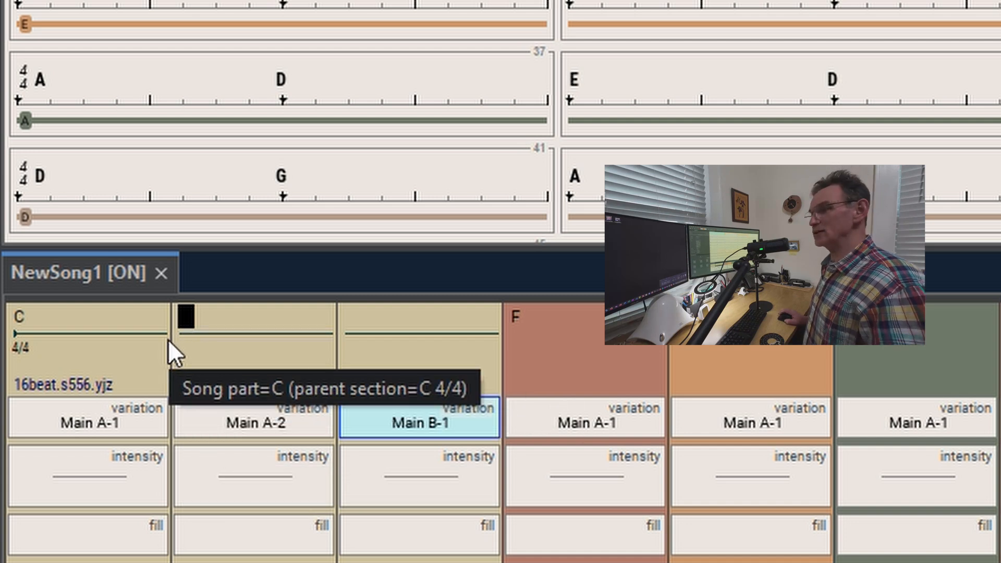
pyautogui.moveTo(770, 361)
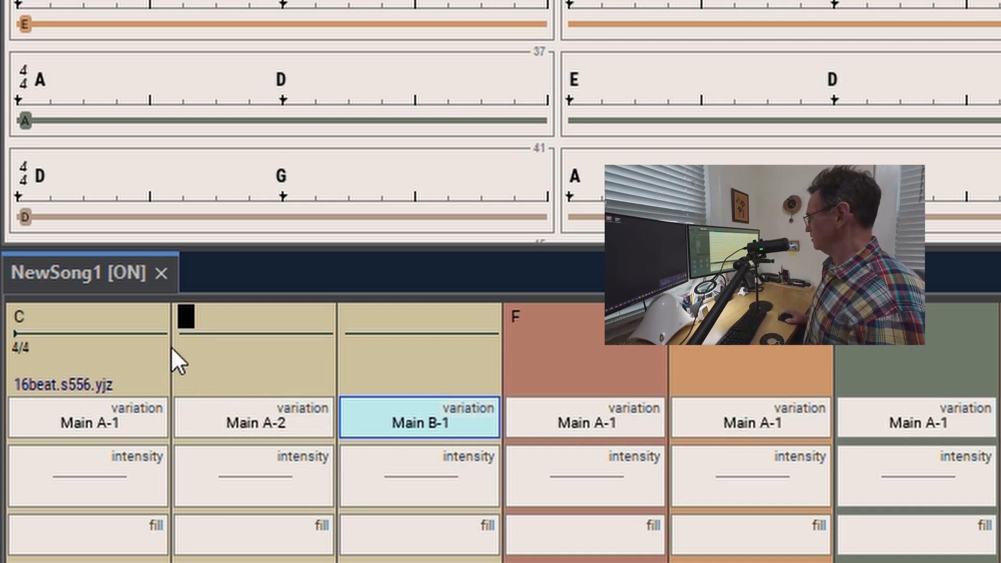
pyautogui.moveTo(378, 367)
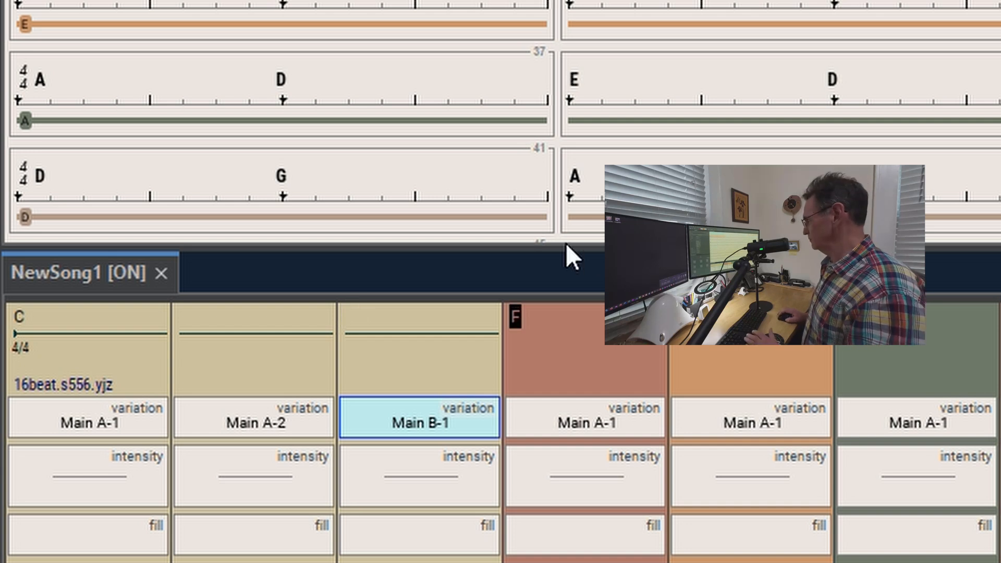
pyautogui.moveTo(652, 435)
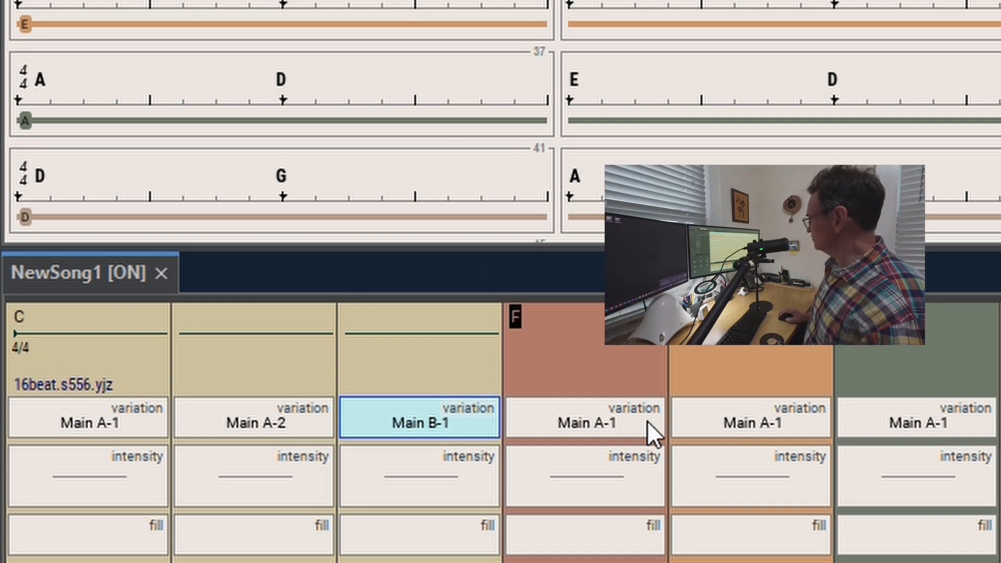
pyautogui.moveTo(543, 351)
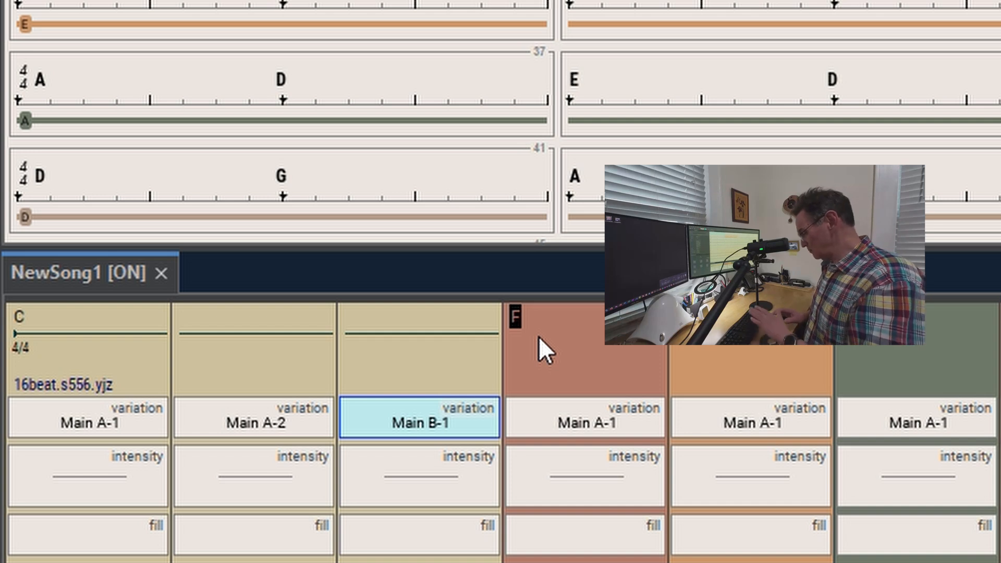
pyautogui.click(254, 351)
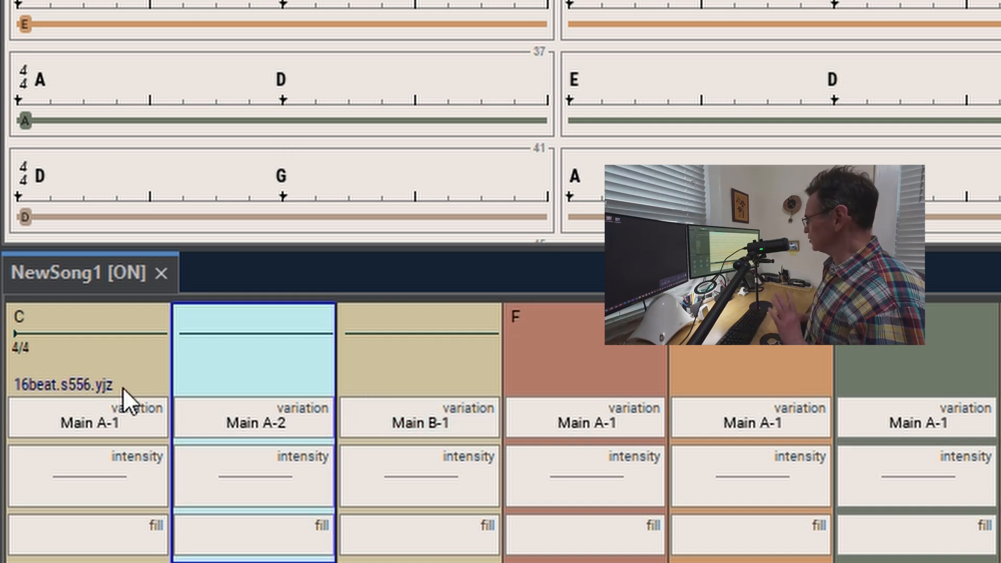
pyautogui.moveTo(77, 329)
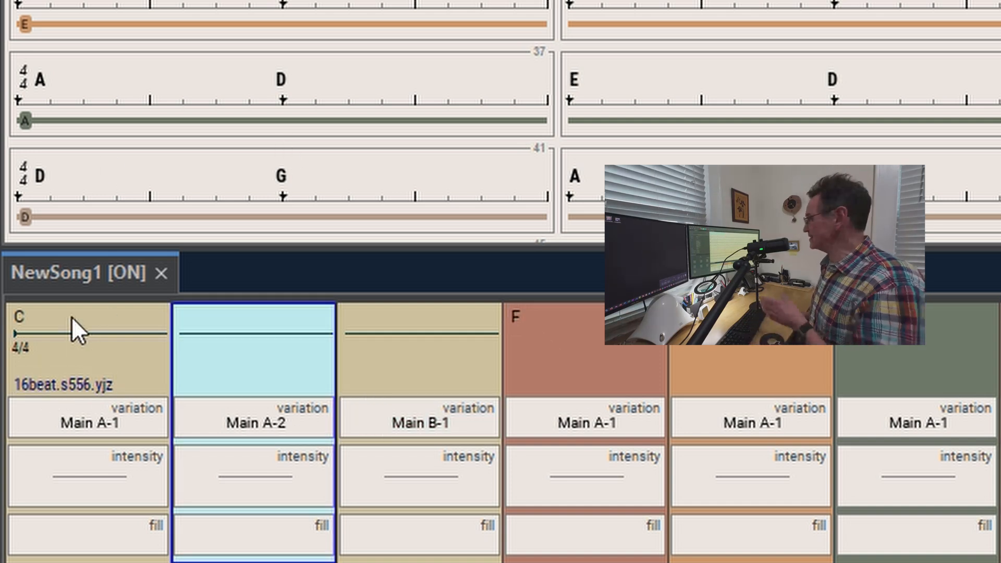
pyautogui.moveTo(258, 358)
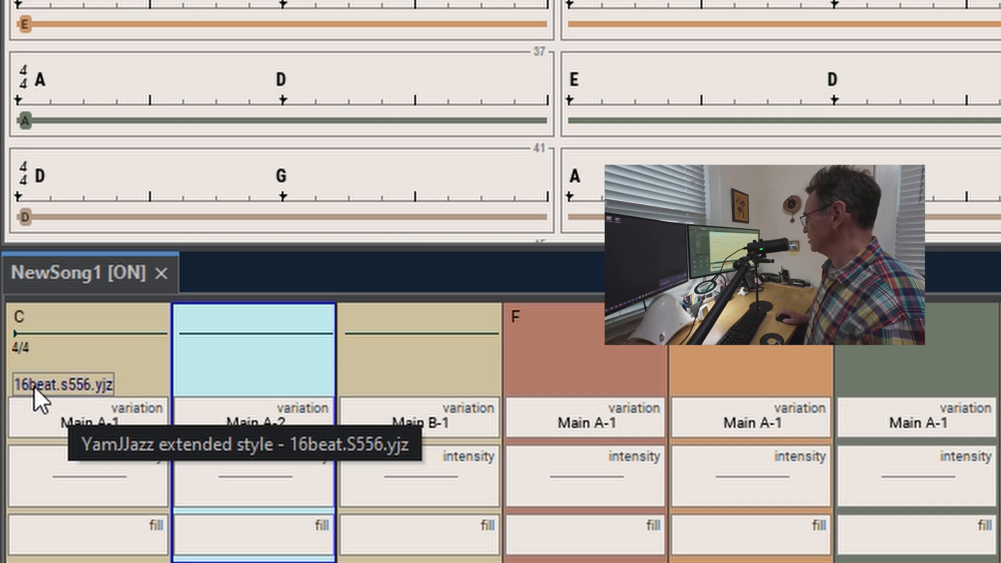
# Enable rhythm auto-preview and audition Cantabile, JazzRock_Cz2k, LingusFunk, SambaCity213 and KoolShuffle
pyautogui.click(88, 345)
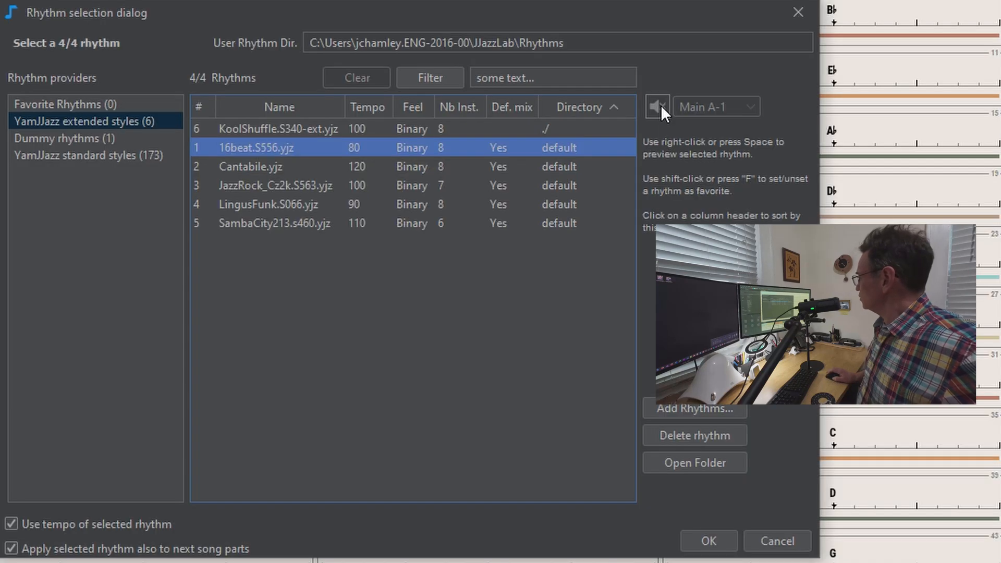
pyautogui.moveTo(658, 107)
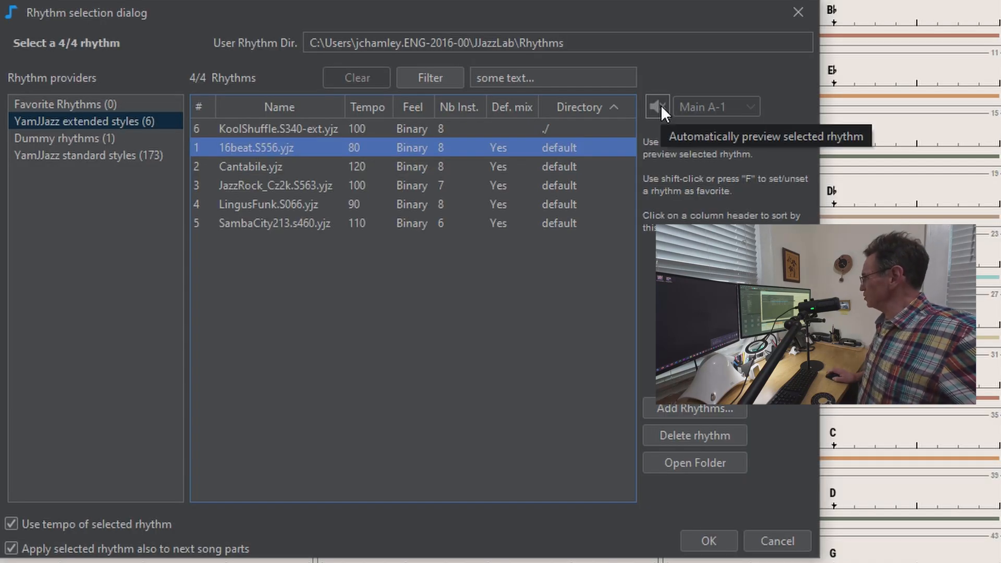
pyautogui.click(657, 107)
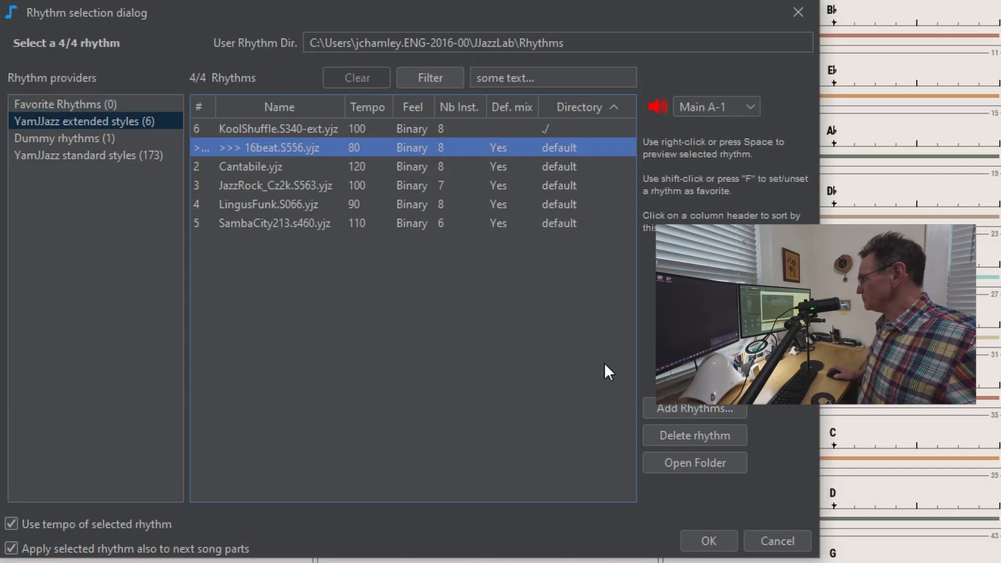
pyautogui.click(251, 167)
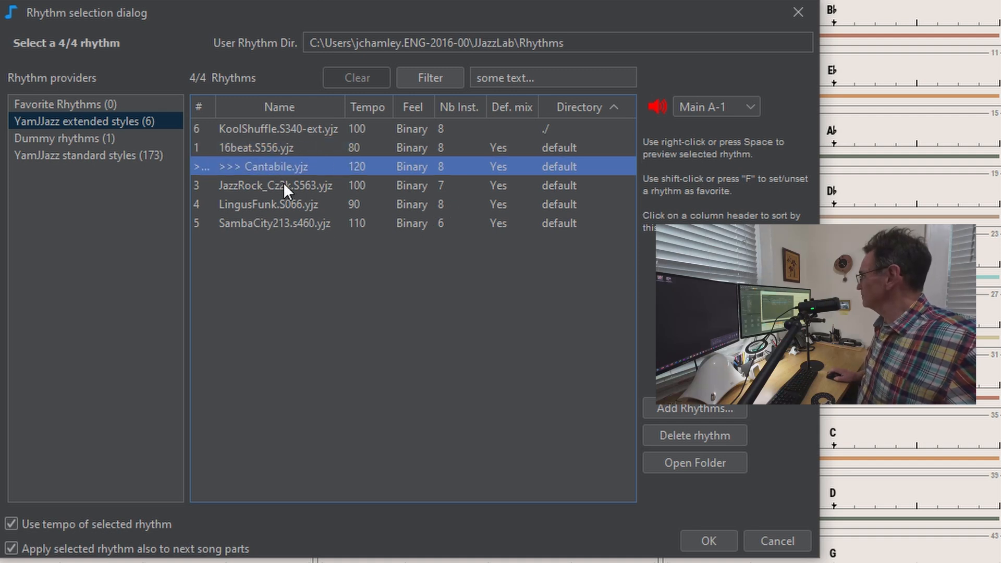
pyautogui.click(278, 186)
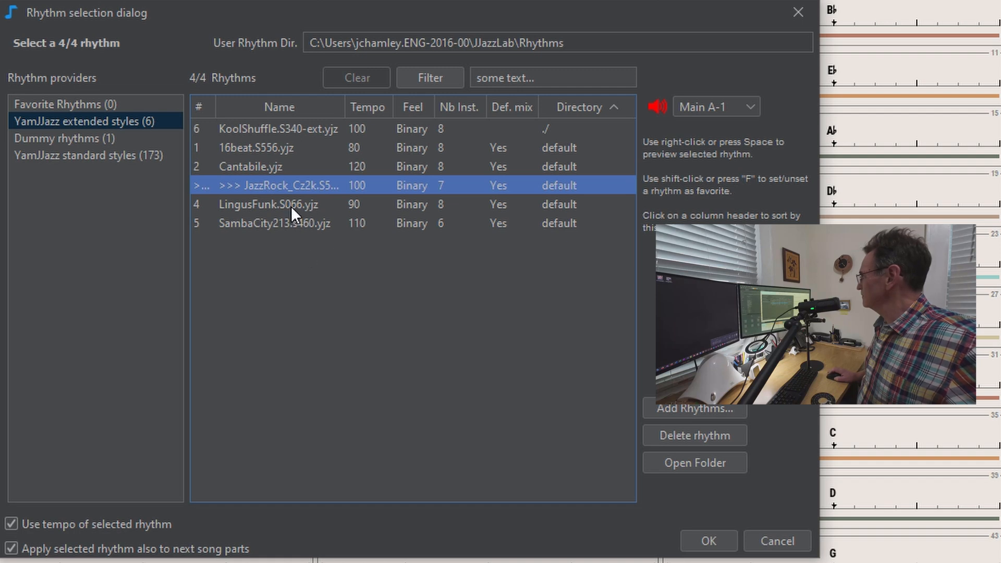
pyautogui.click(268, 204)
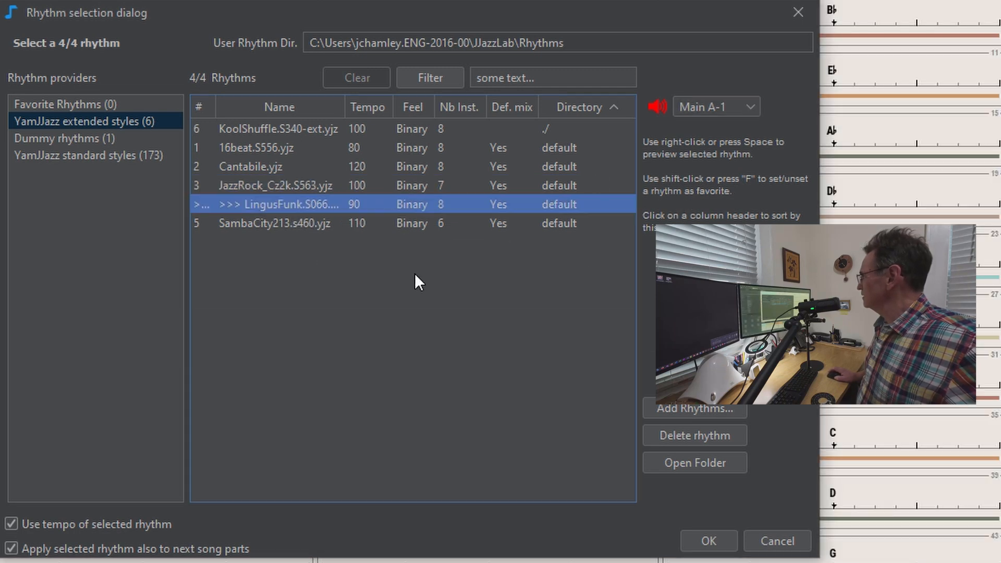
pyautogui.moveTo(283, 231)
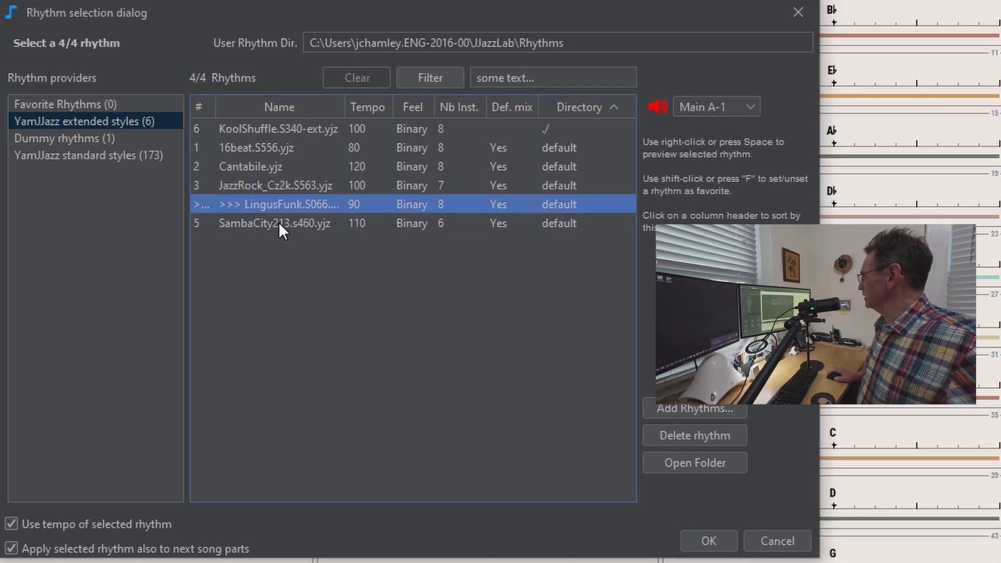
pyautogui.moveTo(279, 227)
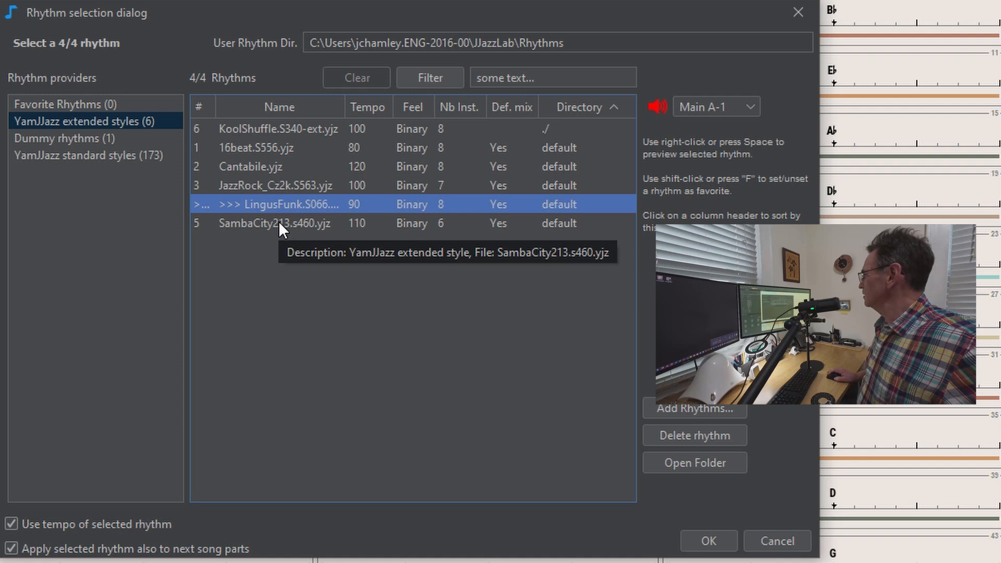
pyautogui.click(275, 223)
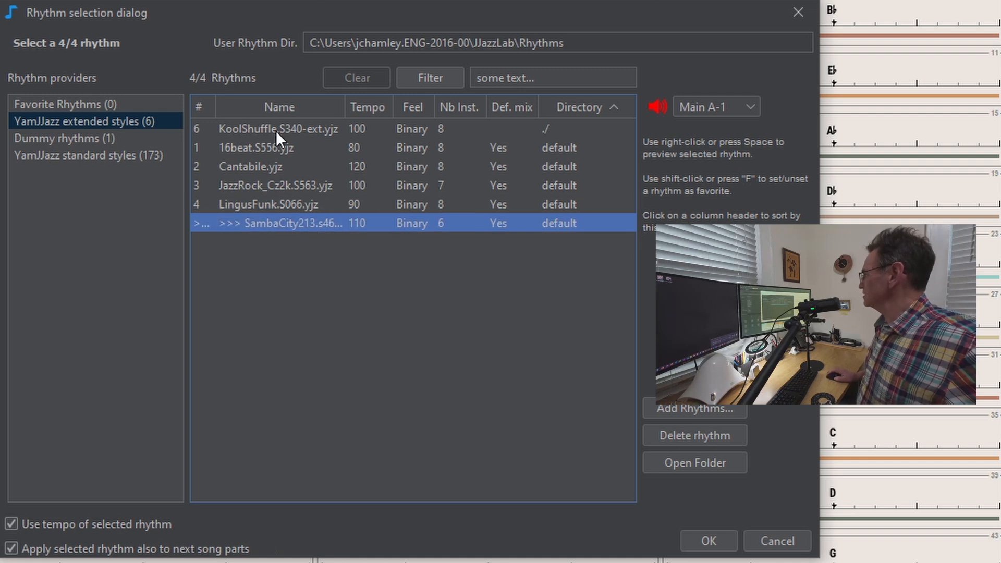
pyautogui.click(279, 128)
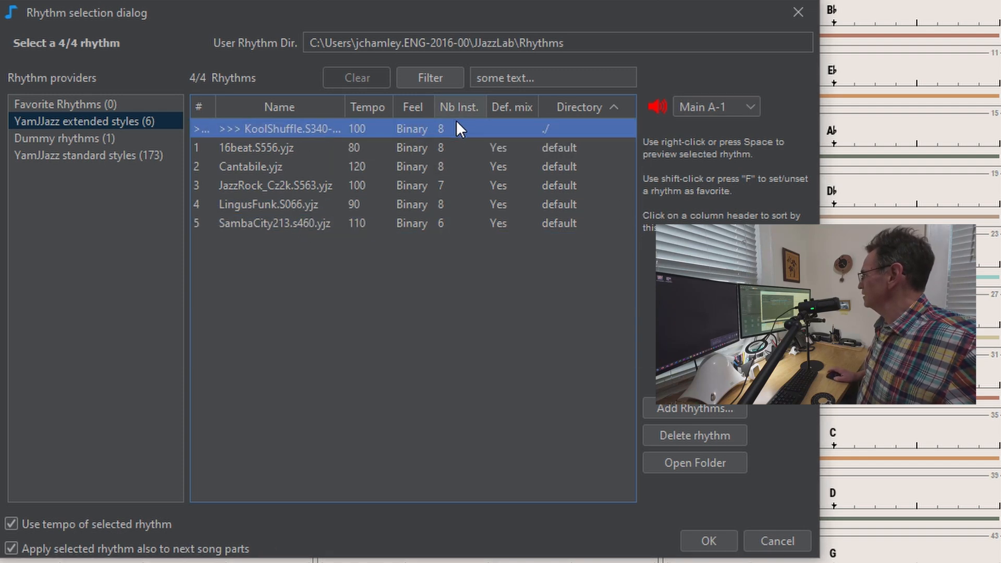
pyautogui.moveTo(738, 161)
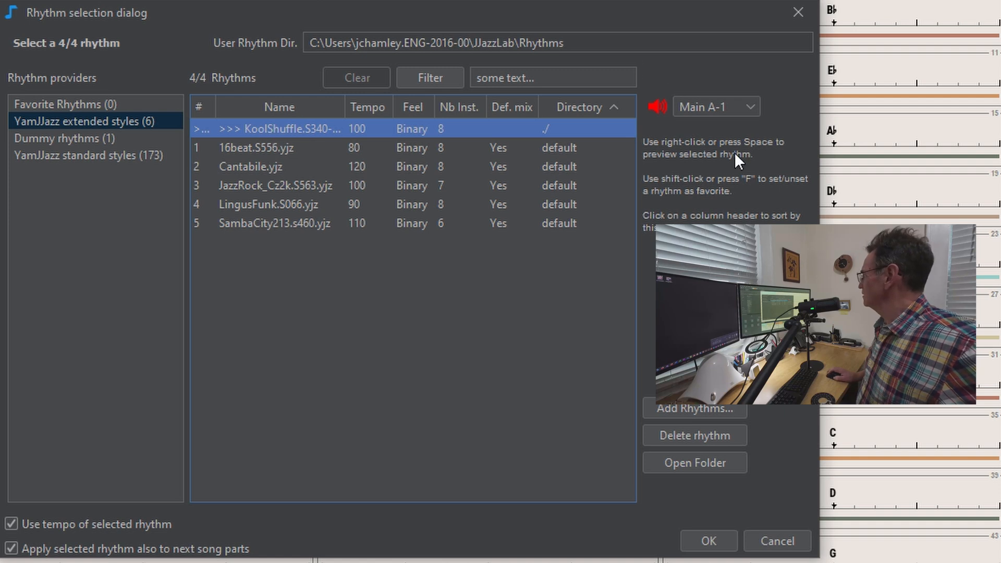
pyautogui.moveTo(686, 214)
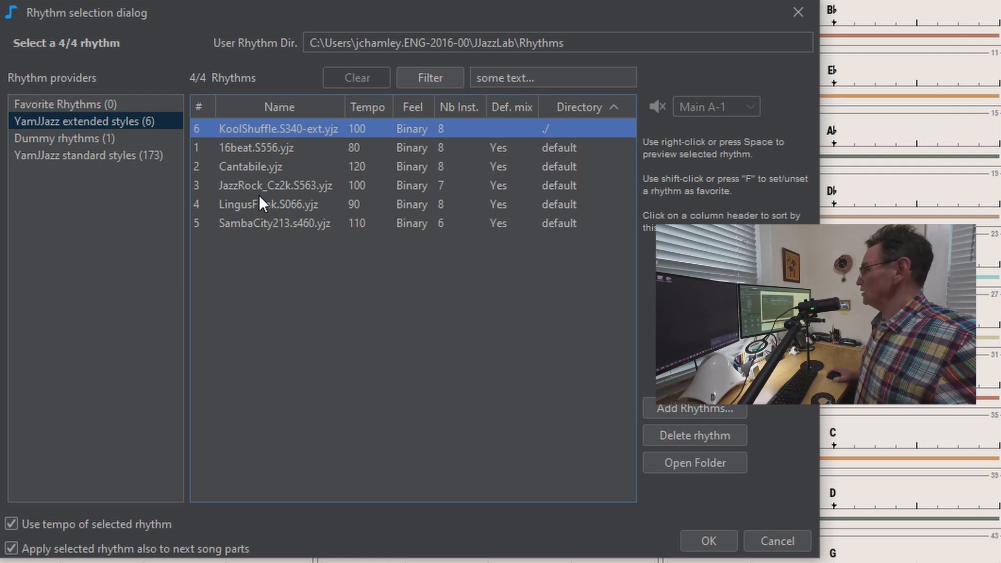
pyautogui.moveTo(87, 166)
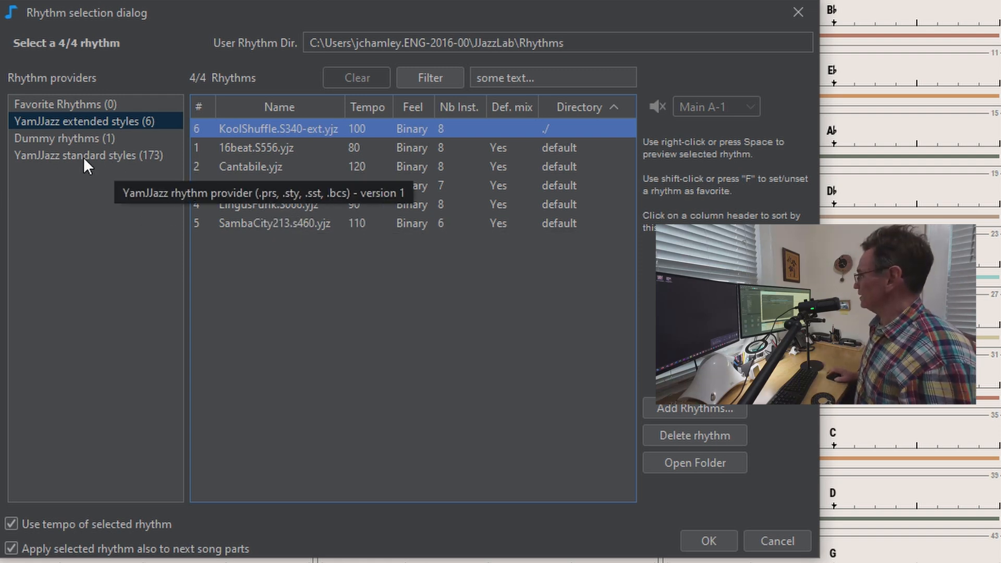
pyautogui.click(89, 156)
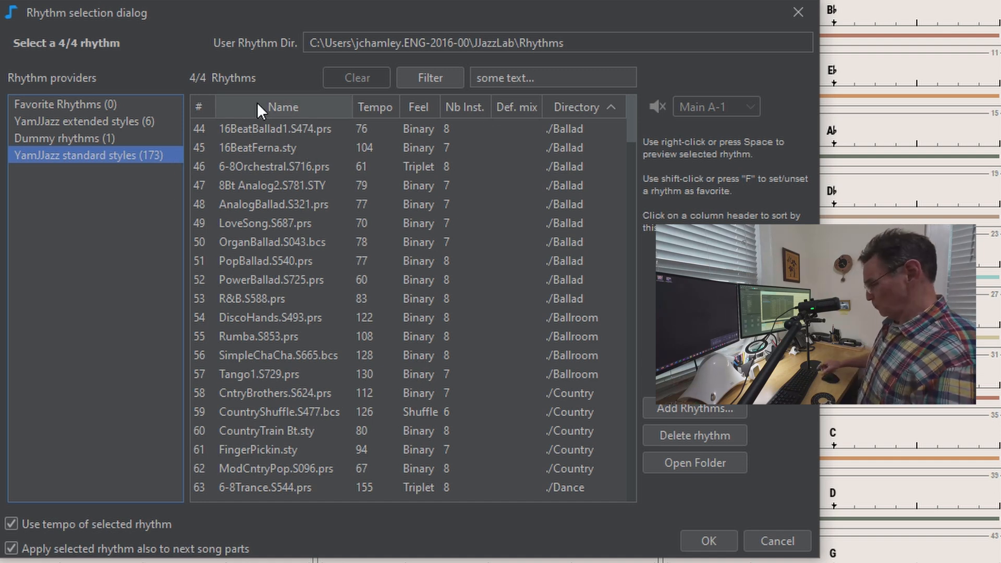
pyautogui.moveTo(870, 11)
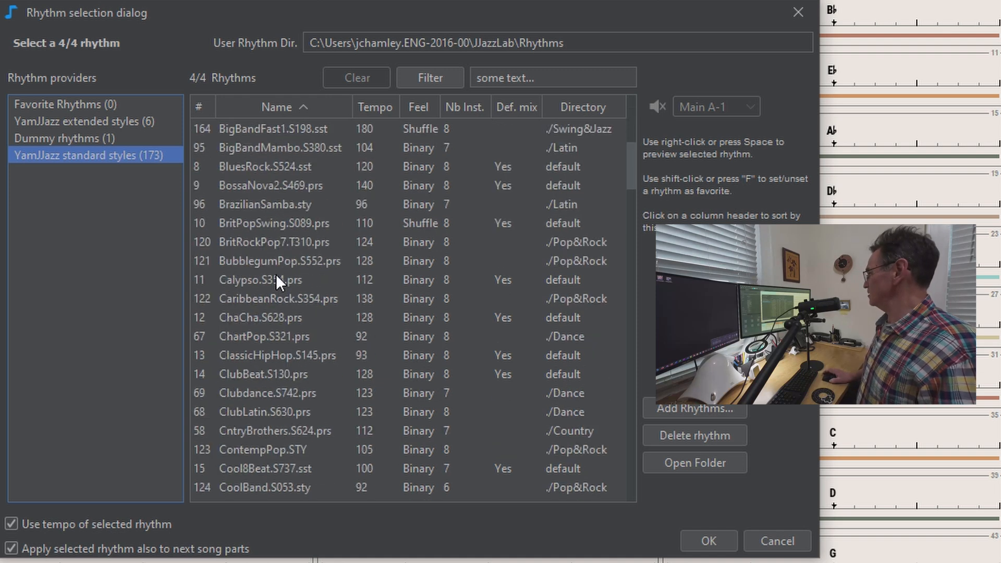
# Audition the Samba_3 and Samba_X1 standard styles, then sort the list by directory
pyautogui.scroll(-3)
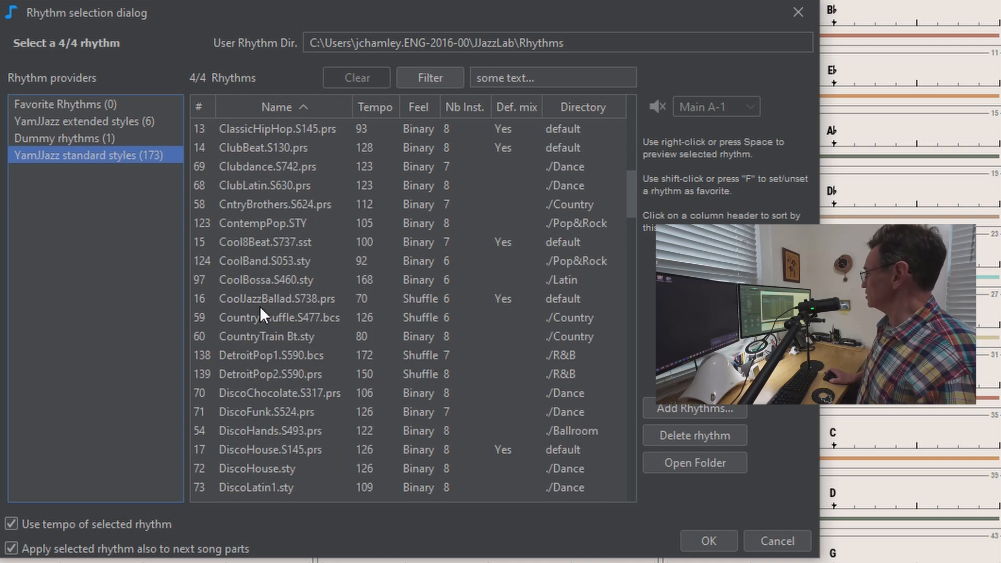
pyautogui.scroll(-3)
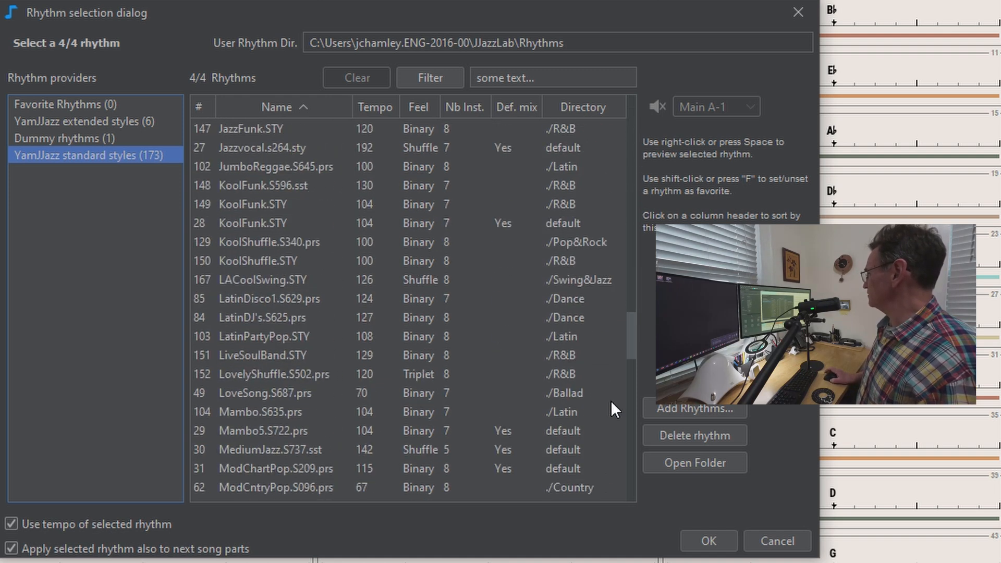
pyautogui.scroll(-3)
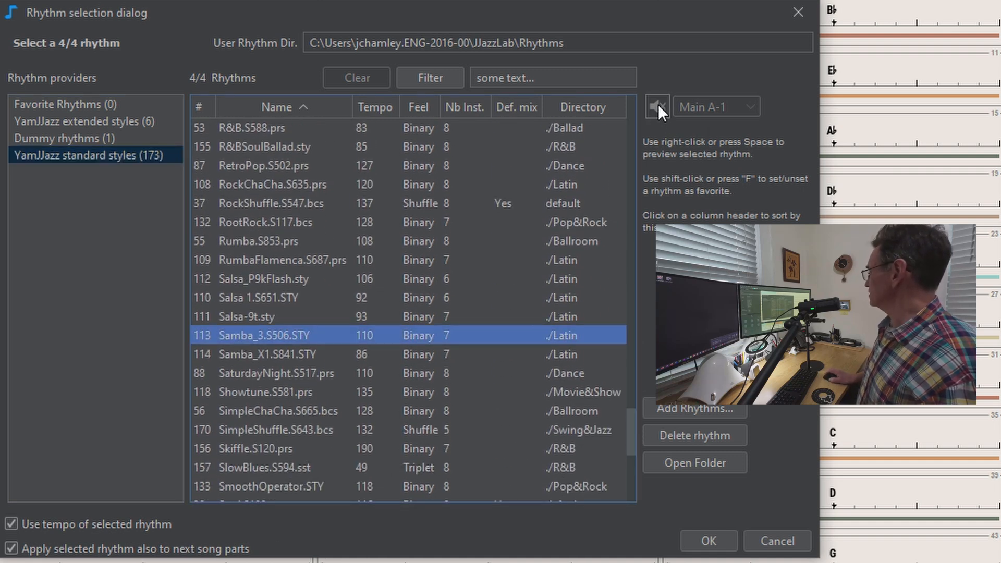
pyautogui.click(658, 106)
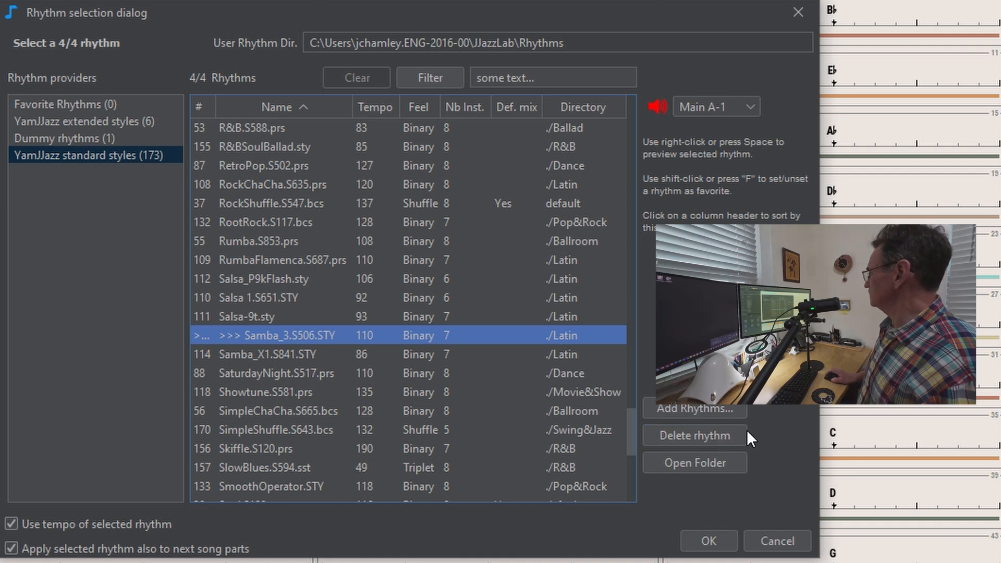
pyautogui.click(281, 355)
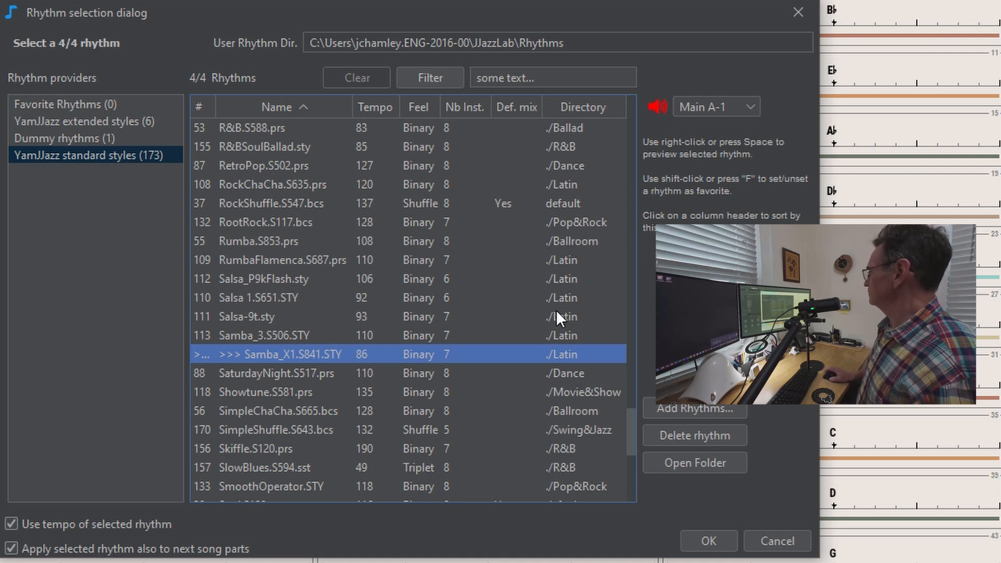
pyautogui.moveTo(246, 304)
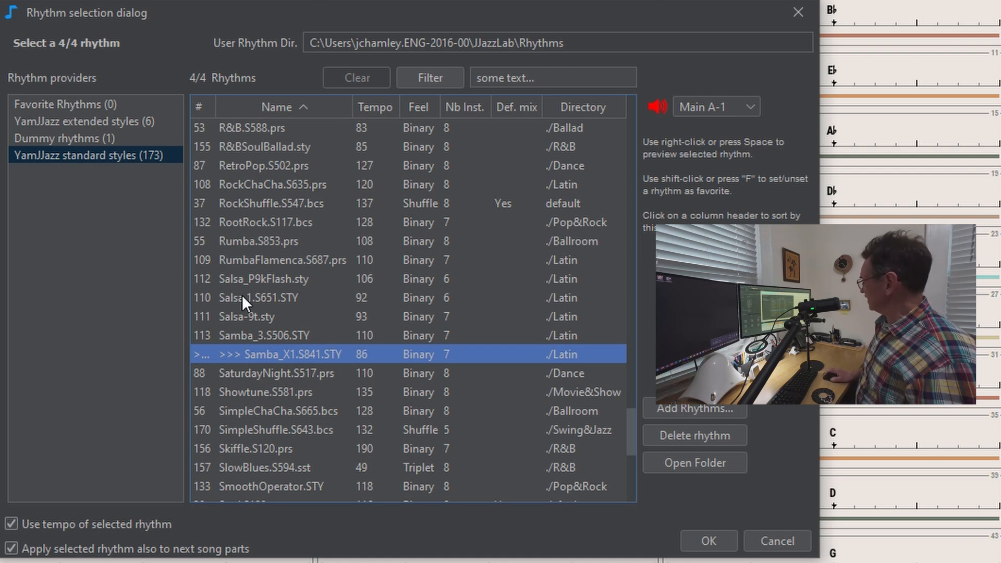
pyautogui.moveTo(575, 141)
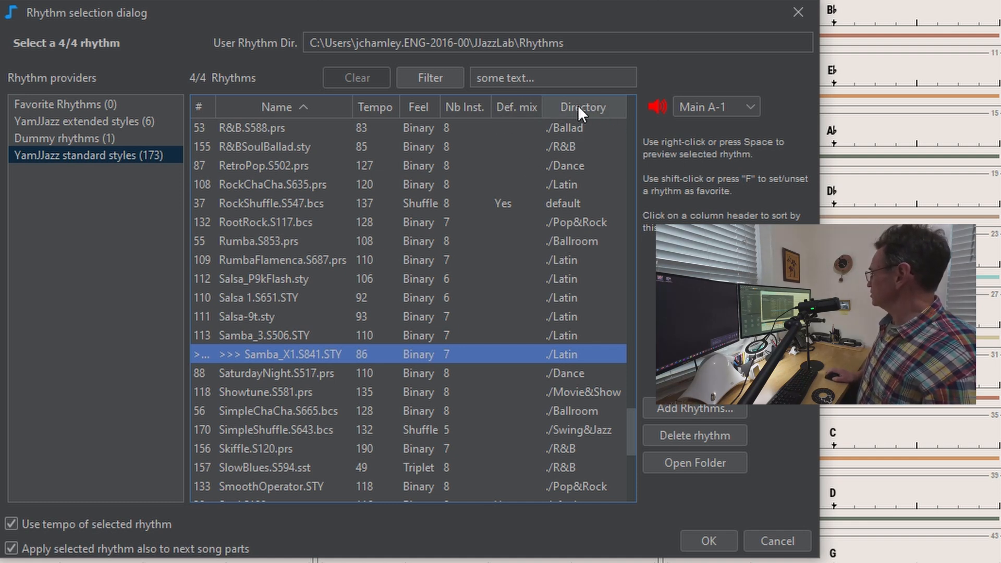
pyautogui.click(582, 107)
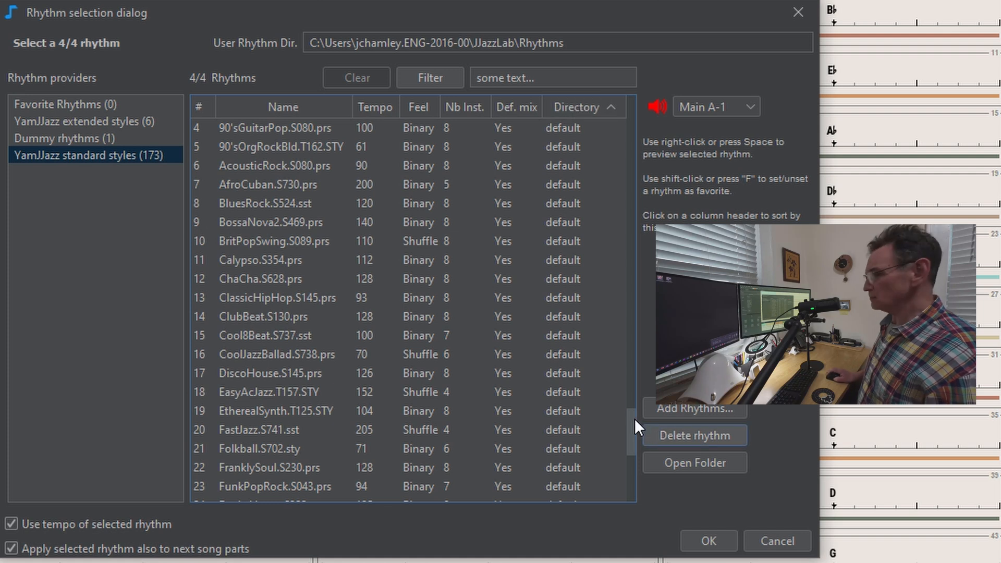
pyautogui.moveTo(649, 444)
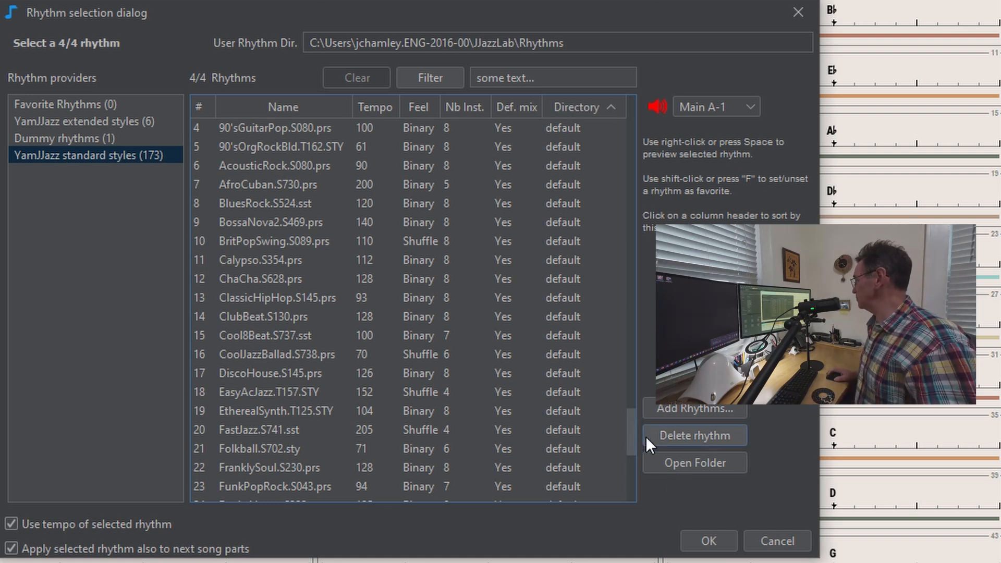
# Audition CoolBossa among the Latin styles and confirm GuitarBossa6.S081.sty as the song rhythm
pyautogui.scroll(-3)
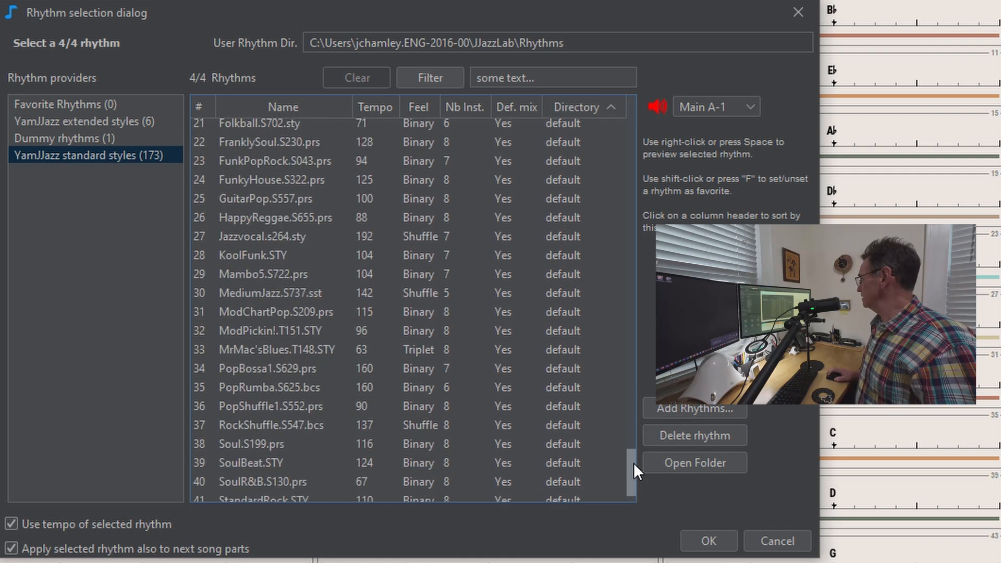
pyautogui.scroll(-3)
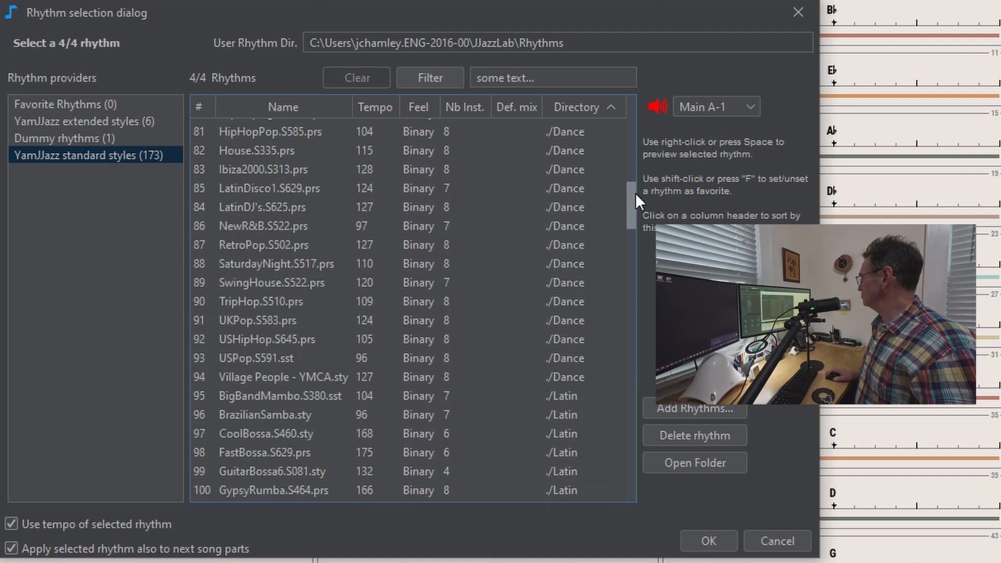
pyautogui.scroll(-3)
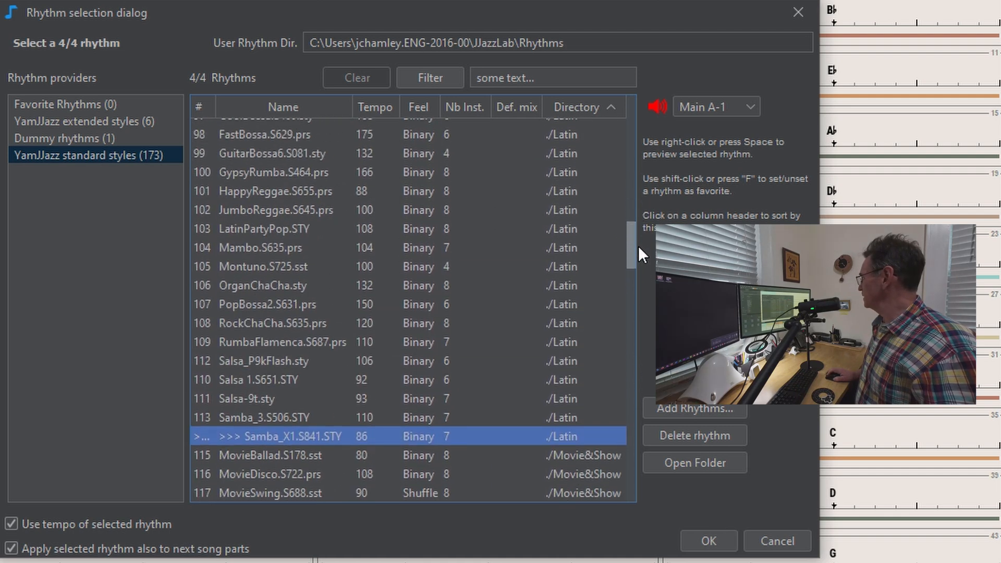
pyautogui.scroll(3)
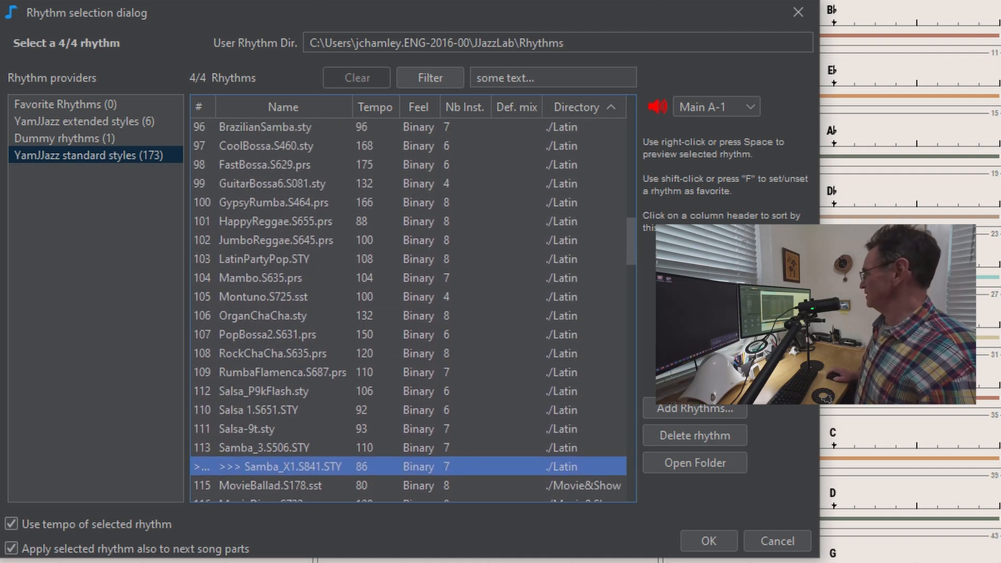
pyautogui.moveTo(356, 251)
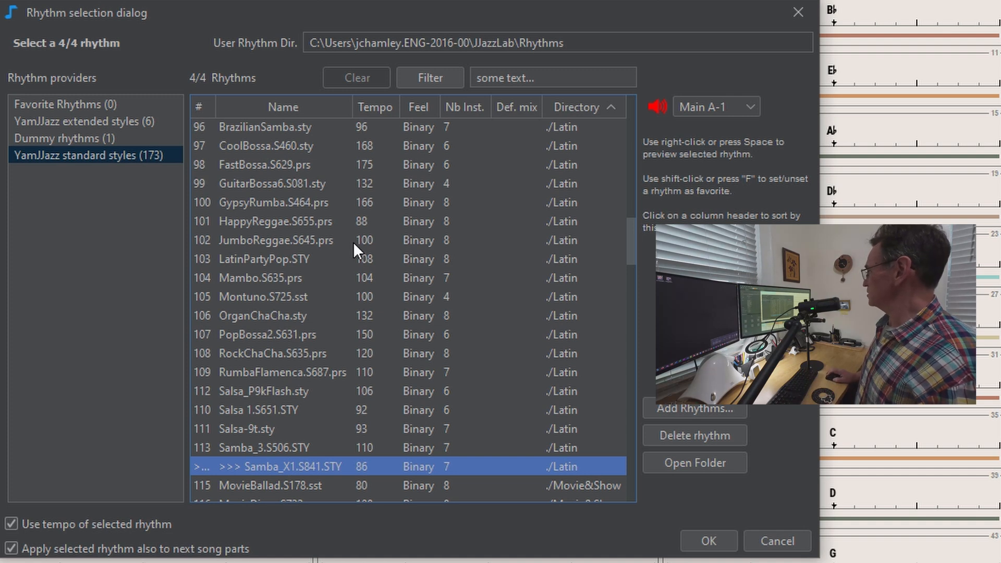
pyautogui.moveTo(273, 139)
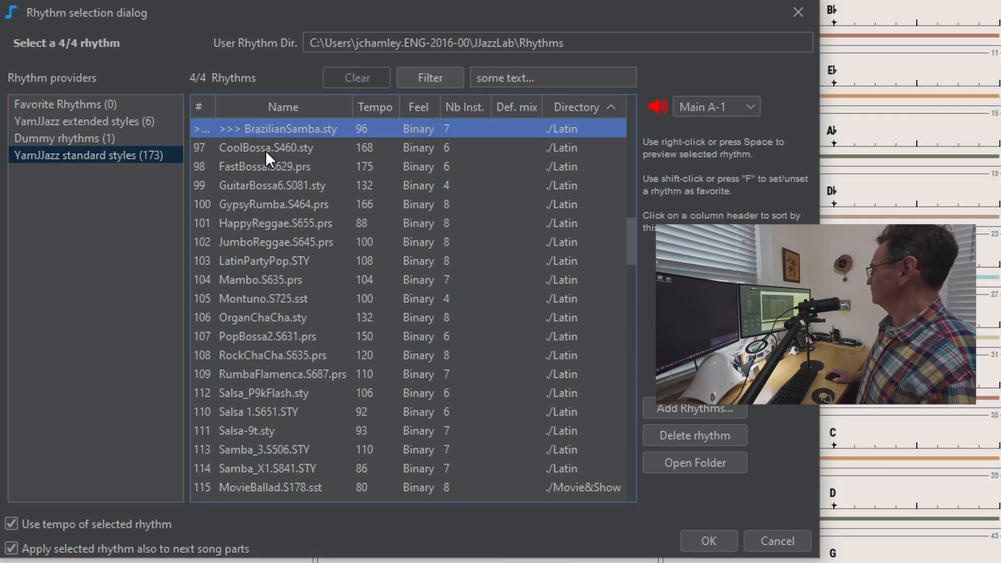
pyautogui.click(265, 147)
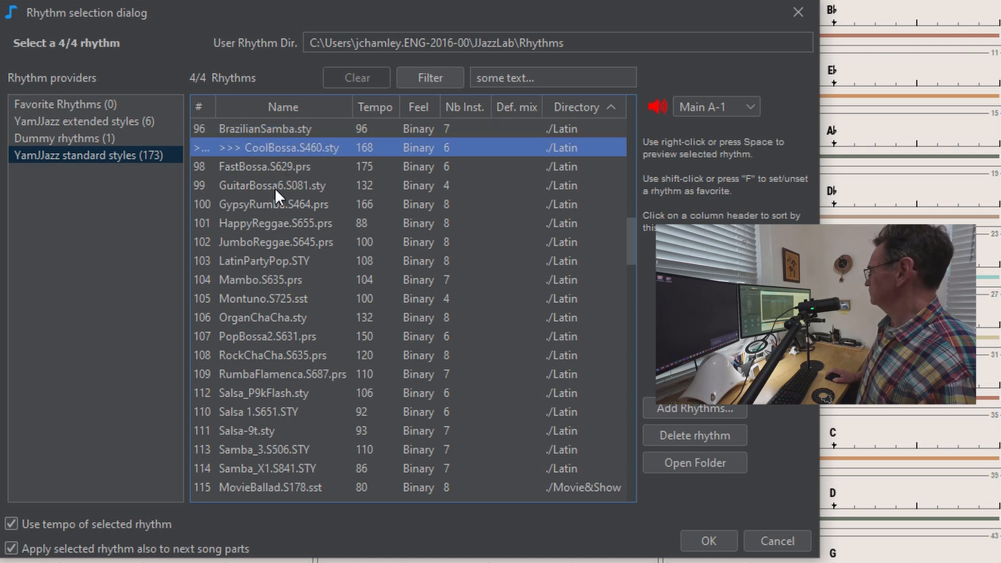
pyautogui.moveTo(278, 201)
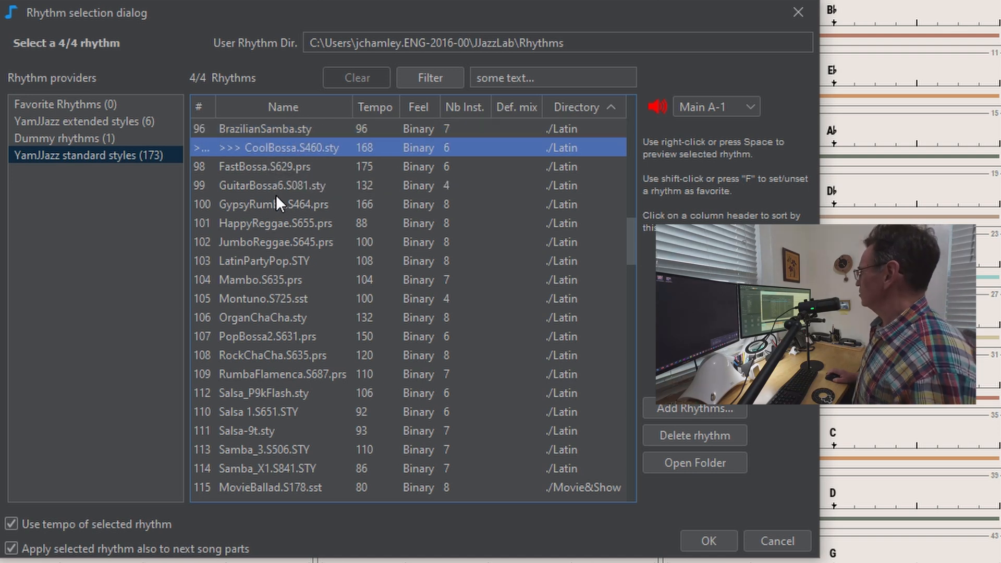
pyautogui.moveTo(264, 184)
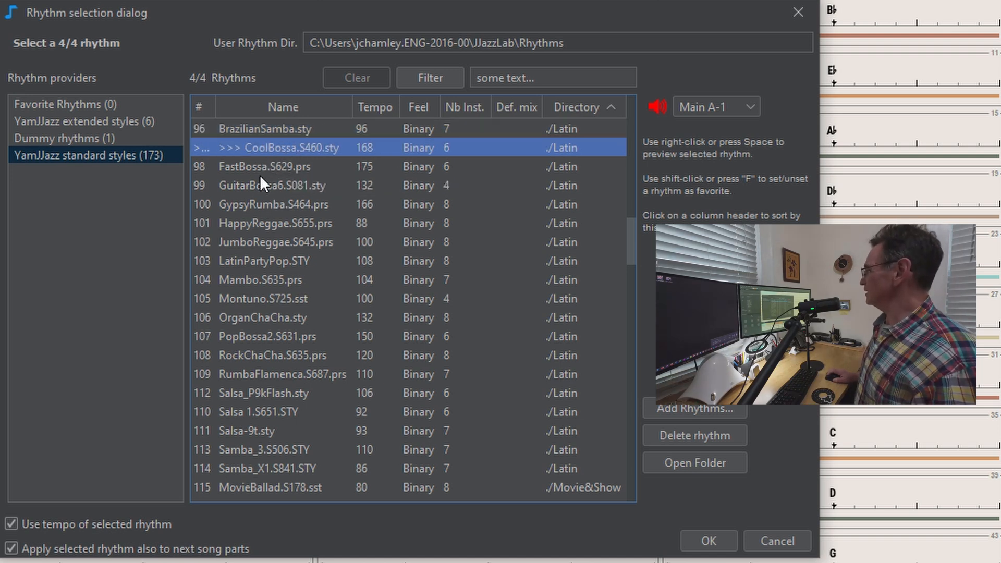
pyautogui.click(275, 185)
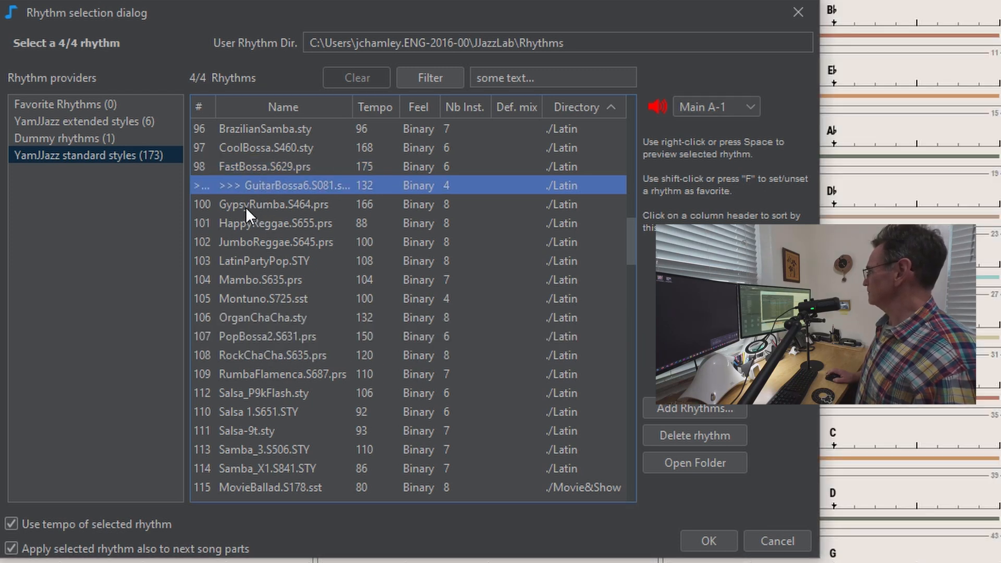
pyautogui.moveTo(273, 204)
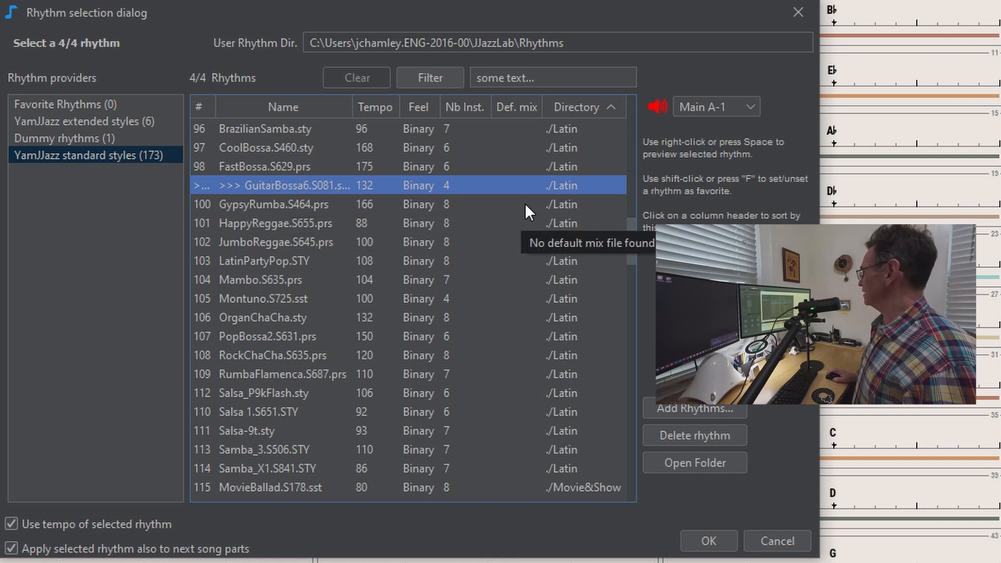
pyautogui.click(275, 205)
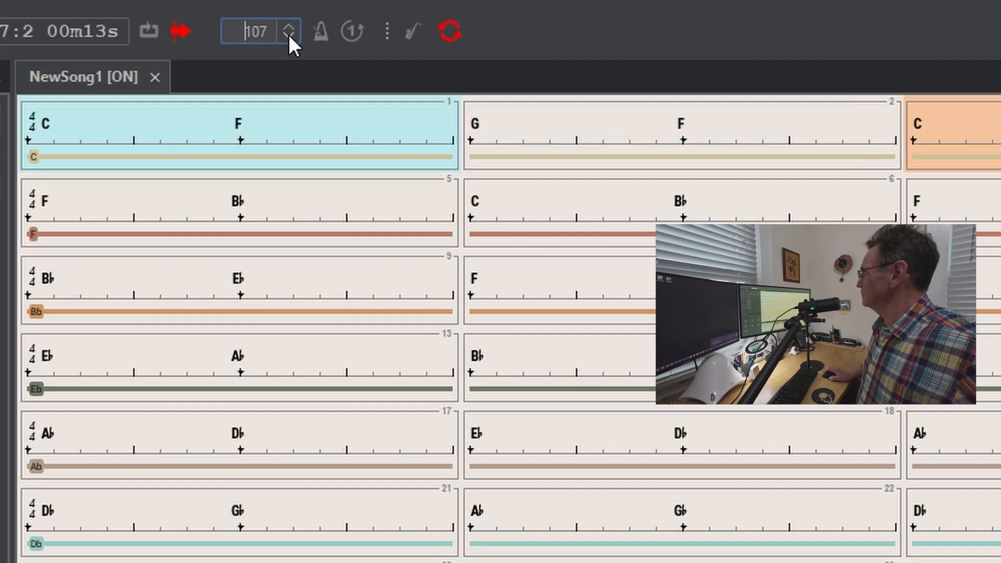
# Lower the tempo to 100 and pause the bossa playback
pyautogui.click(288, 37)
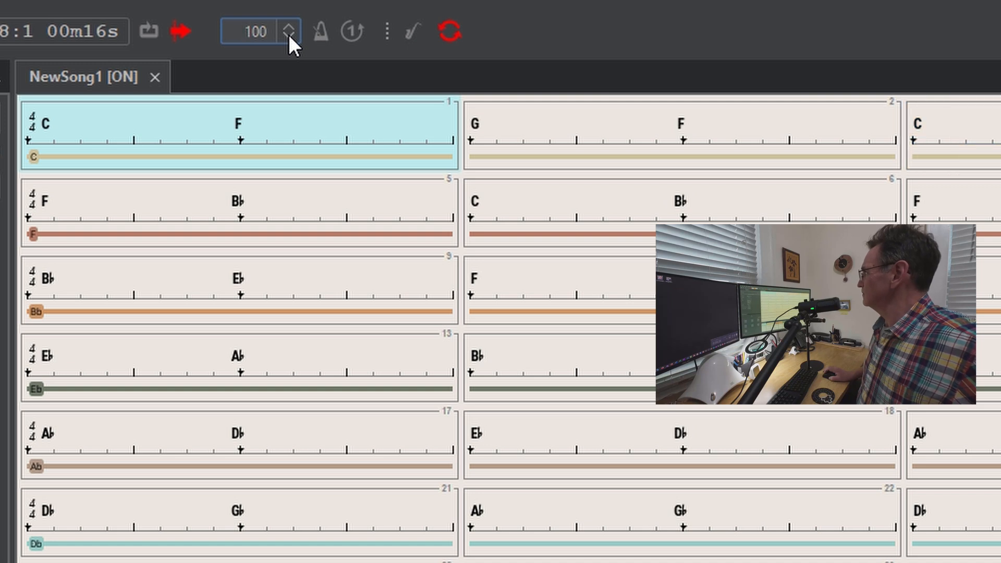
pyautogui.moveTo(289, 32)
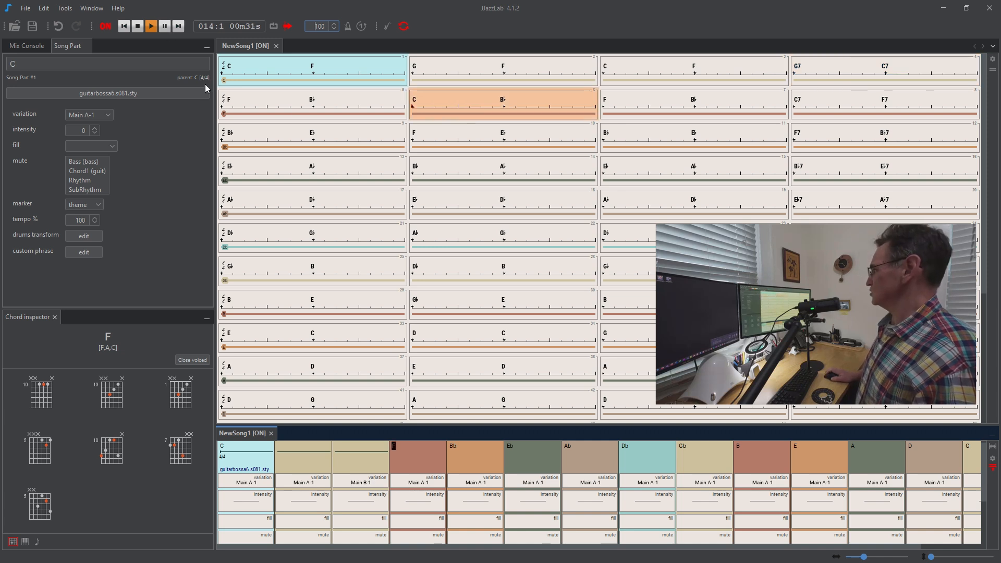
pyautogui.click(151, 26)
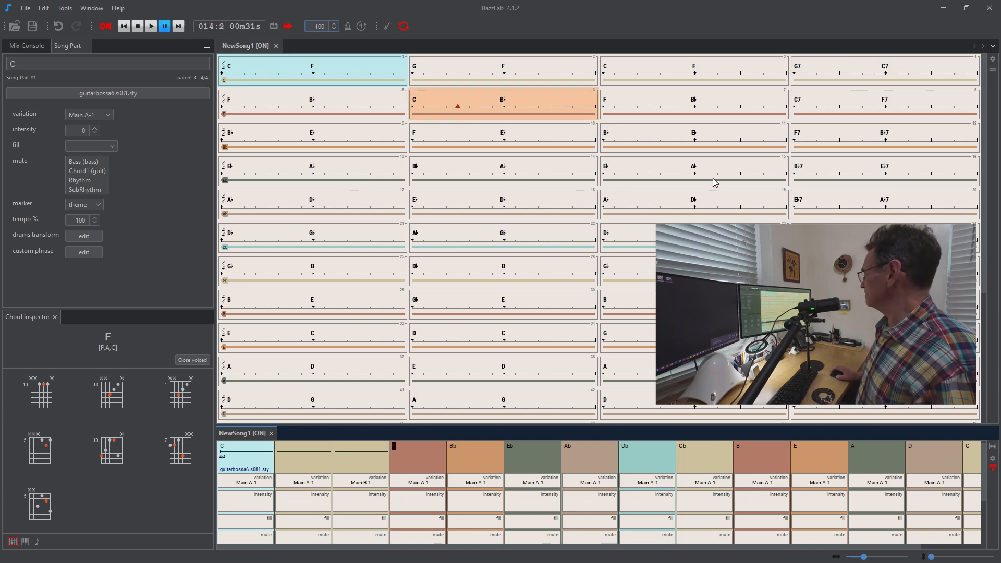
# Select the second song part and cycle its variation to Main C-1
pyautogui.click(303, 482)
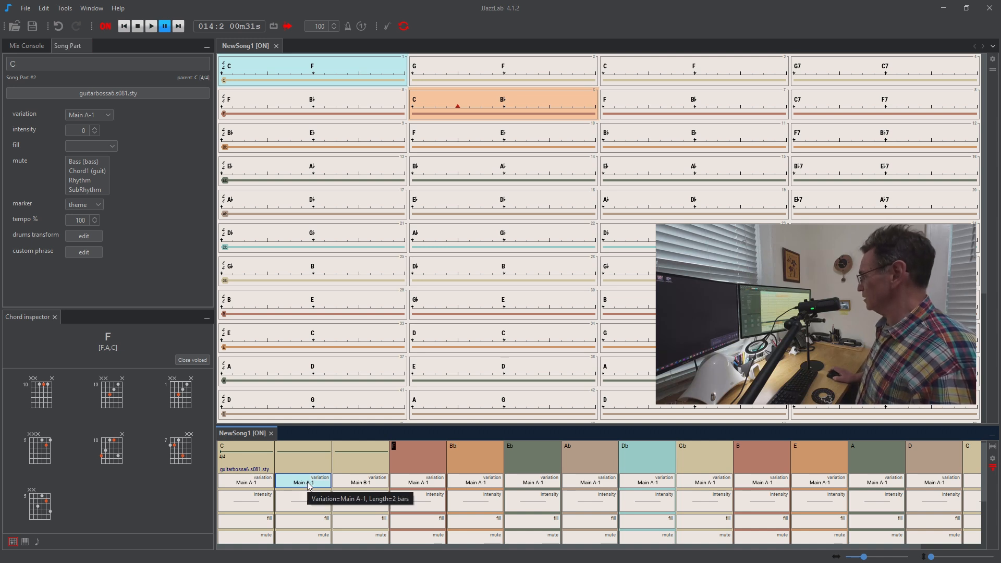
pyautogui.click(87, 114)
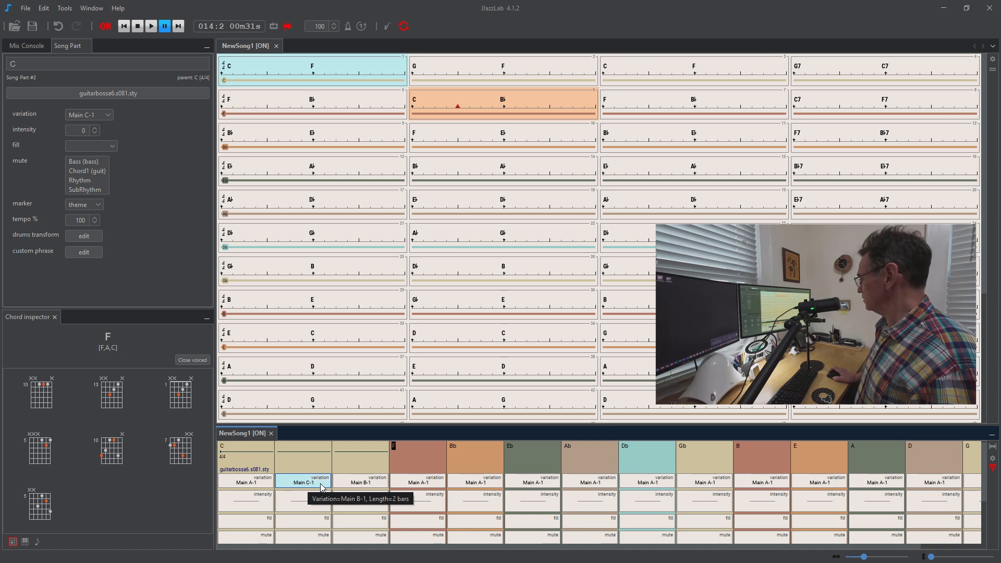
pyautogui.click(360, 481)
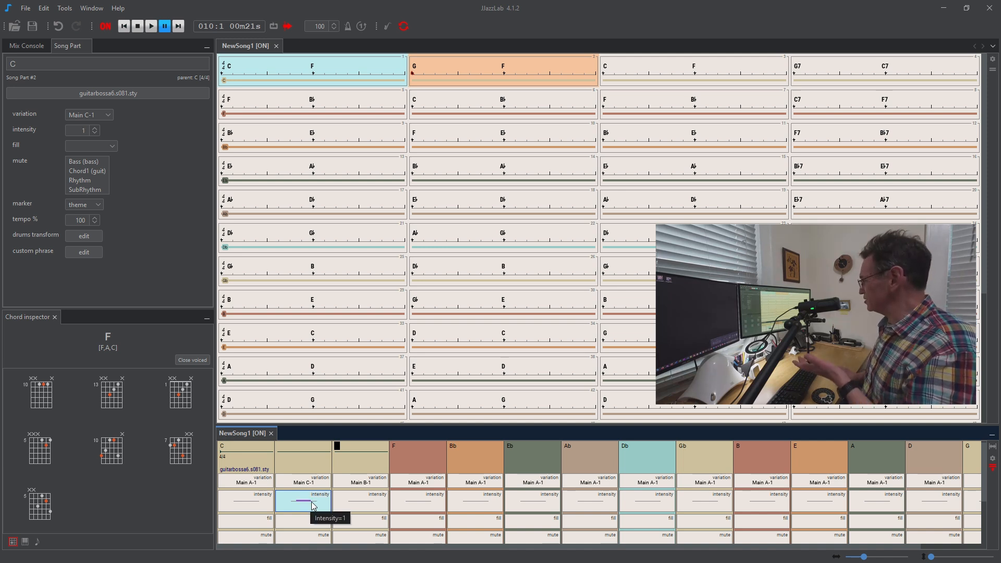
pyautogui.moveTo(344, 507)
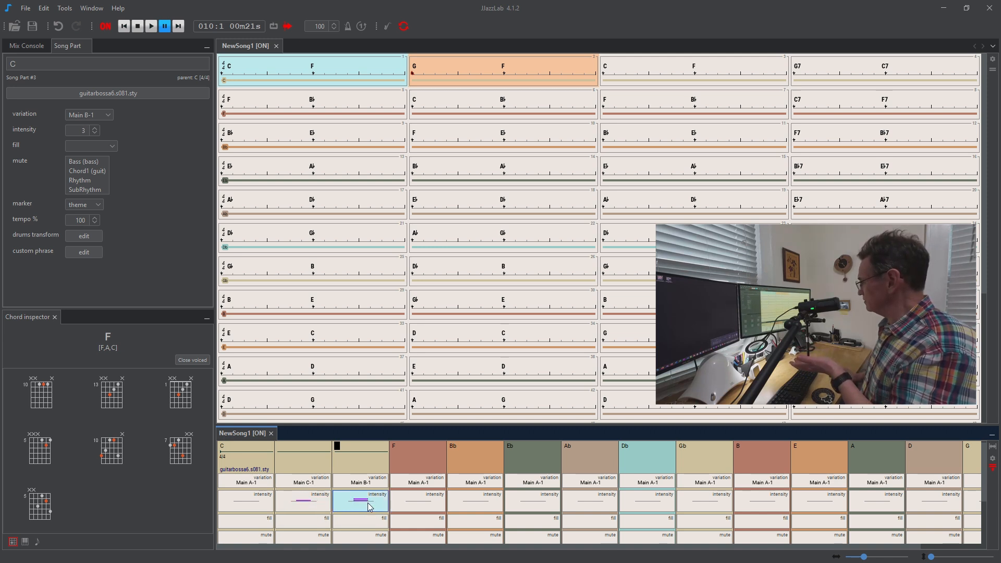
# Raise the third song part's intensity to 3
pyautogui.click(244, 498)
pyautogui.write('170')
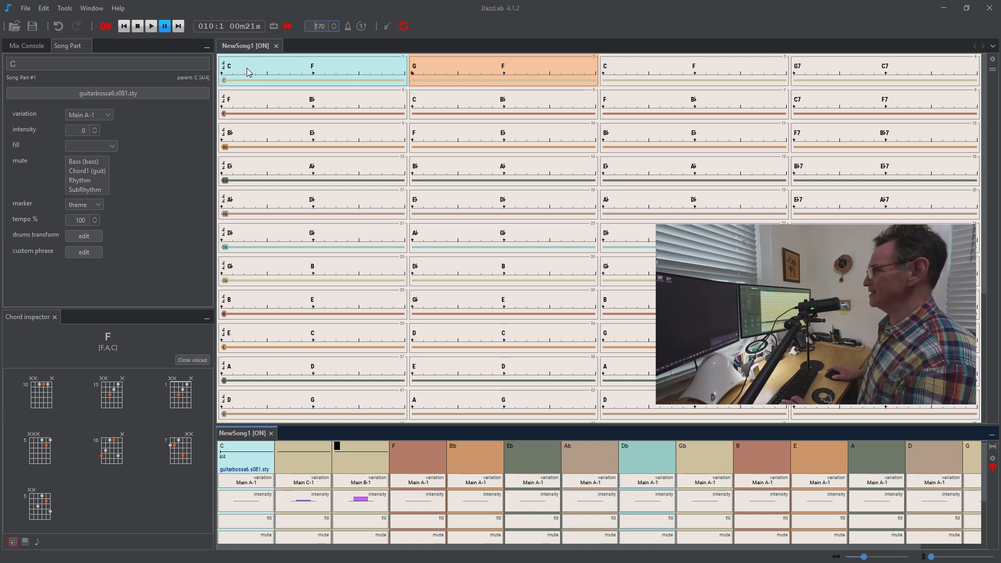
pyautogui.moveTo(242, 363)
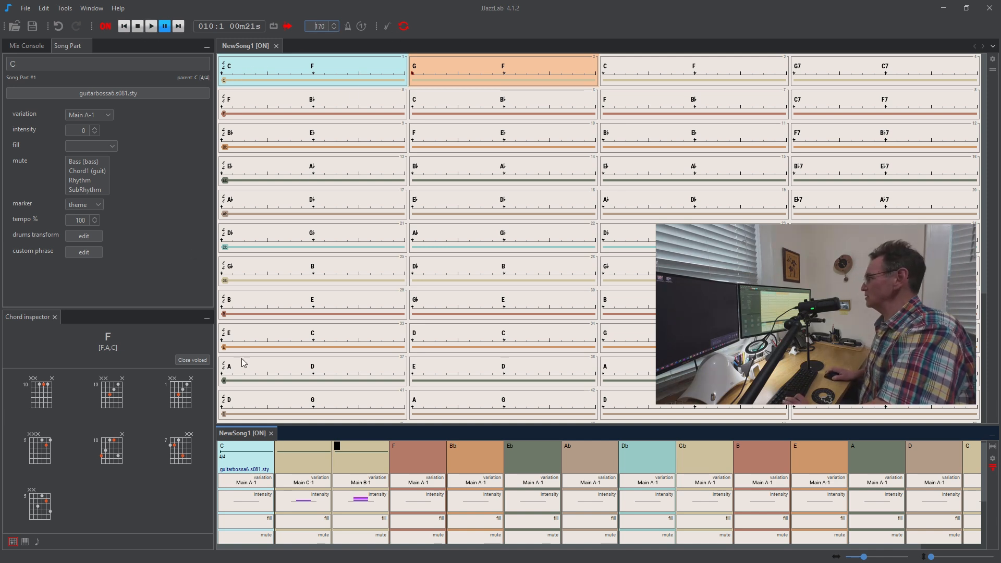
# Stop, replay the song from the start at tempo 170, then pause
pyautogui.click(137, 26)
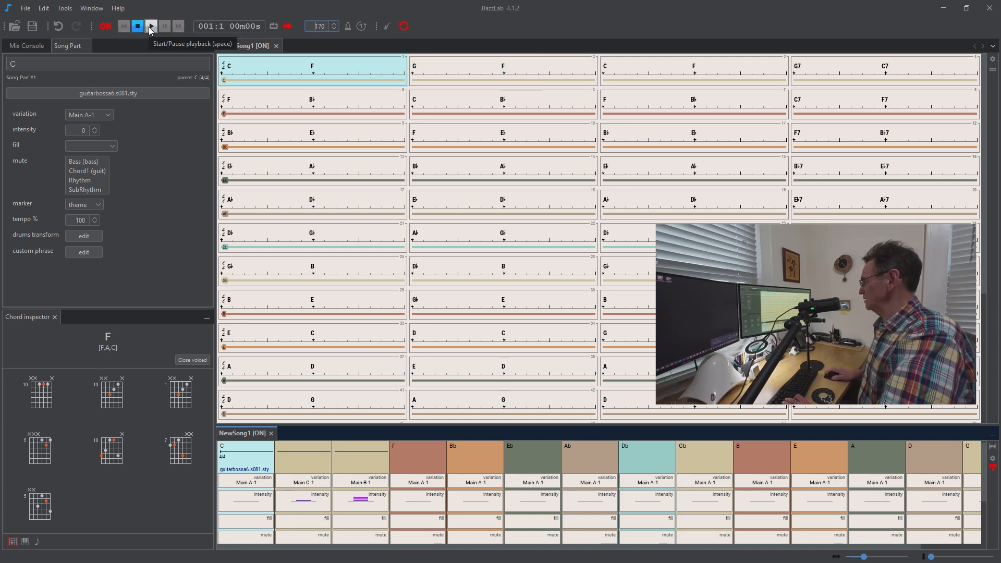
pyautogui.click(151, 26)
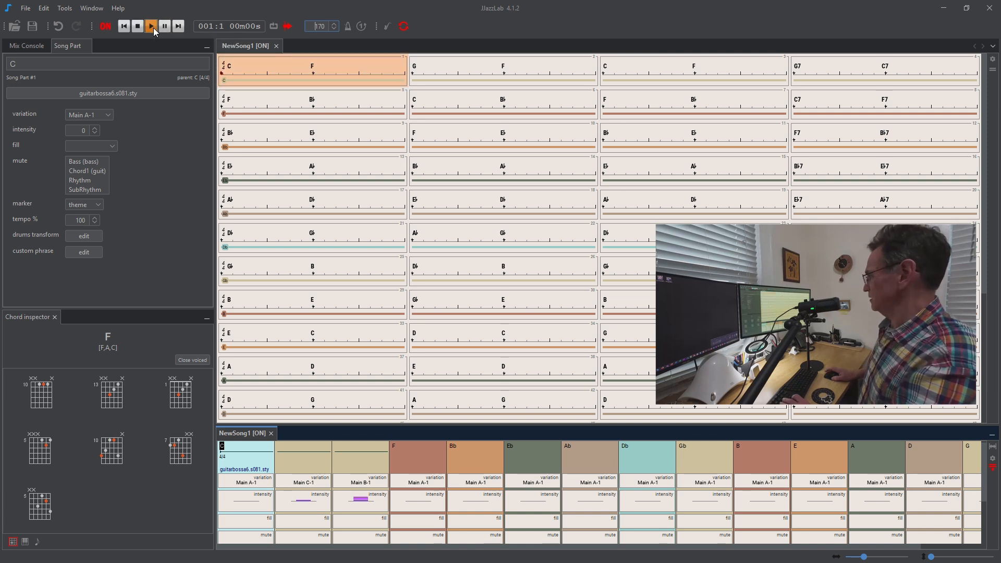
pyautogui.click(151, 26)
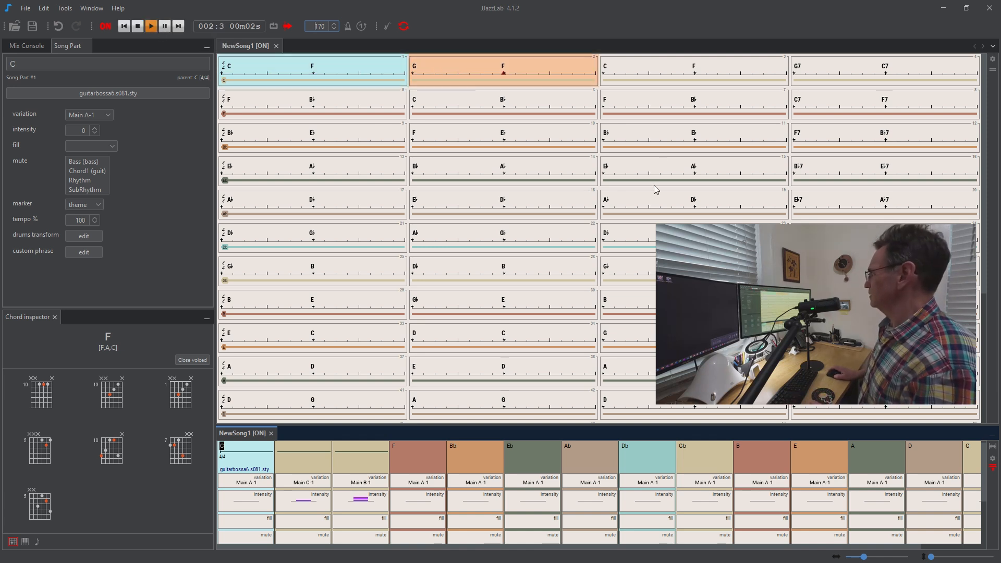
pyautogui.click(884, 71)
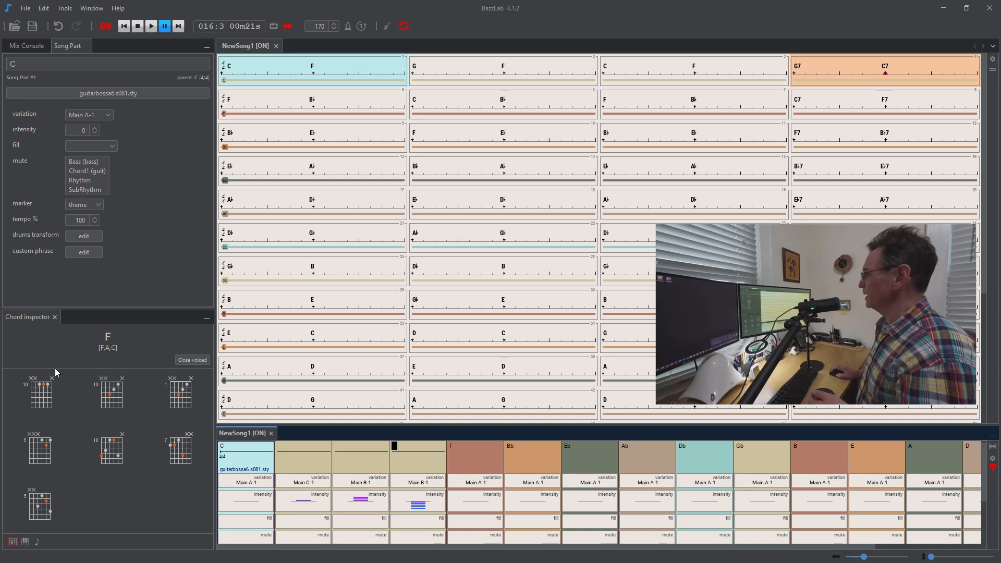
pyautogui.click(25, 542)
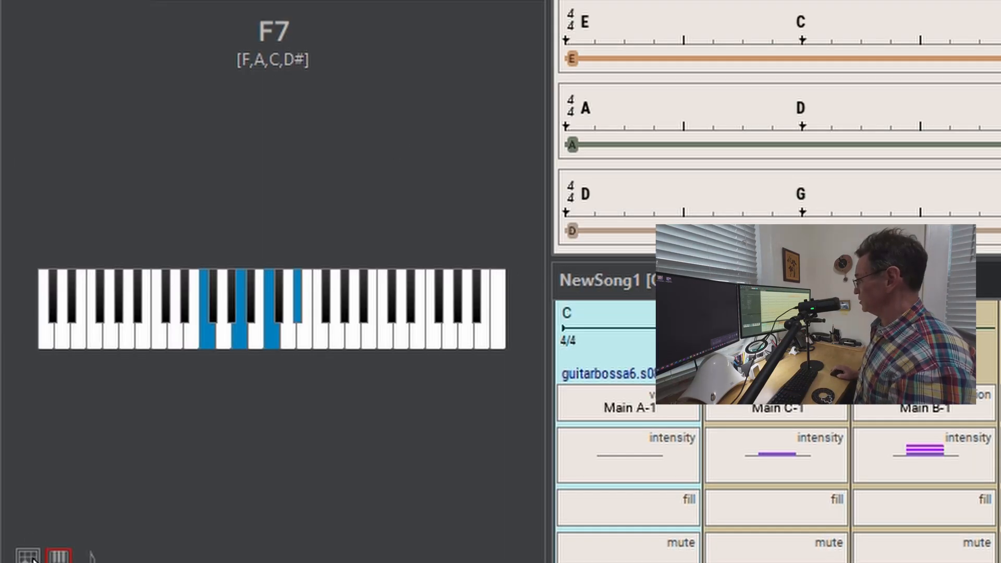
# Show F7 as guitar diagrams, cycling inversions and most common shapes to open-voiced
pyautogui.click(26, 555)
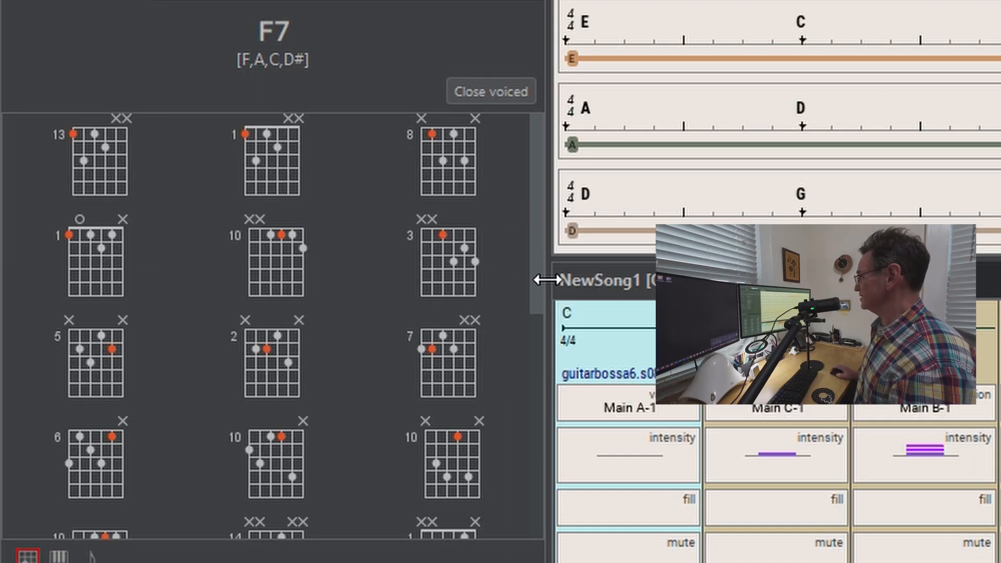
pyautogui.click(490, 91)
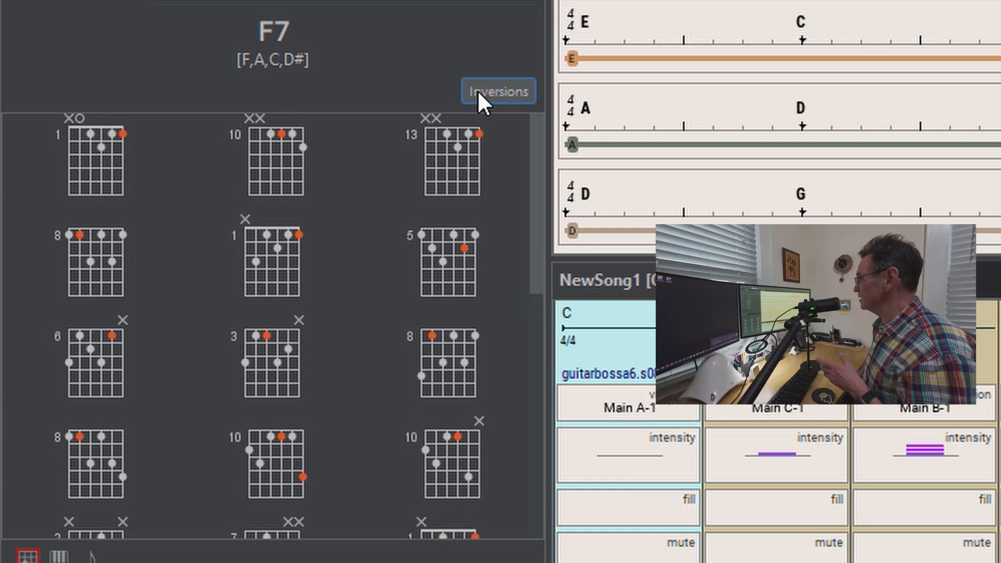
pyautogui.moveTo(513, 105)
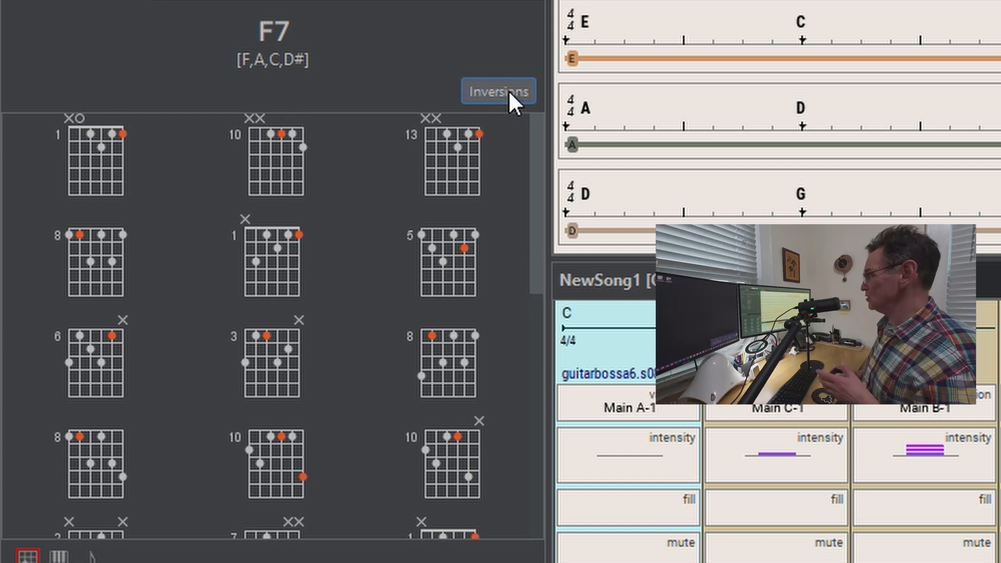
pyautogui.click(497, 91)
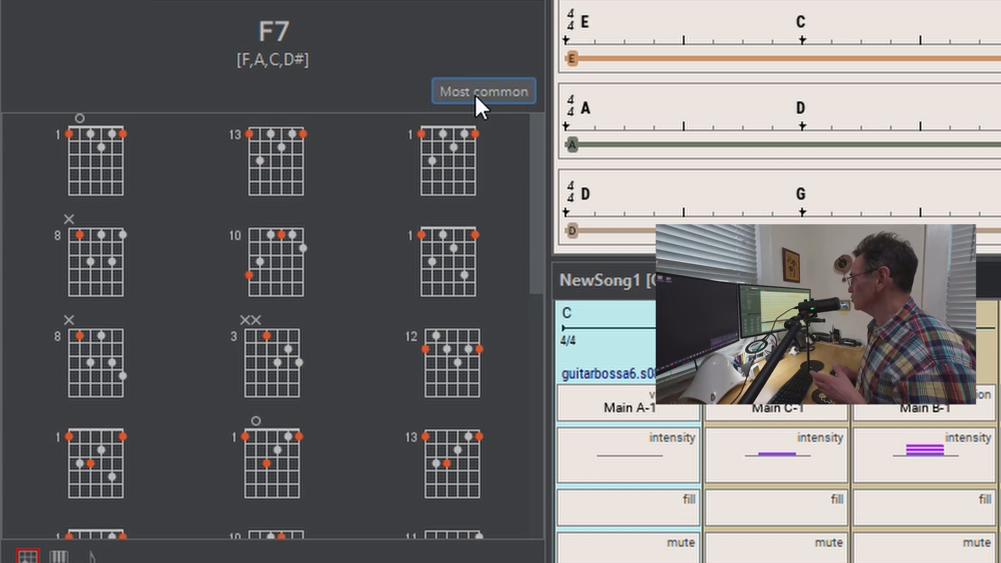
pyautogui.click(484, 91)
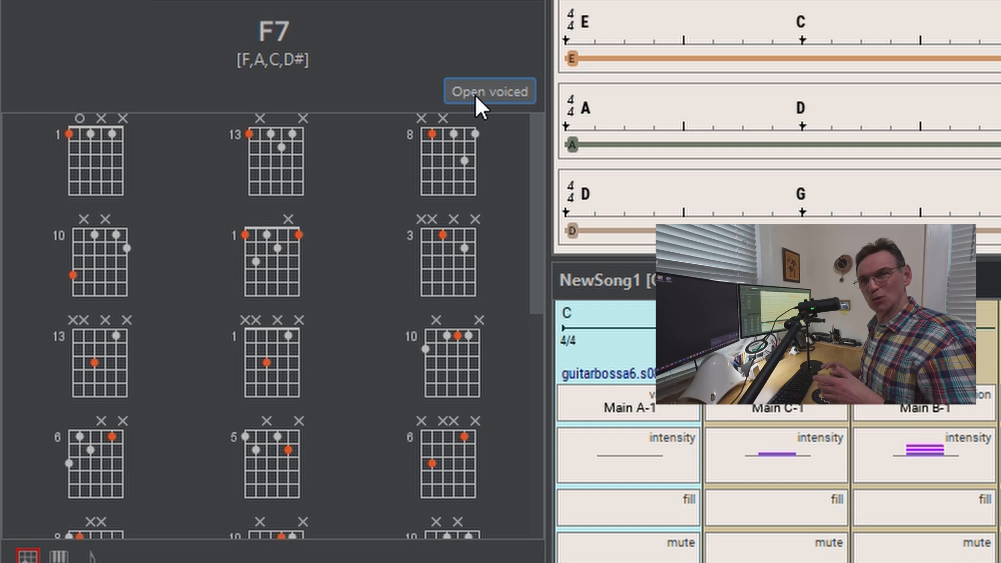